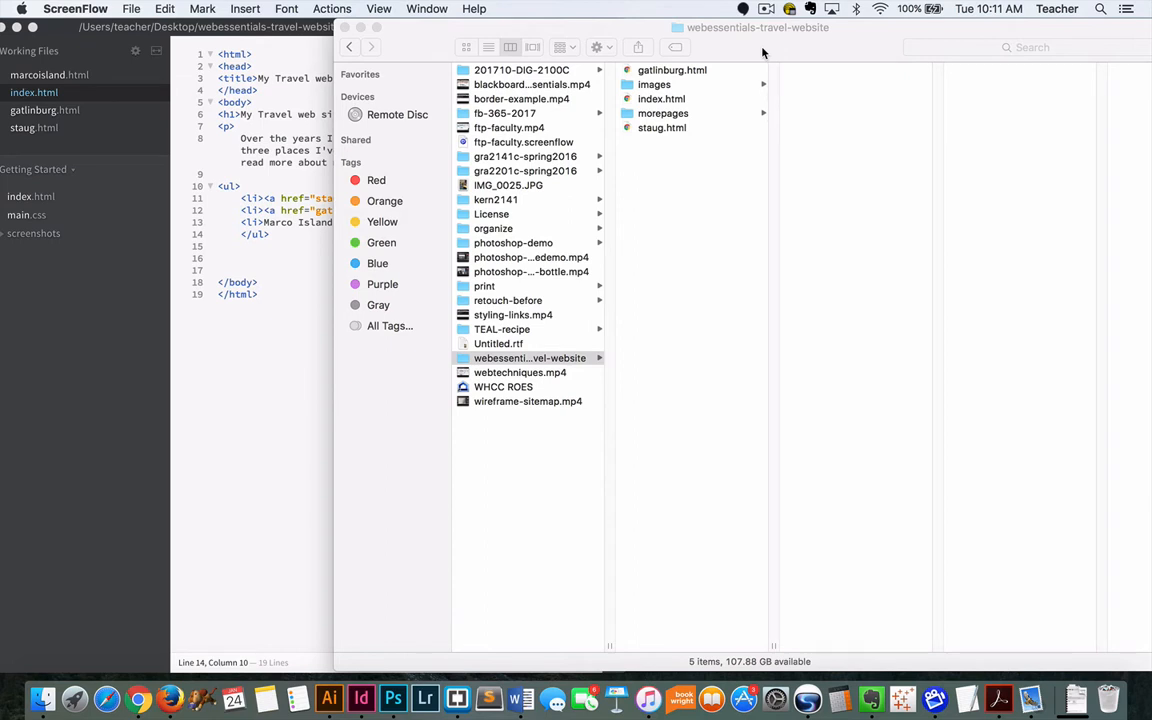
{"action": "mouse_move", "coordinate": [723, 85]}
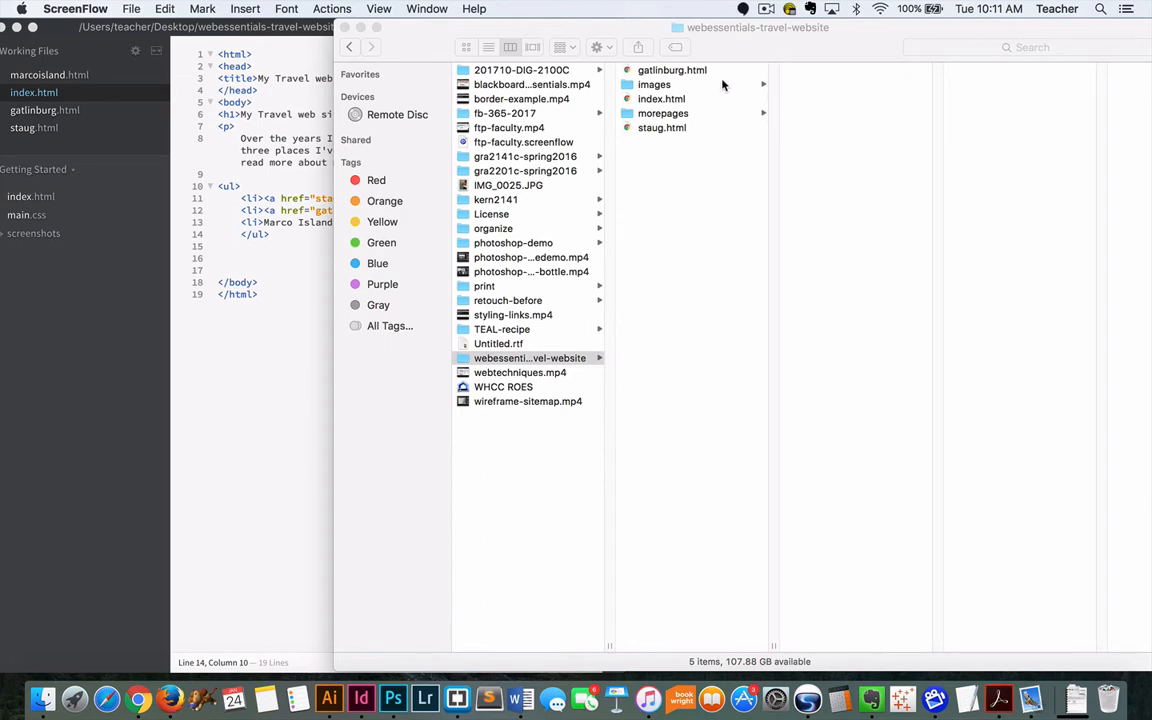
{"action": "mouse_move", "coordinate": [706, 103]}
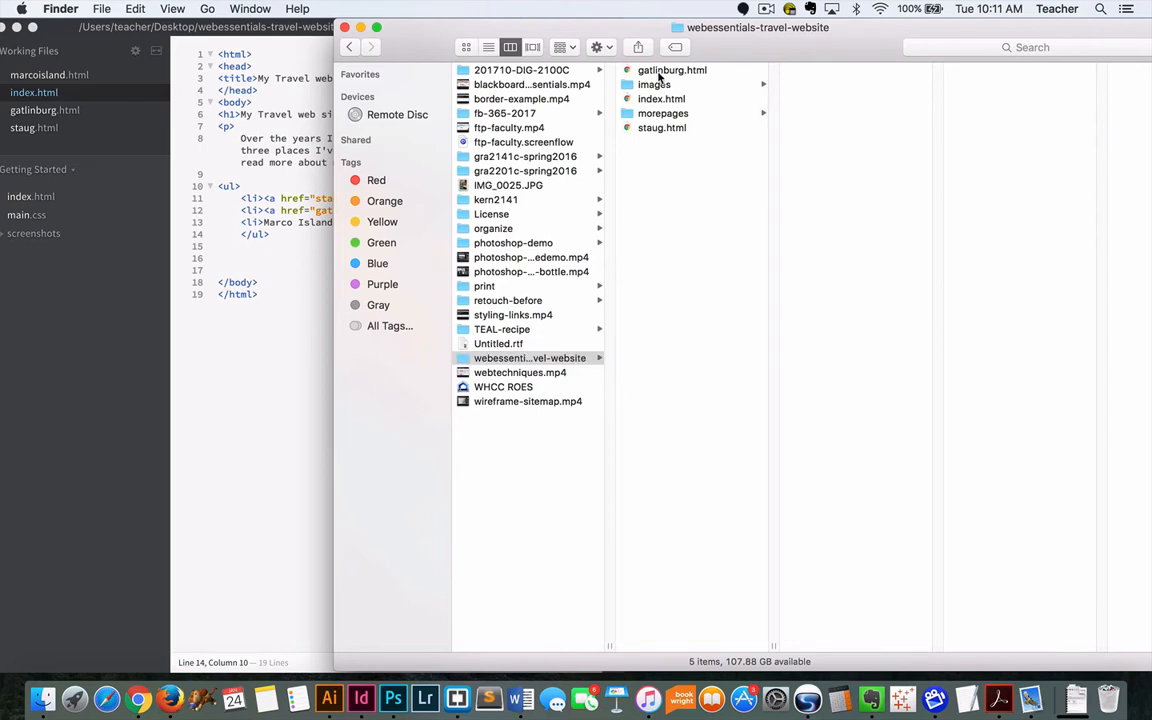
Step: Preview index.html and staug.html, then open the morepages and images folders
{"action": "left_click", "coordinate": [661, 99]}
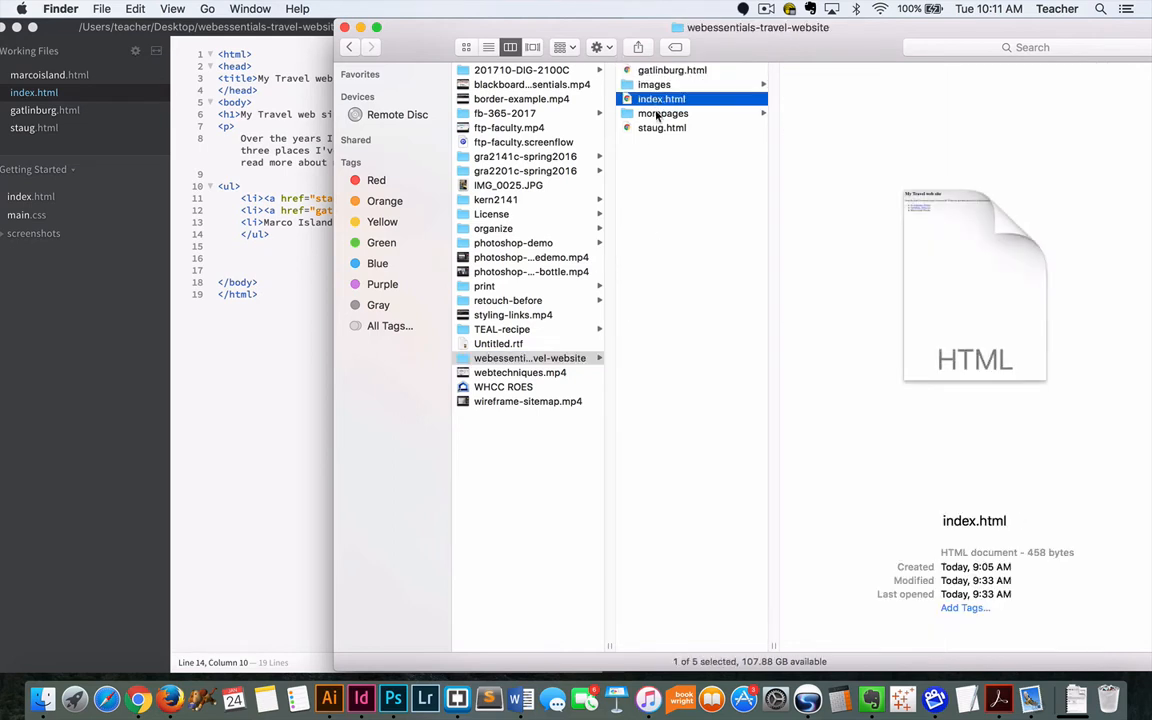
{"action": "left_click", "coordinate": [662, 127]}
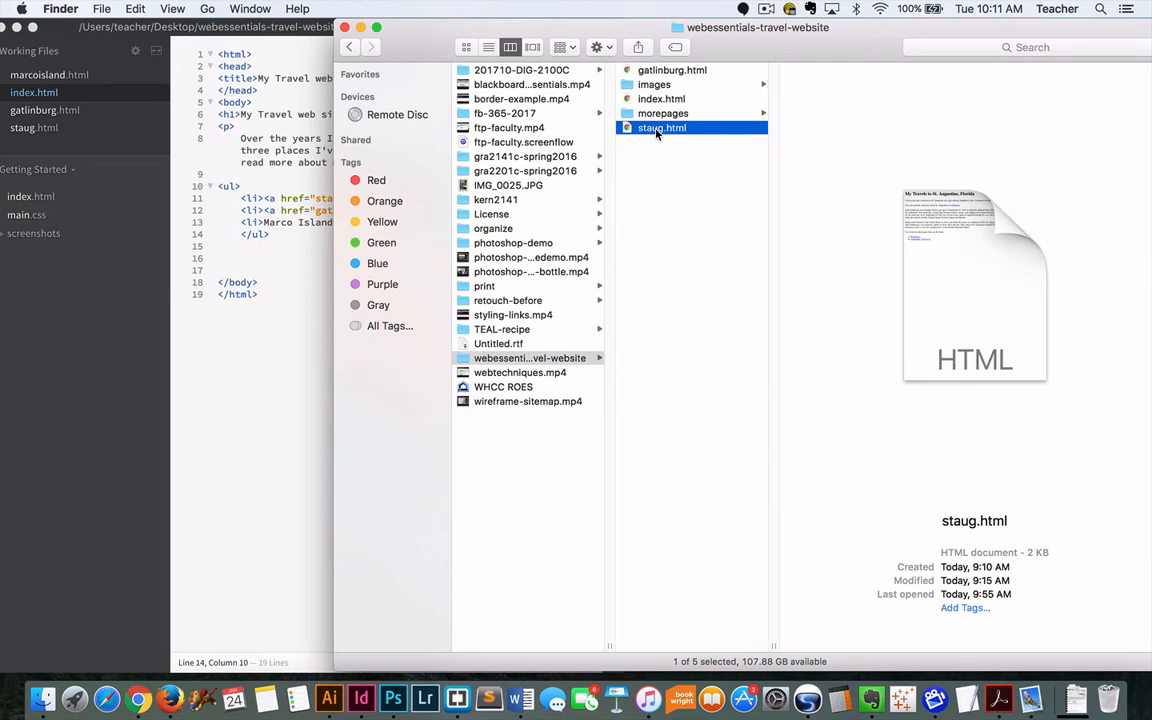
{"action": "left_click", "coordinate": [663, 113]}
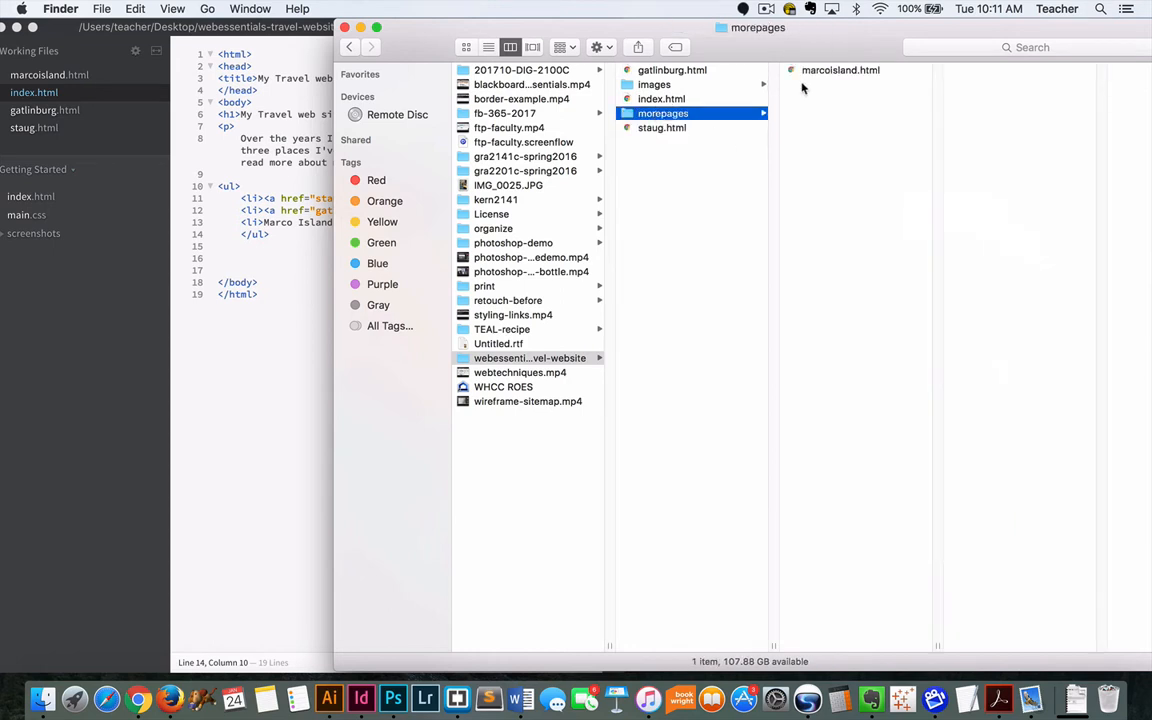
{"action": "left_click", "coordinate": [654, 84]}
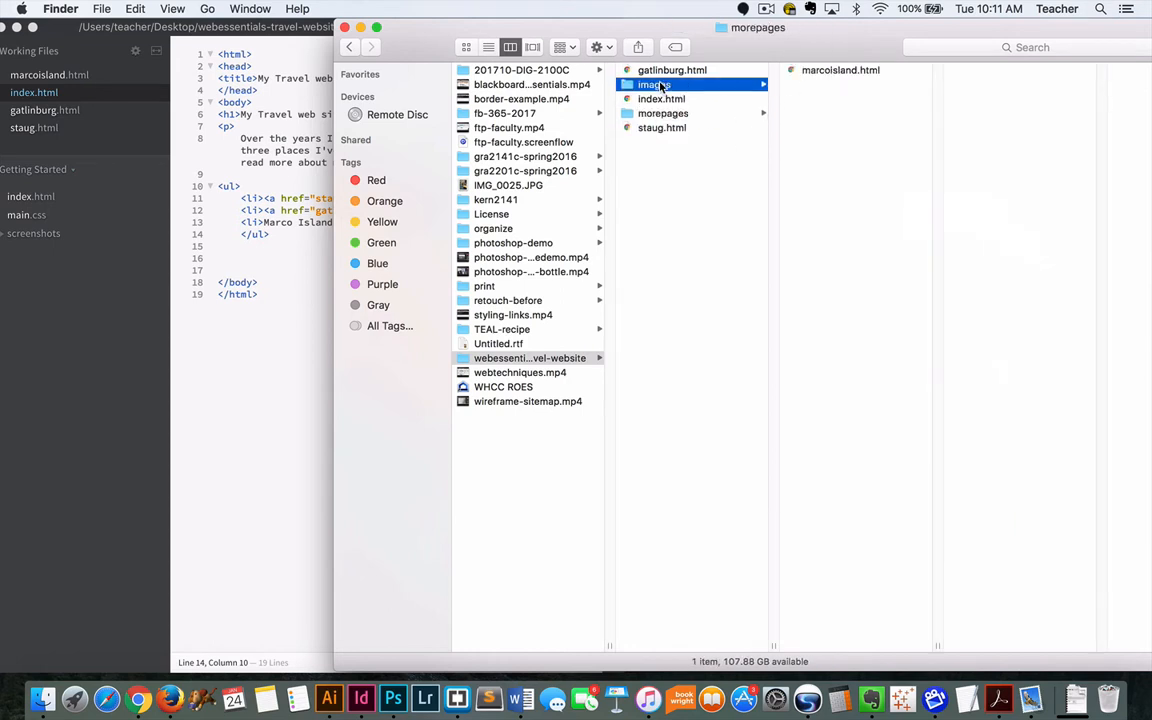
{"action": "left_click", "coordinate": [654, 84]}
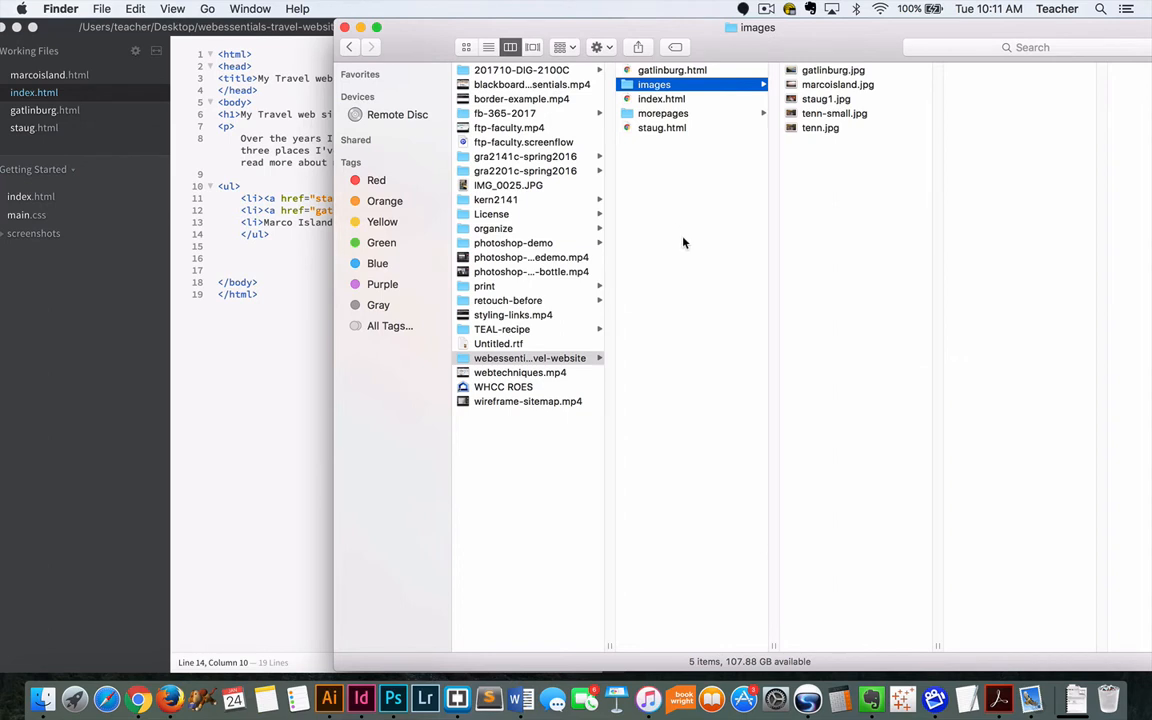
{"action": "mouse_move", "coordinate": [714, 207]}
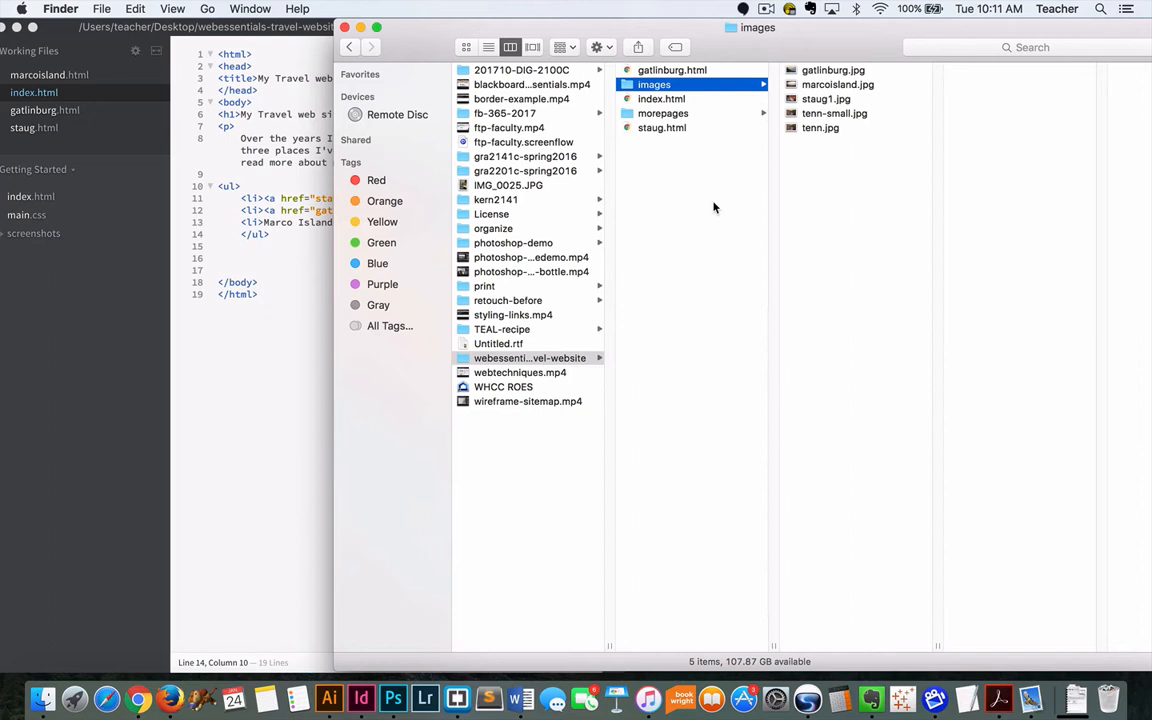
{"action": "mouse_move", "coordinate": [704, 217]}
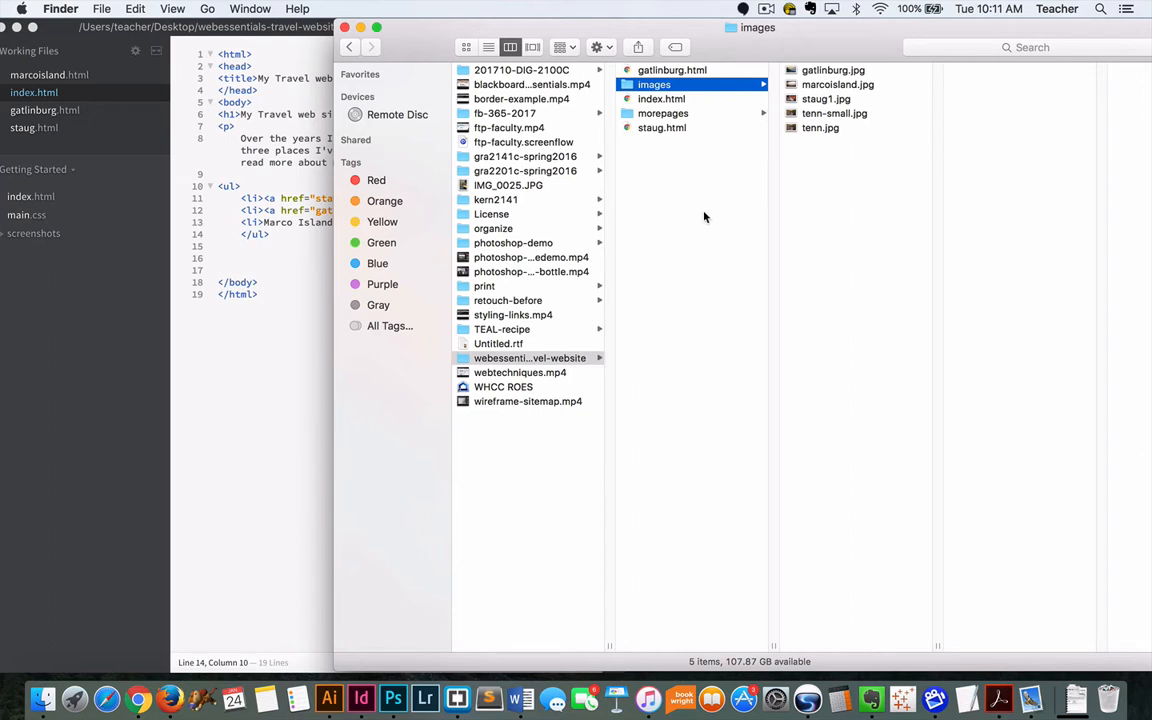
{"action": "mouse_move", "coordinate": [700, 221]}
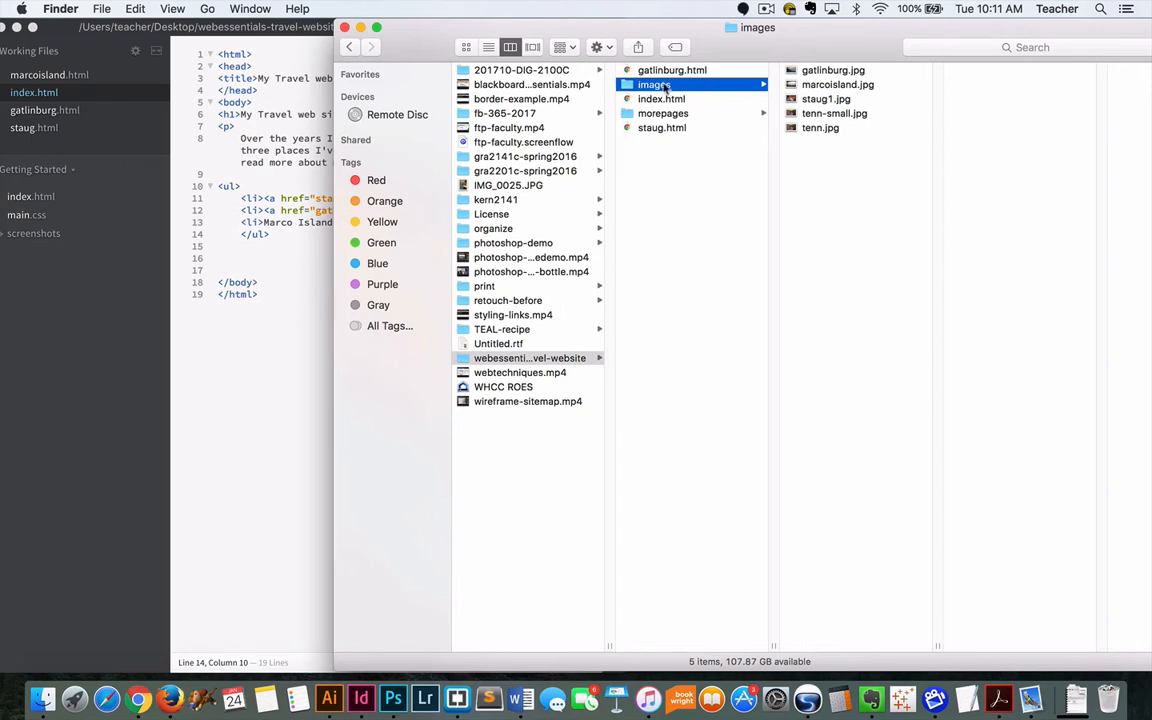
{"action": "mouse_move", "coordinate": [800, 113]}
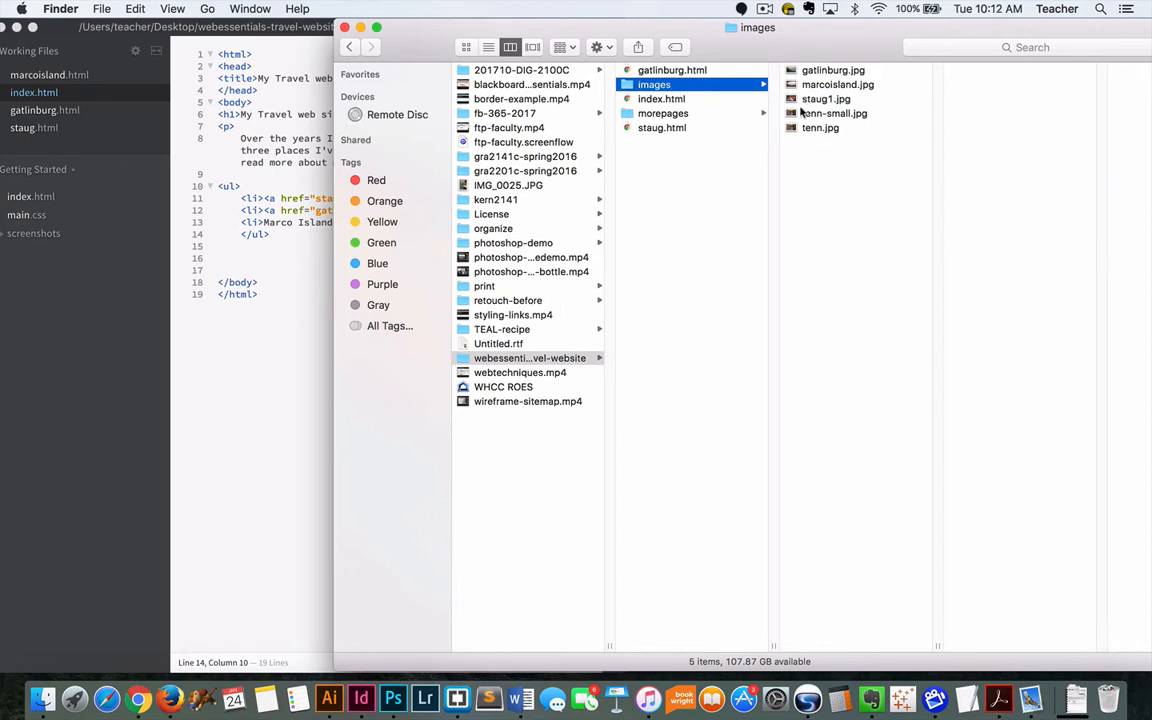
Step: Revisit marcoisland.html in morepages and the five photos in images, then select index.html
{"action": "left_click", "coordinate": [663, 113]}
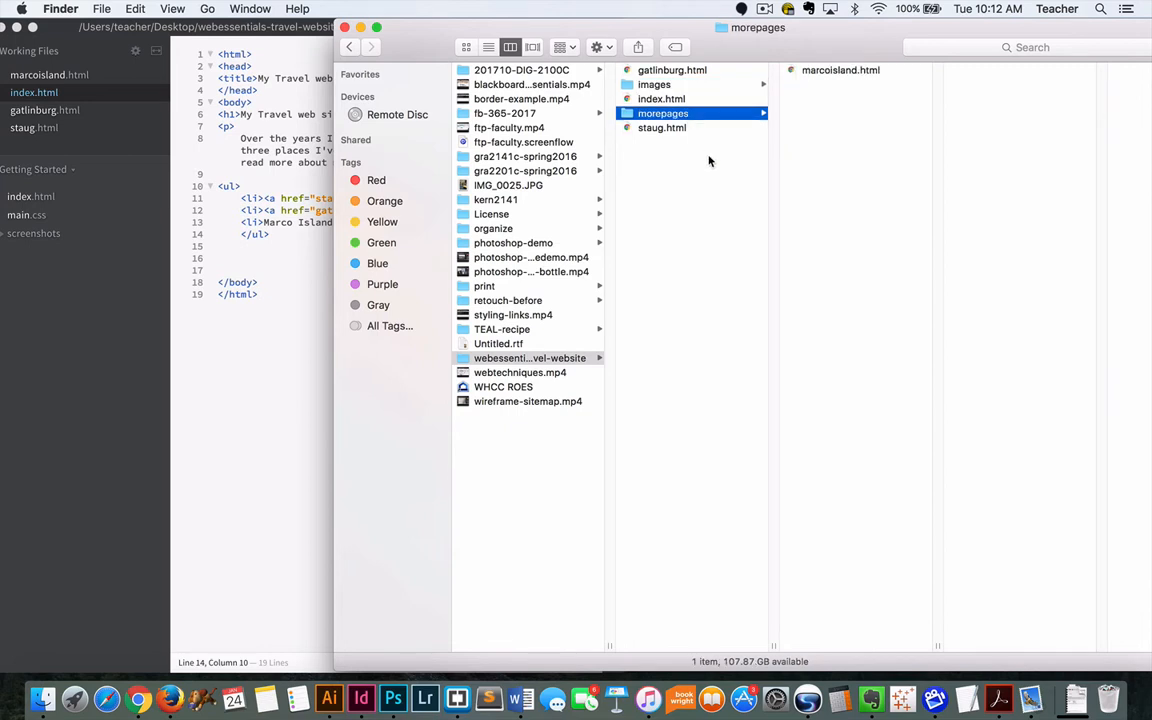
{"action": "mouse_move", "coordinate": [678, 220]}
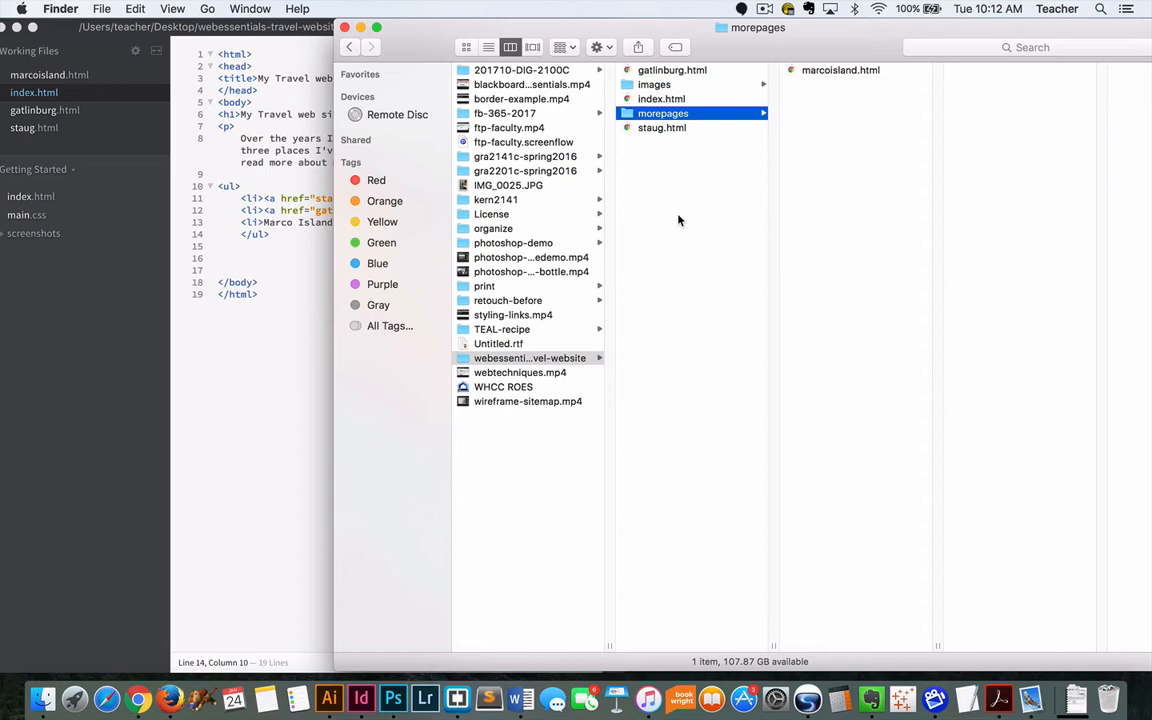
{"action": "mouse_move", "coordinate": [680, 179]}
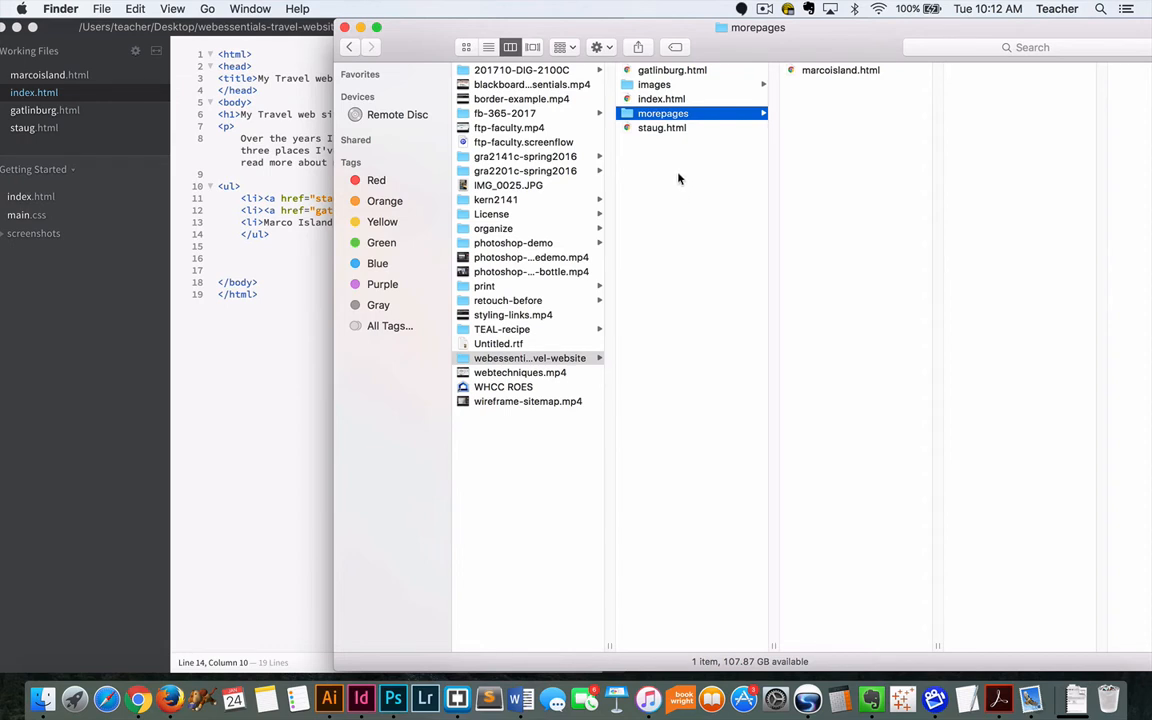
{"action": "mouse_move", "coordinate": [686, 146]}
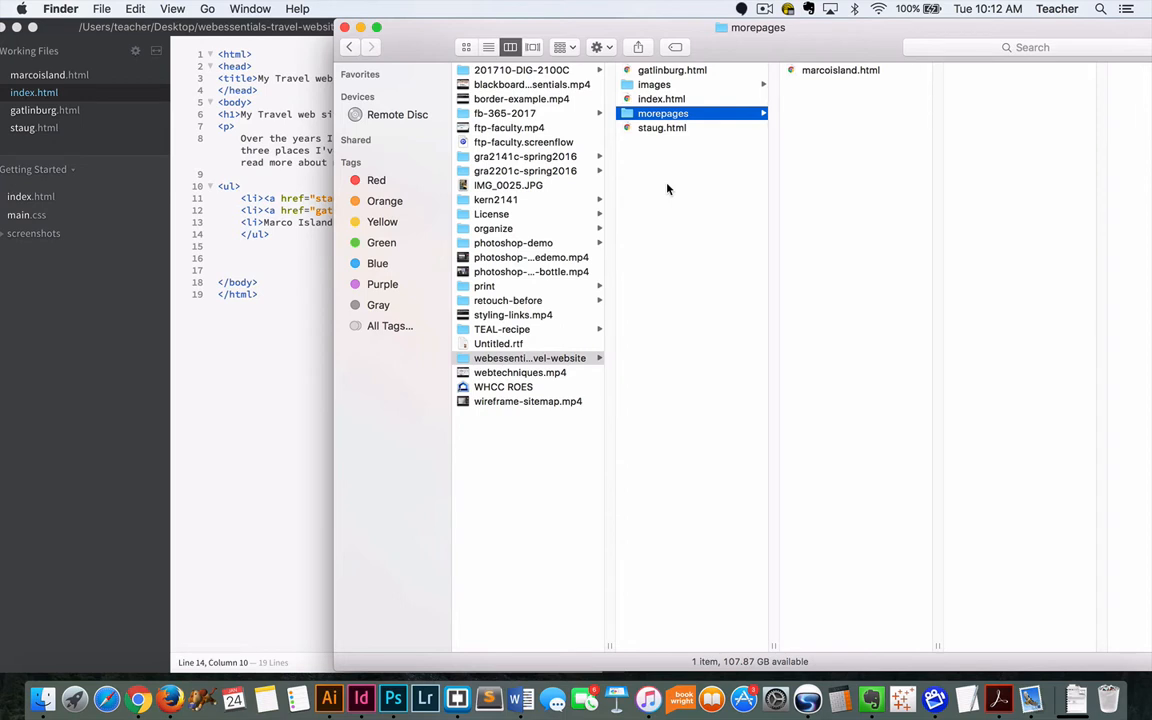
{"action": "left_click", "coordinate": [529, 357]}
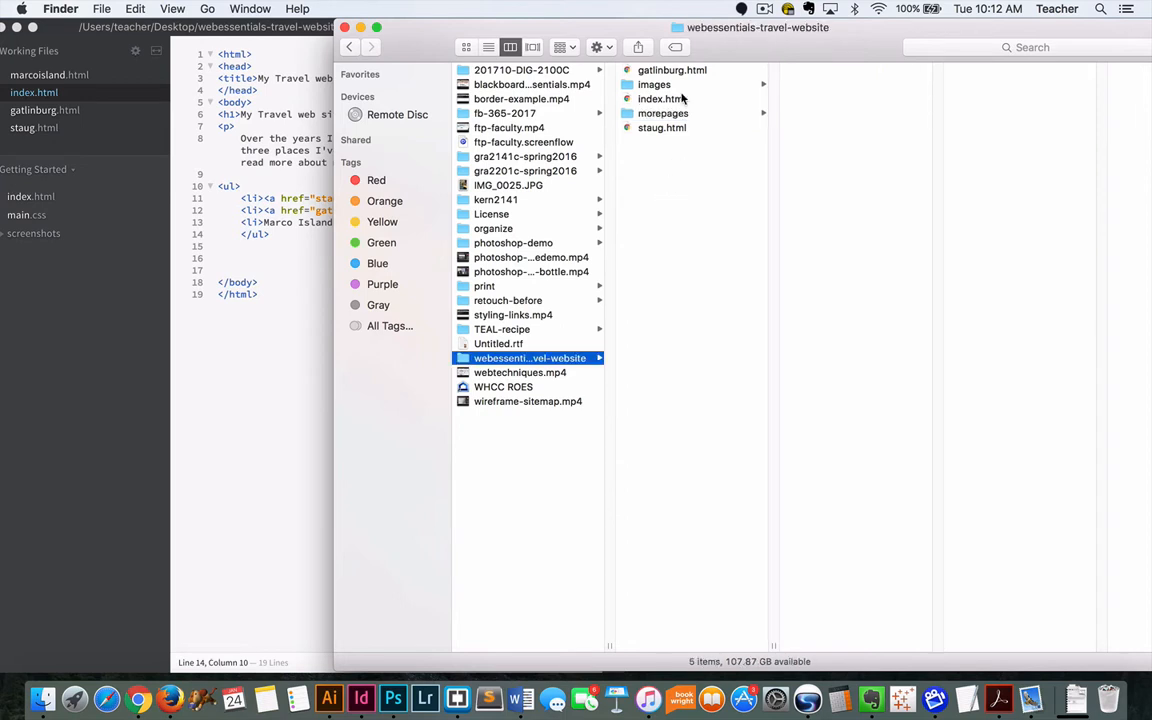
{"action": "left_click", "coordinate": [654, 84]}
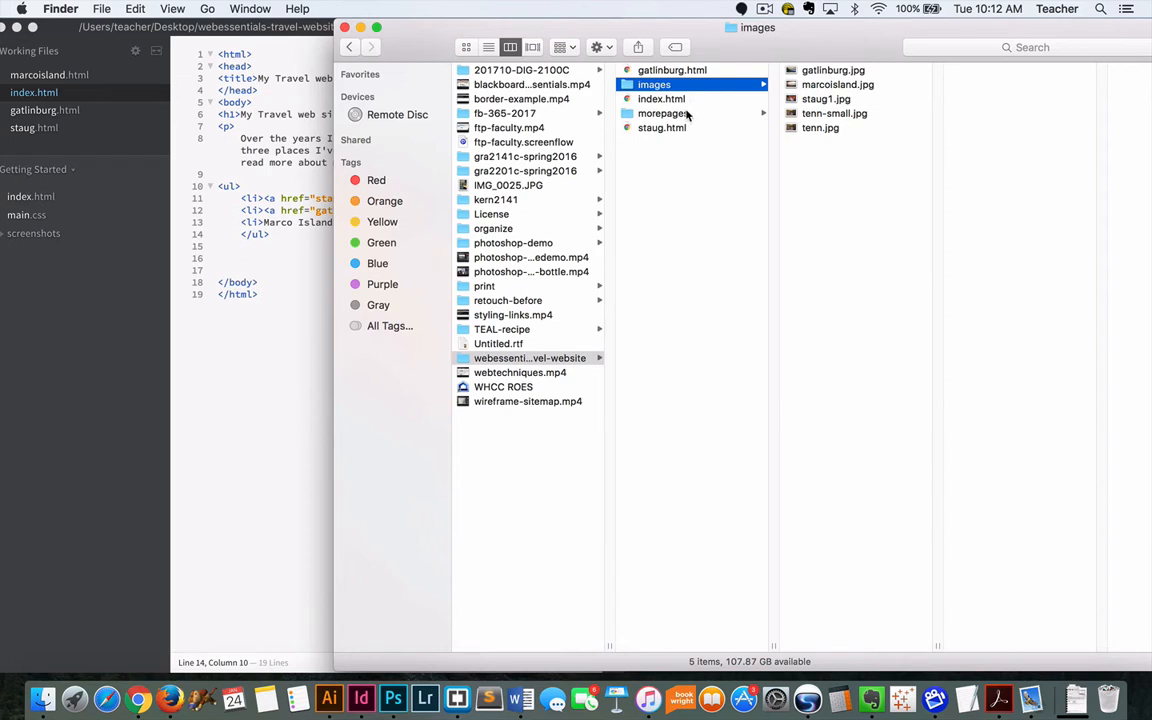
{"action": "left_click", "coordinate": [661, 98]}
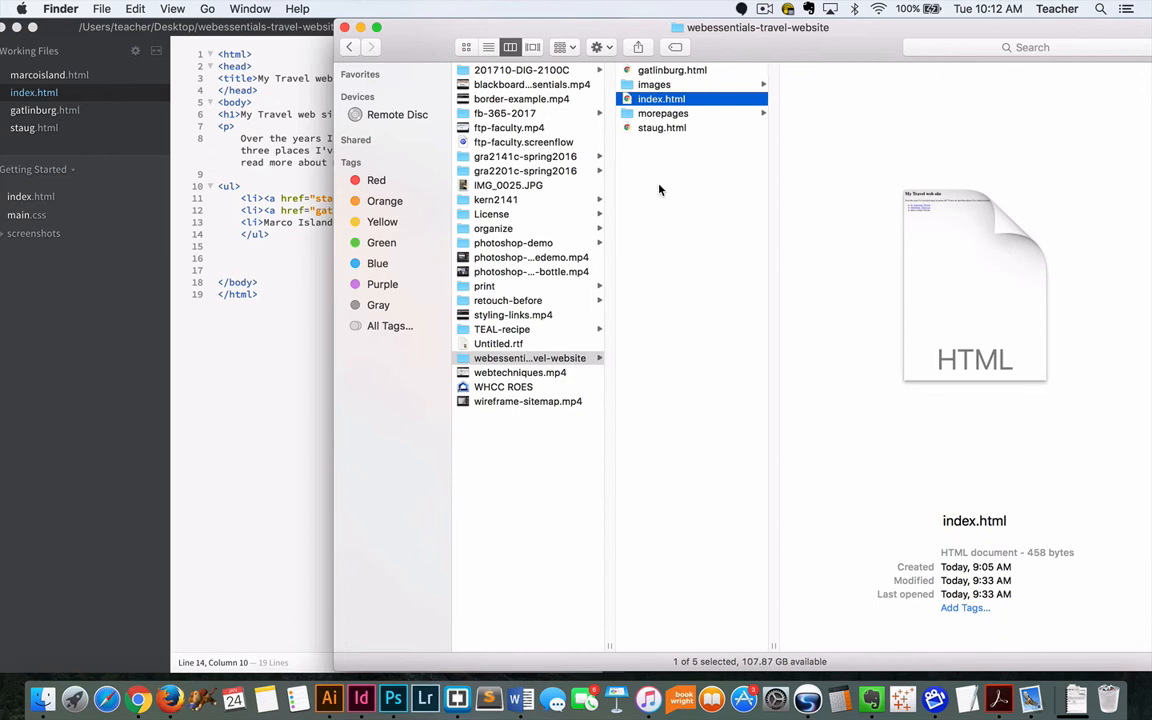
{"action": "mouse_move", "coordinate": [688, 203]}
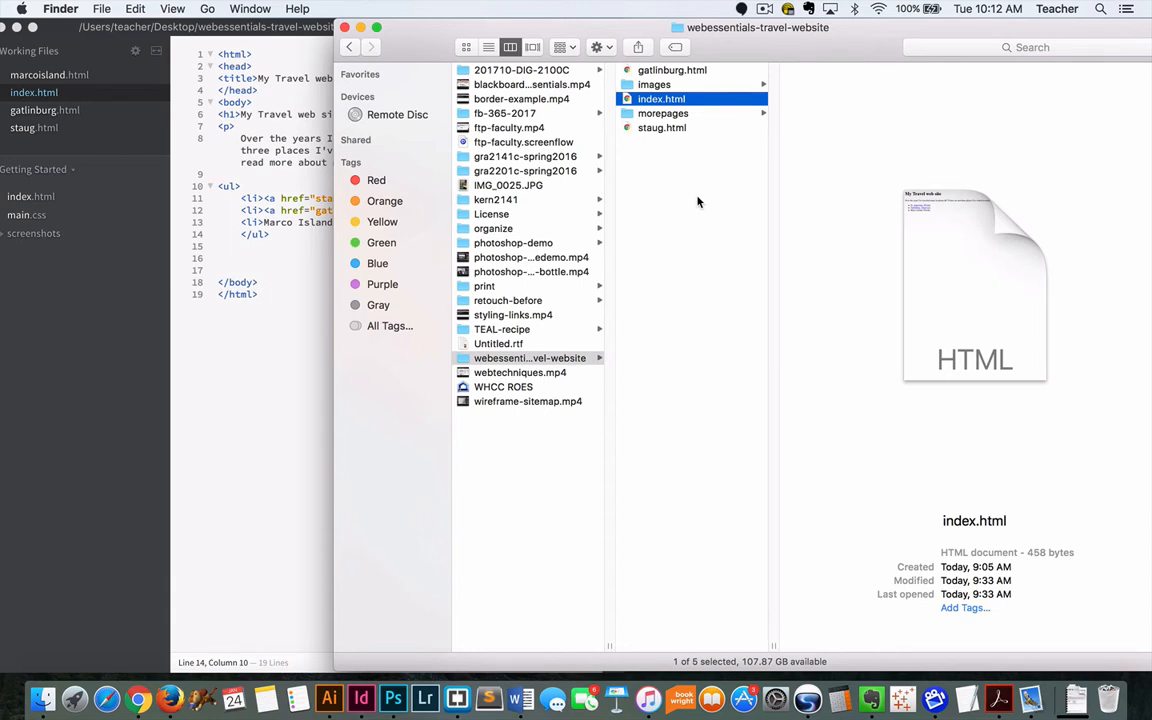
{"action": "mouse_move", "coordinate": [709, 173]}
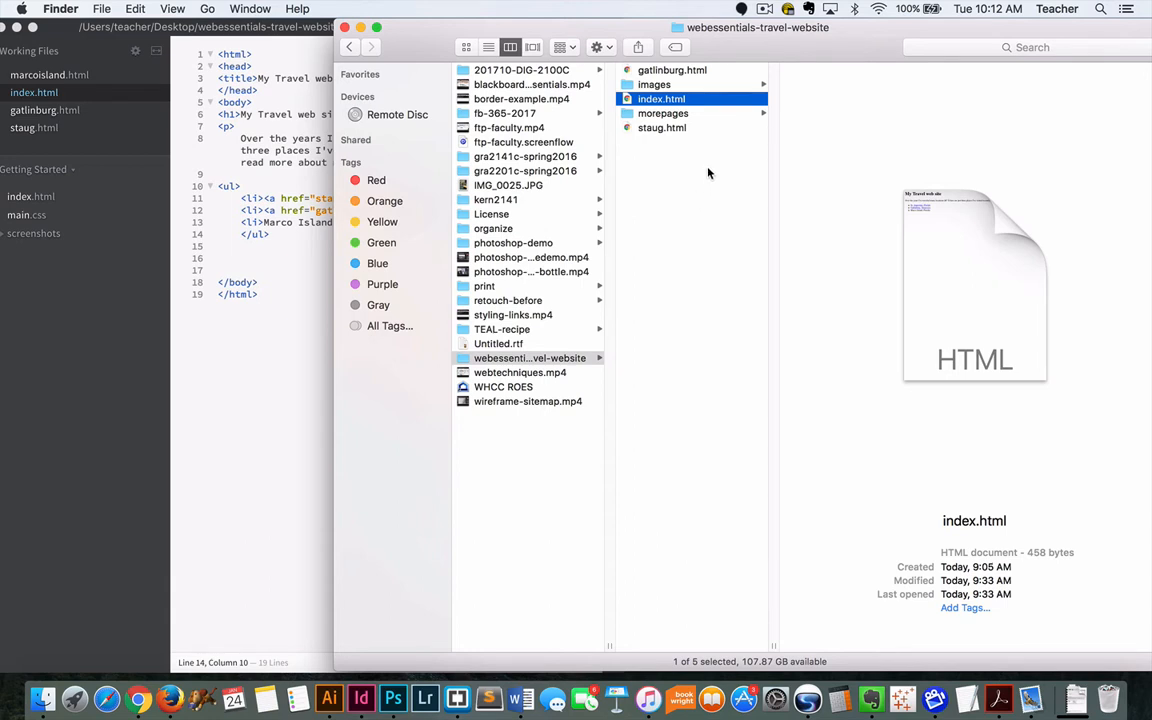
{"action": "mouse_move", "coordinate": [710, 167]}
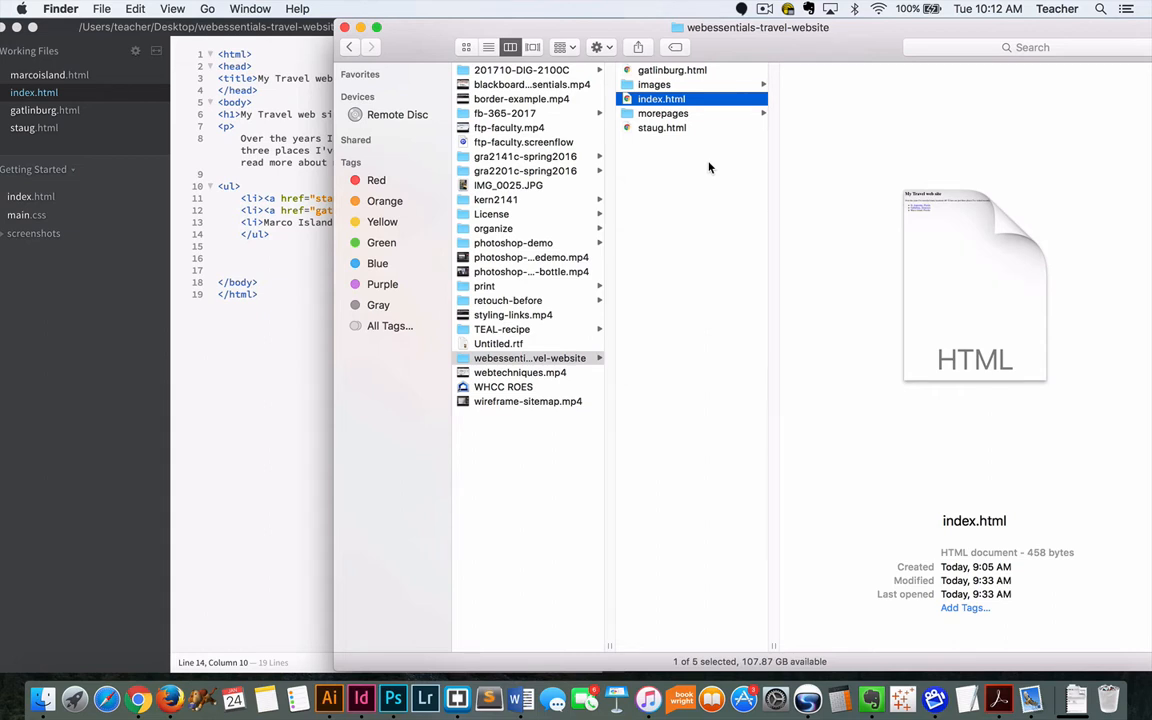
{"action": "mouse_move", "coordinate": [710, 162]}
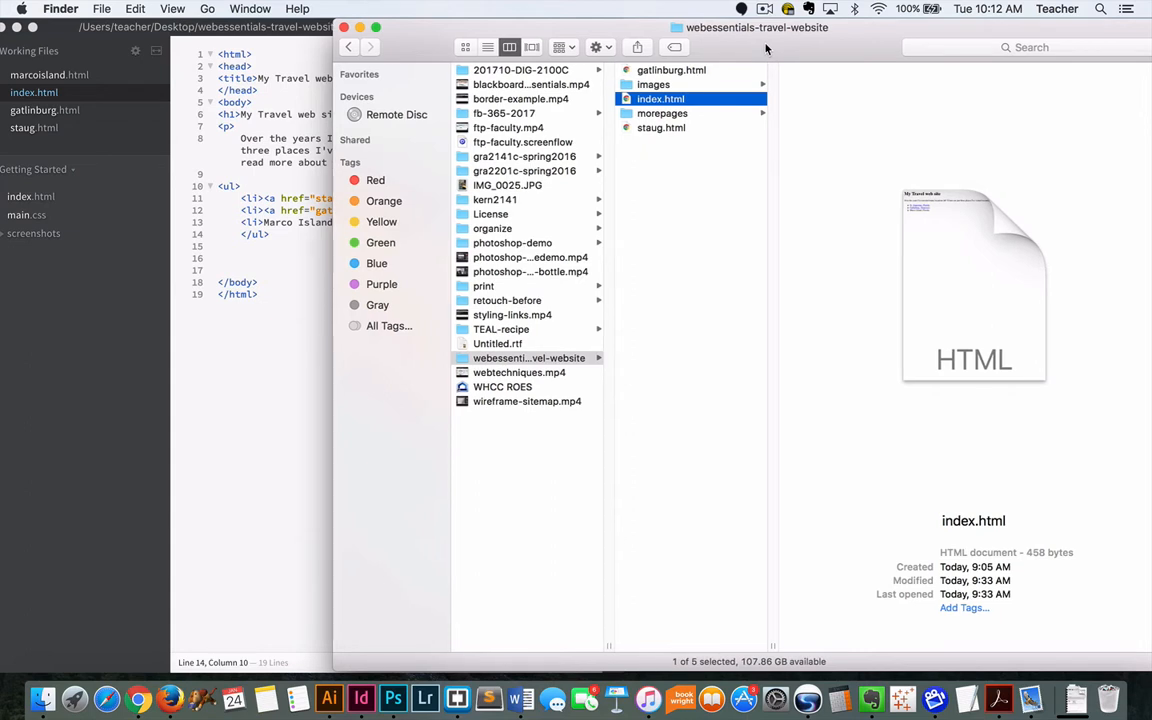
{"action": "mouse_move", "coordinate": [668, 113]}
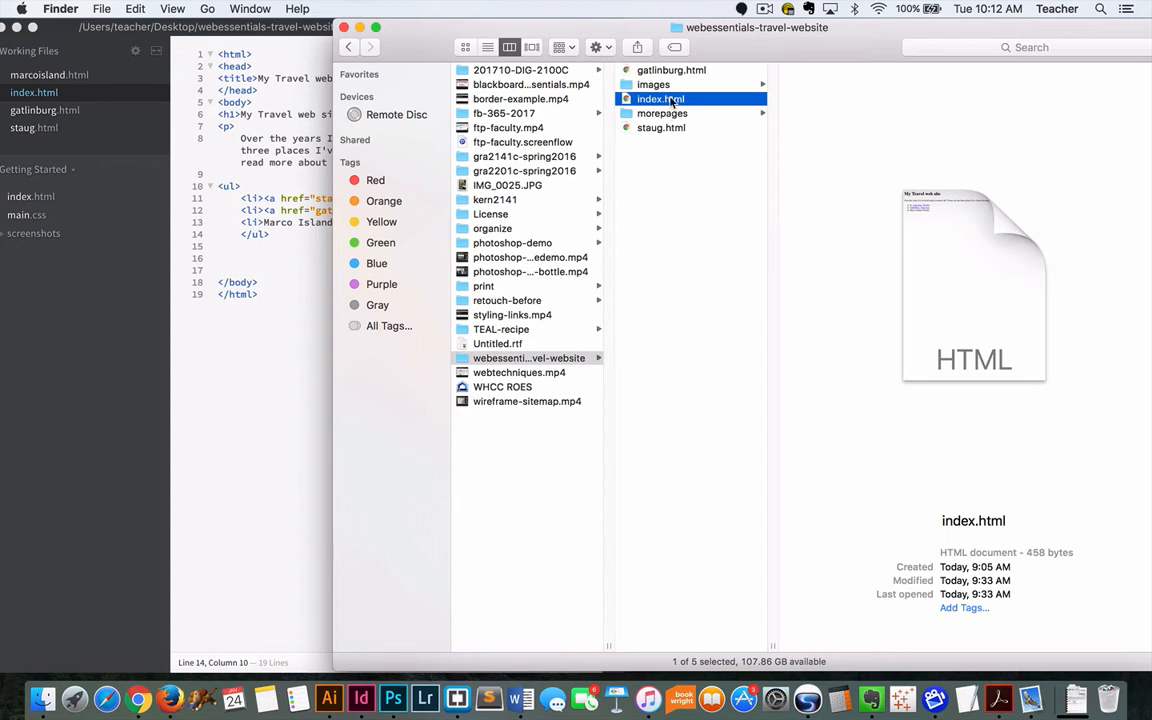
{"action": "mouse_move", "coordinate": [689, 98]}
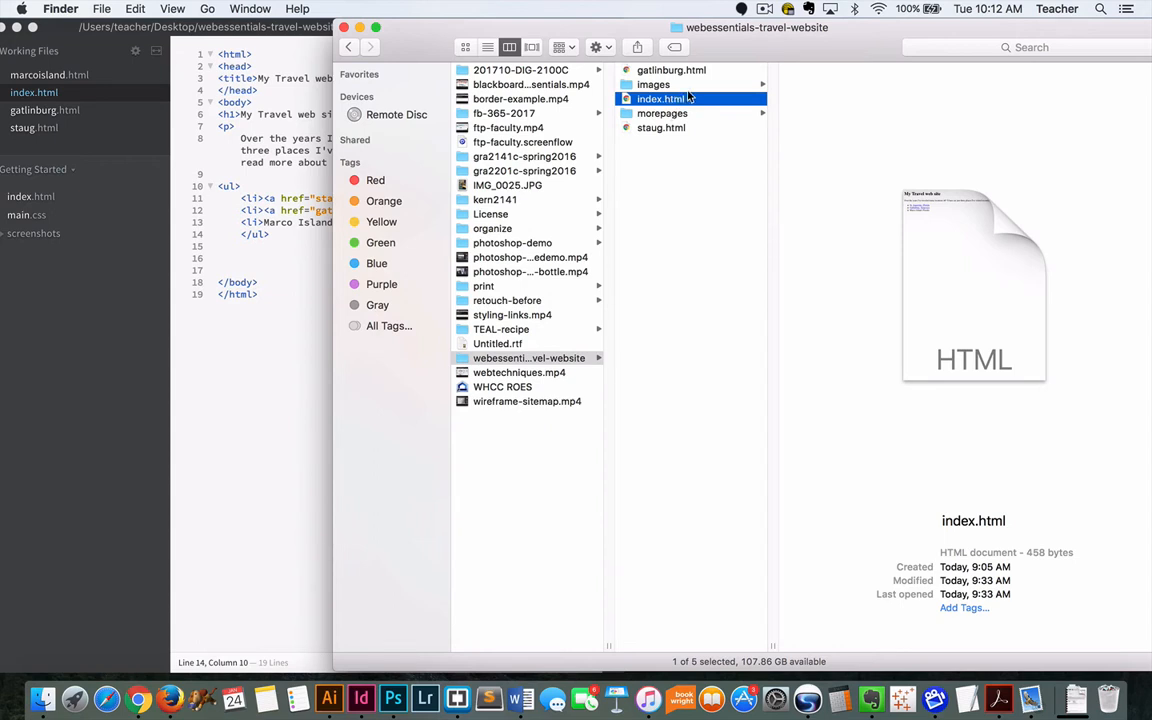
{"action": "mouse_move", "coordinate": [725, 55]}
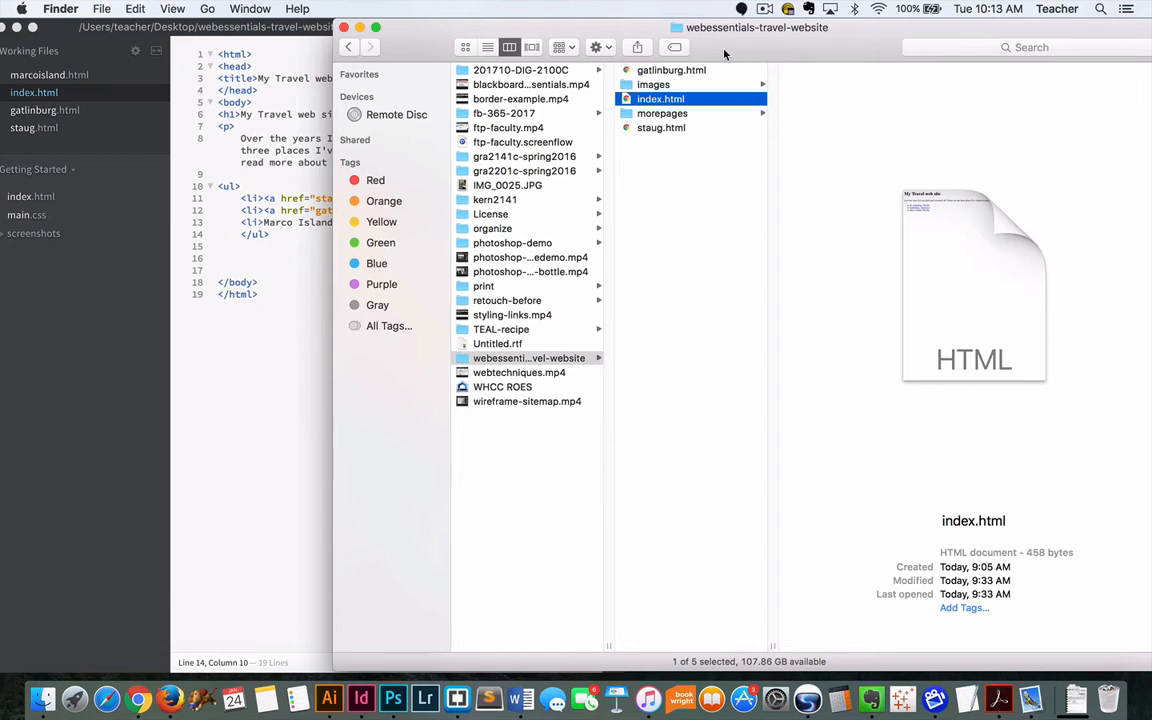
{"action": "mouse_move", "coordinate": [718, 97]}
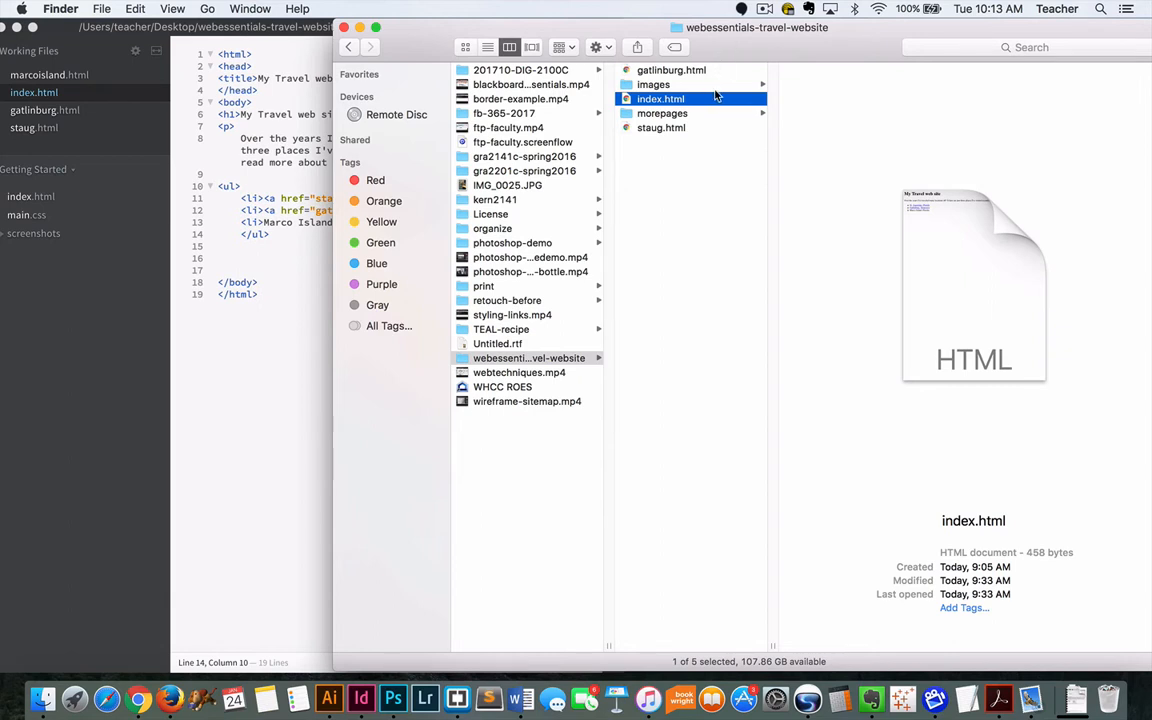
{"action": "mouse_move", "coordinate": [733, 58]}
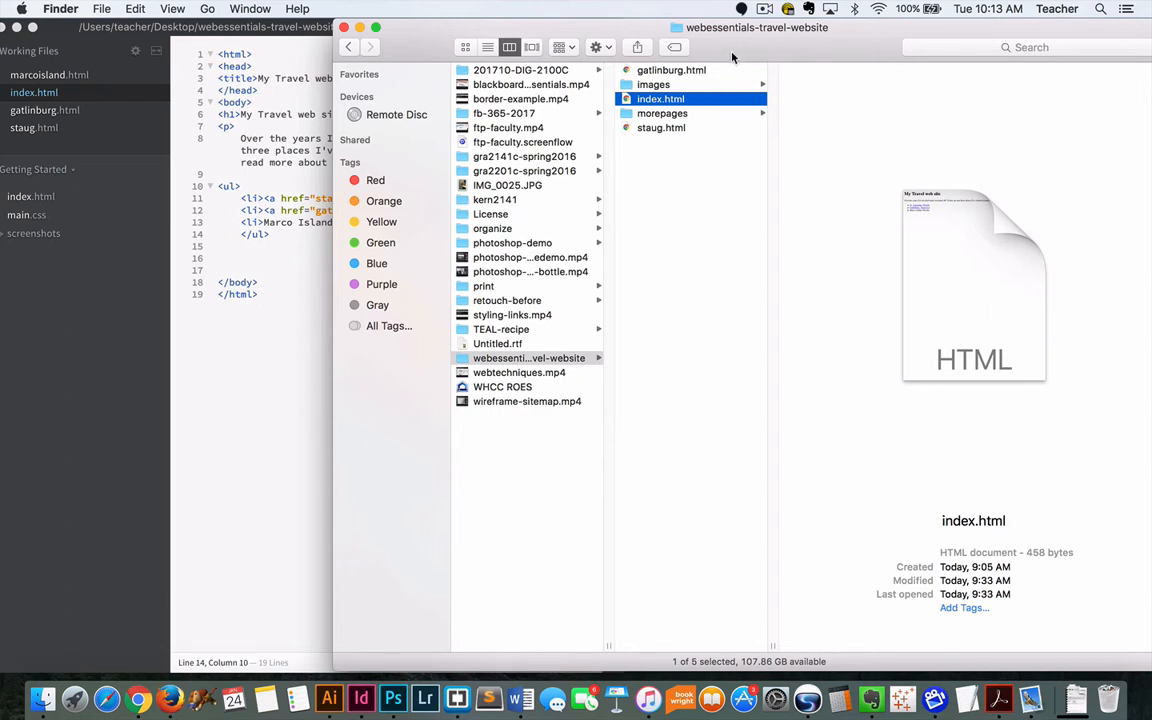
{"action": "mouse_move", "coordinate": [721, 70]}
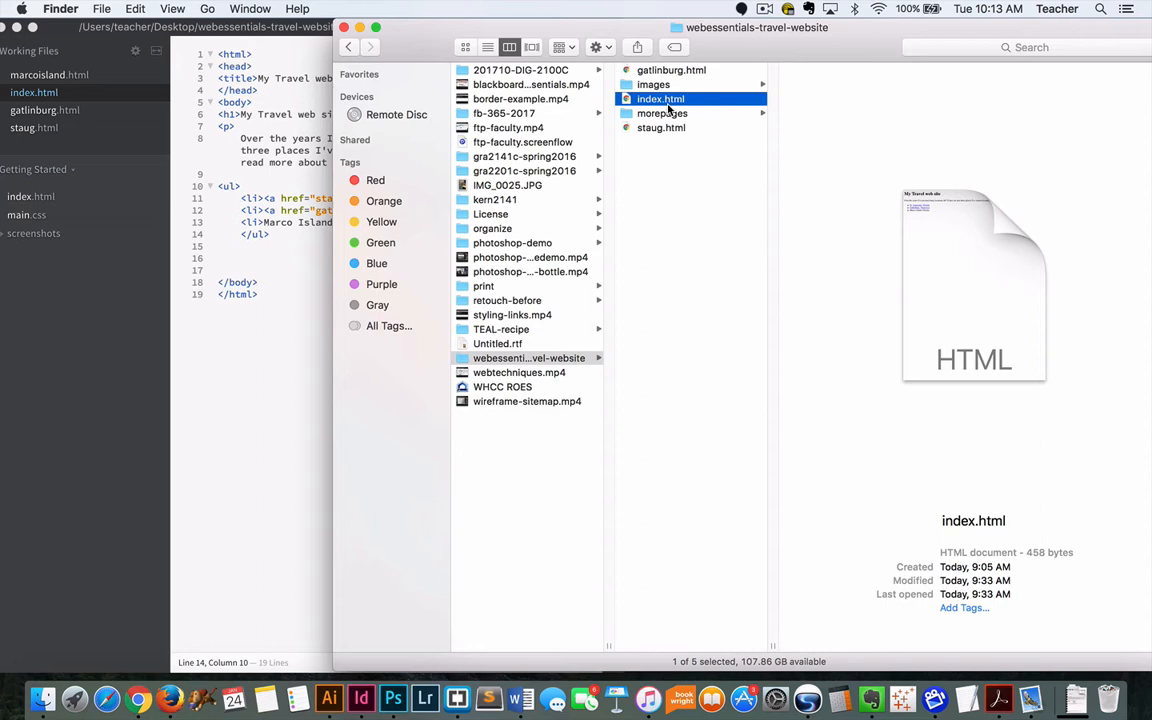
{"action": "mouse_move", "coordinate": [688, 104]}
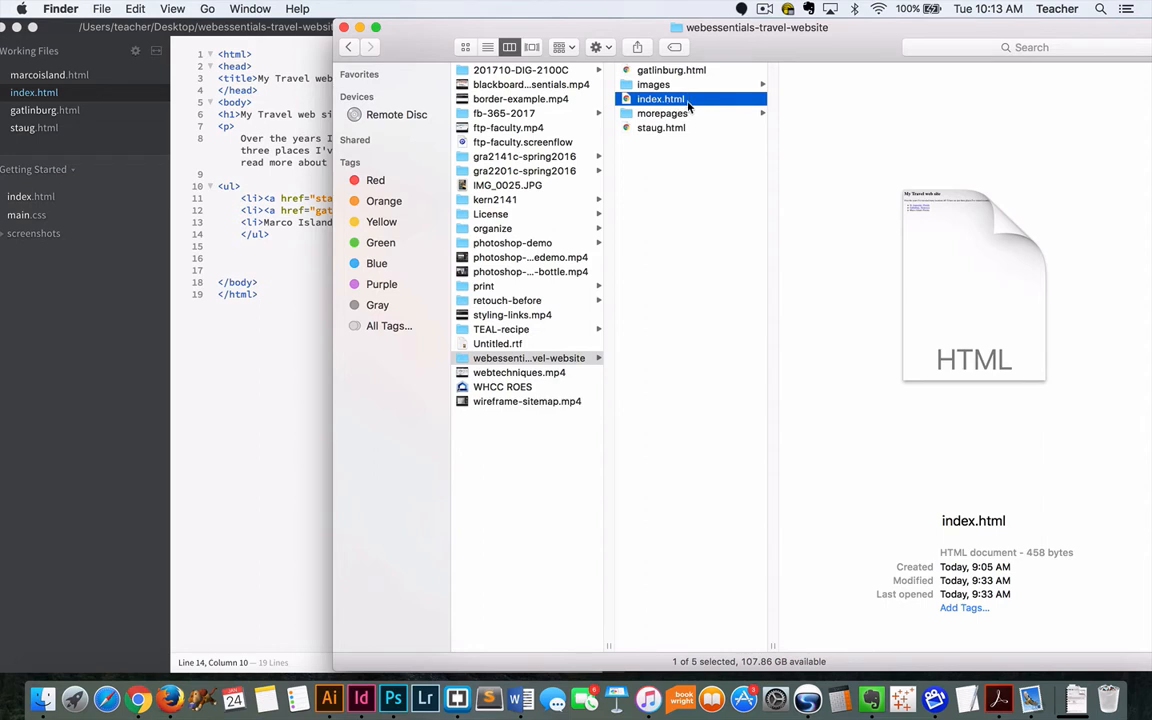
Step: List gatlinburg.jpg, marcoisland.jpg, staug1.jpg, tenn-small.jpg and tenn.jpg in the images folder
{"action": "left_click", "coordinate": [653, 84]}
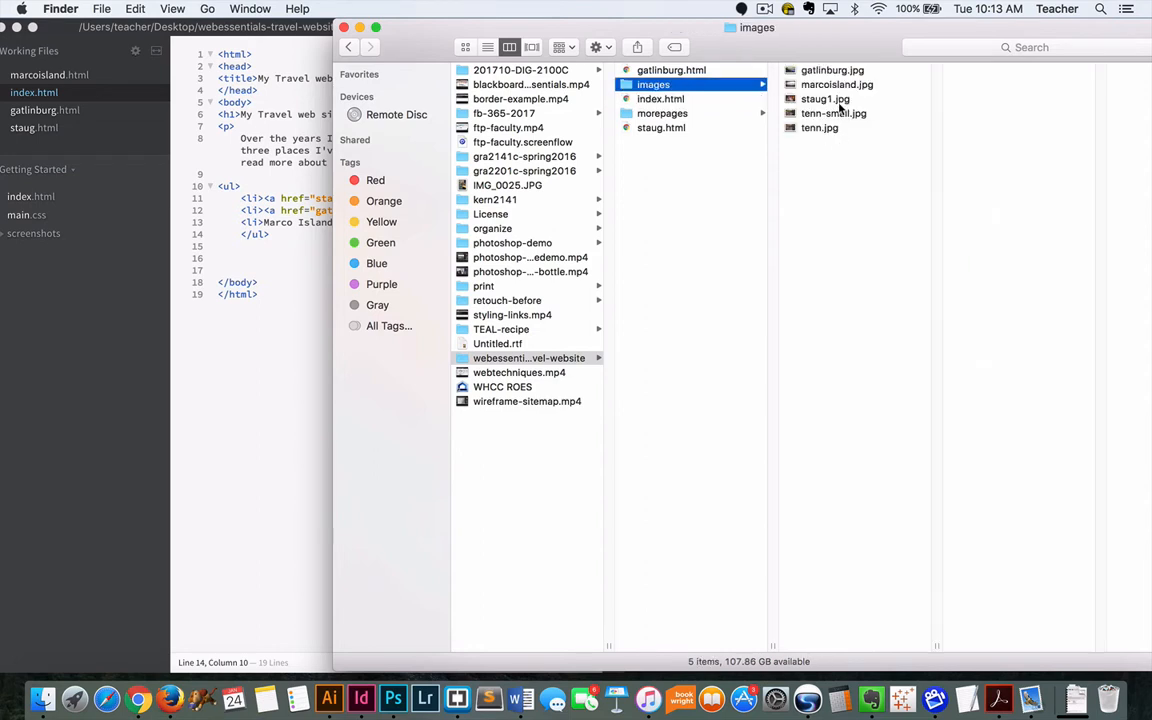
{"action": "mouse_move", "coordinate": [867, 113]}
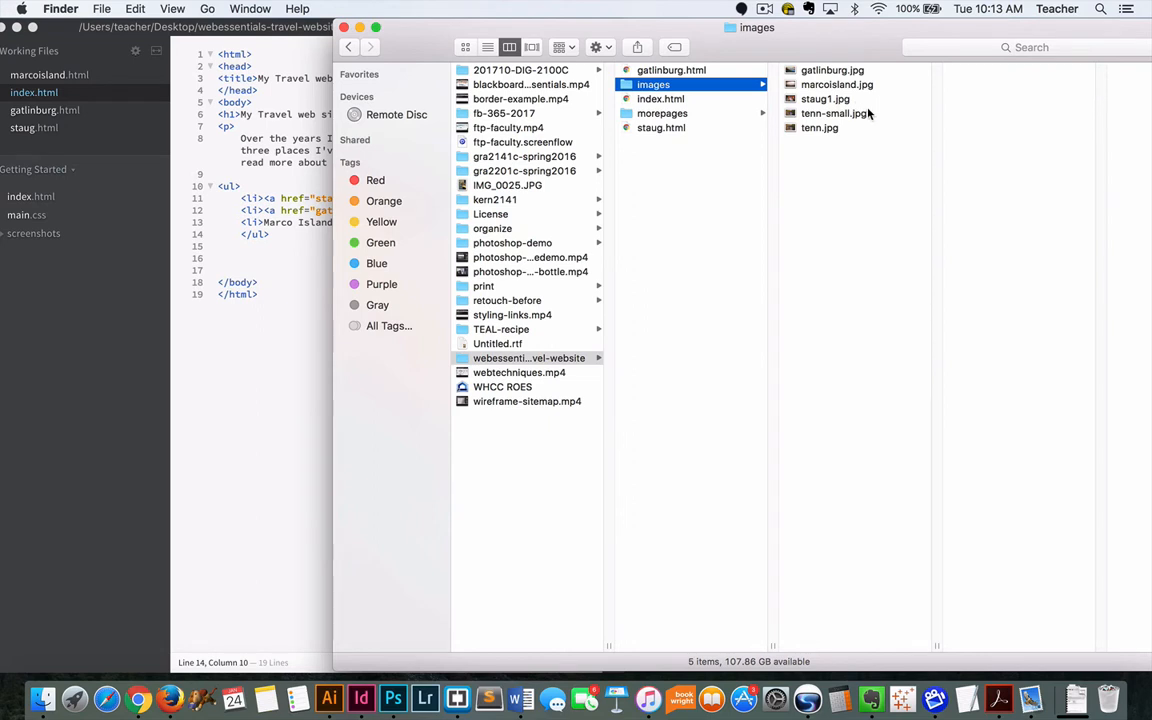
{"action": "mouse_move", "coordinate": [875, 105]}
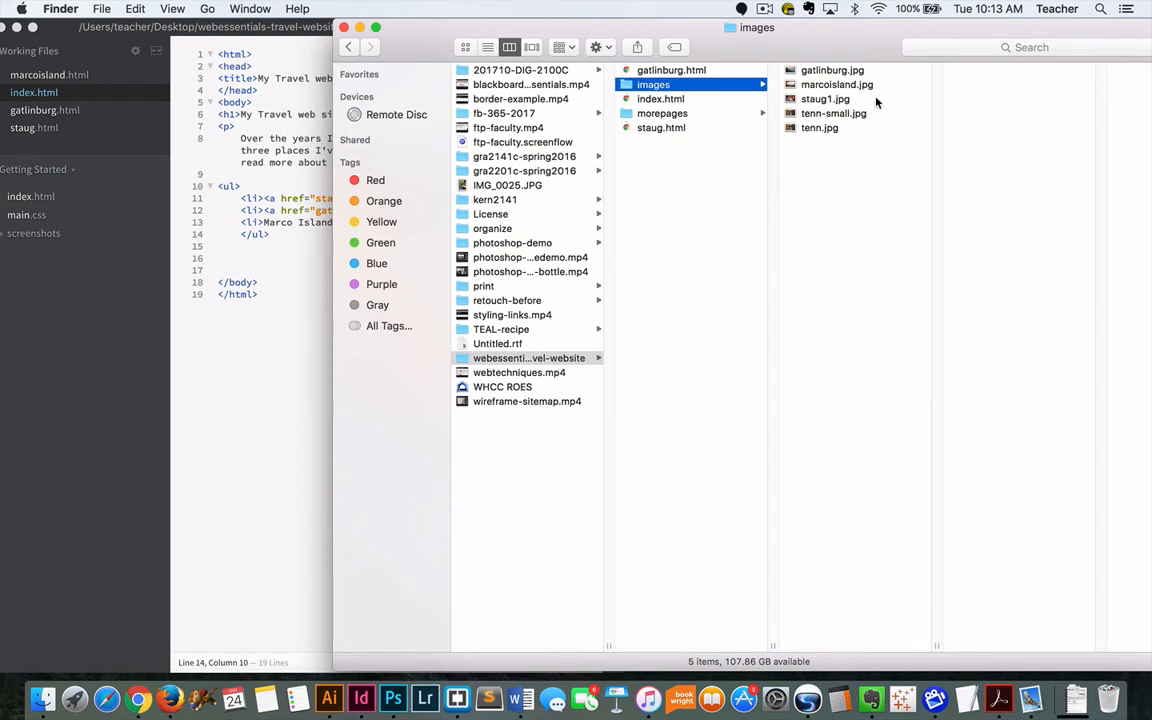
{"action": "mouse_move", "coordinate": [858, 113]}
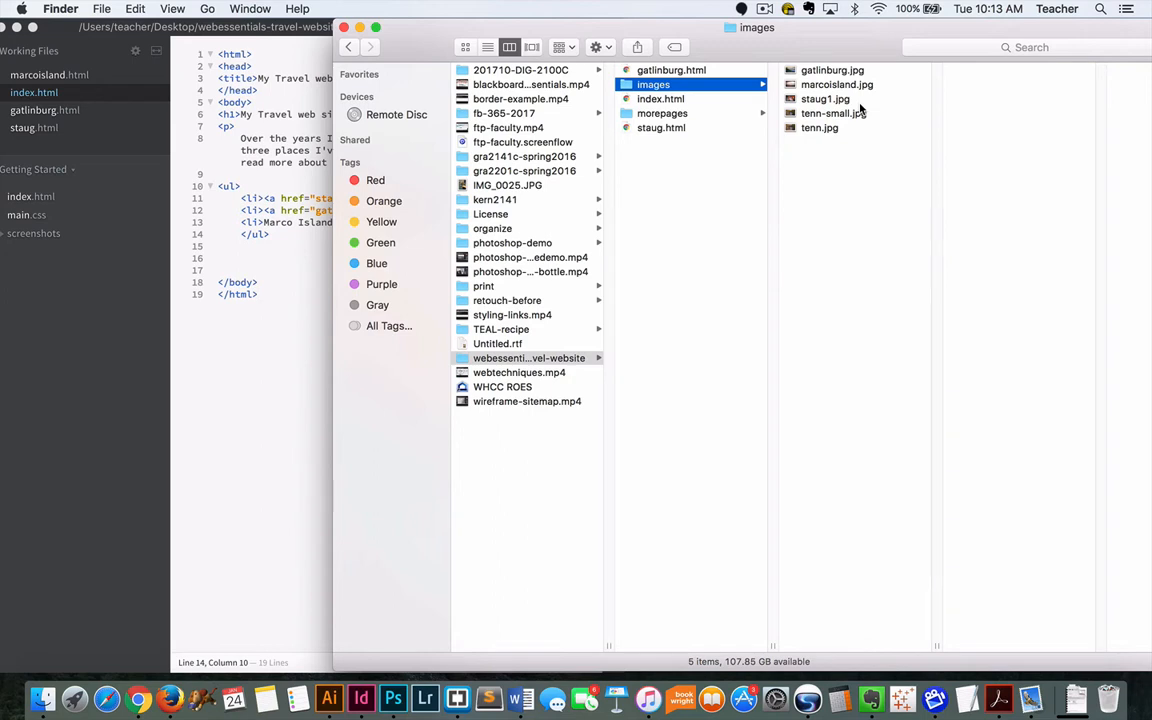
{"action": "mouse_move", "coordinate": [665, 105]}
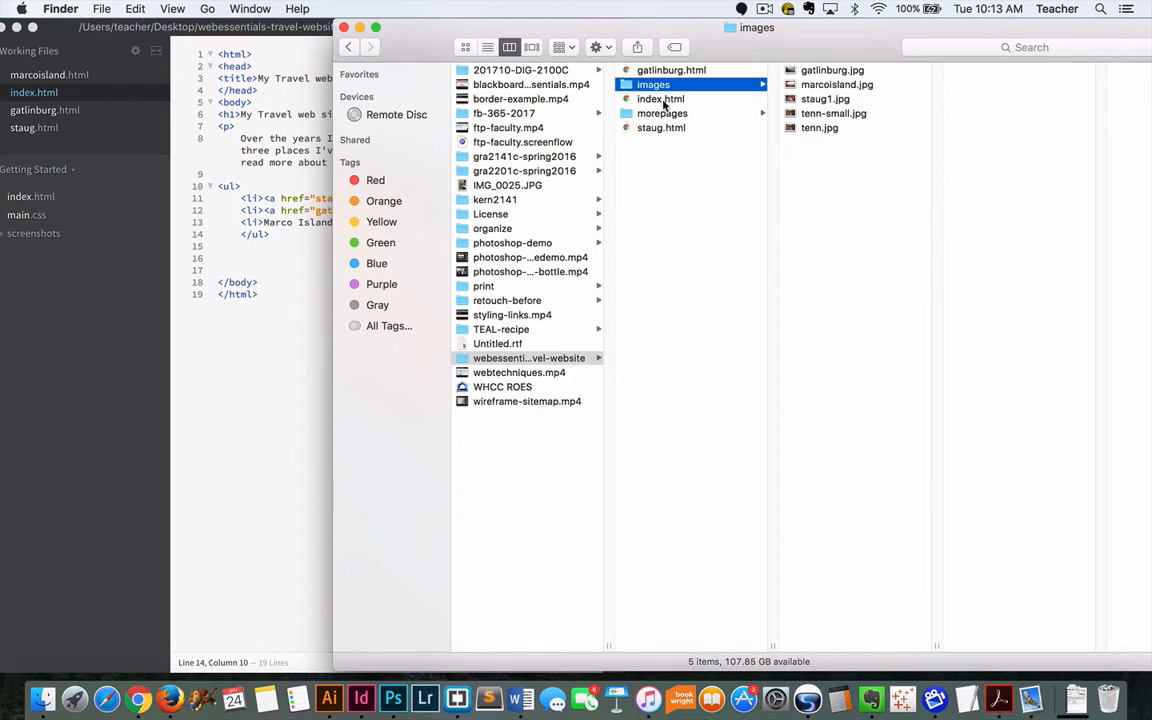
Step: Show index.html in Brackets and highlight staug.html in the St. Augustine link's href
{"action": "left_click", "coordinate": [660, 98]}
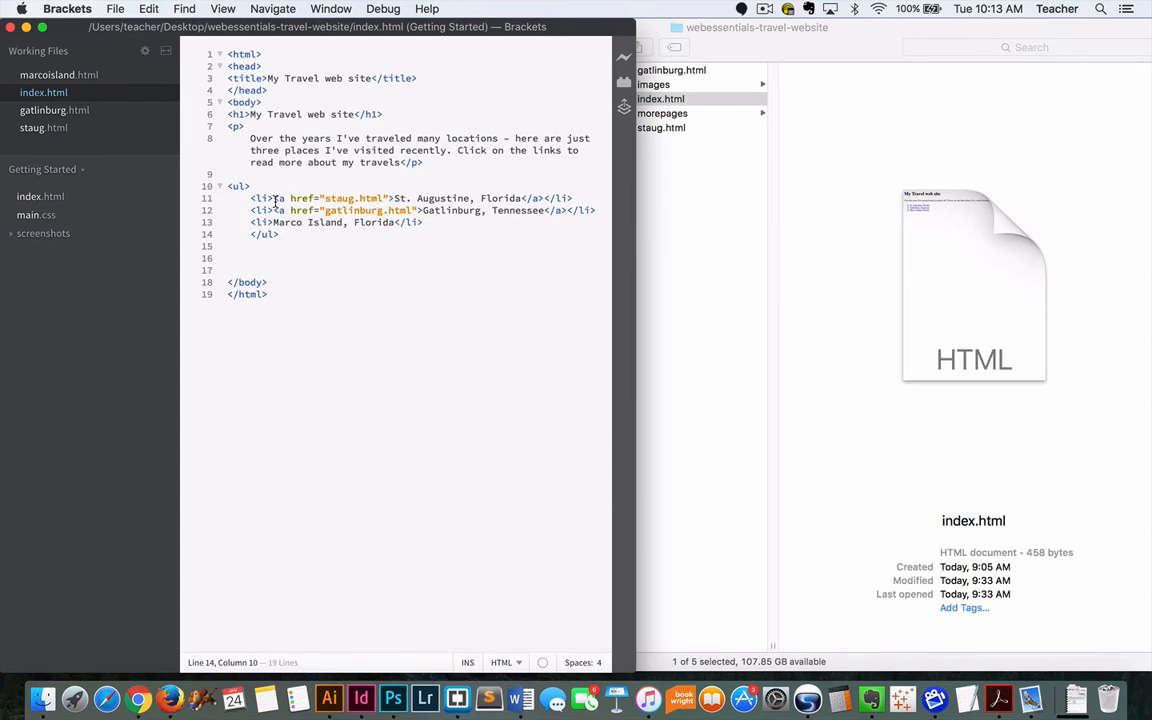
{"action": "left_click_drag", "start_coordinate": [273, 198], "coordinate": [396, 198]}
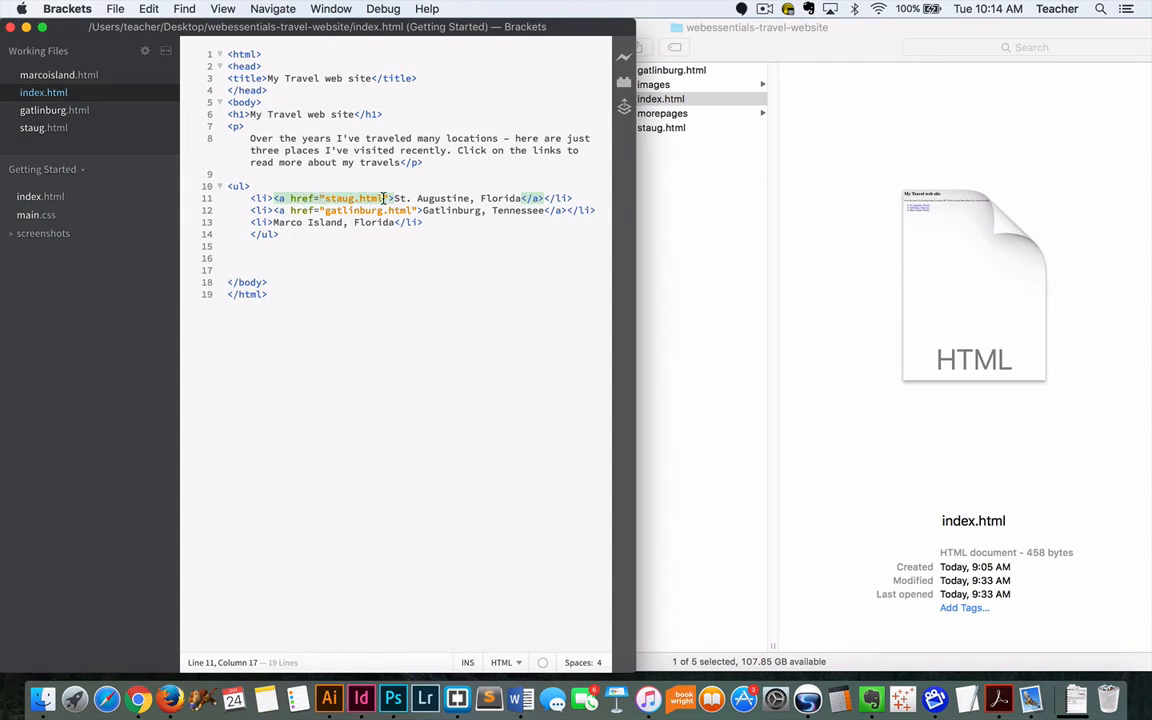
{"action": "double_click", "coordinate": [352, 197]}
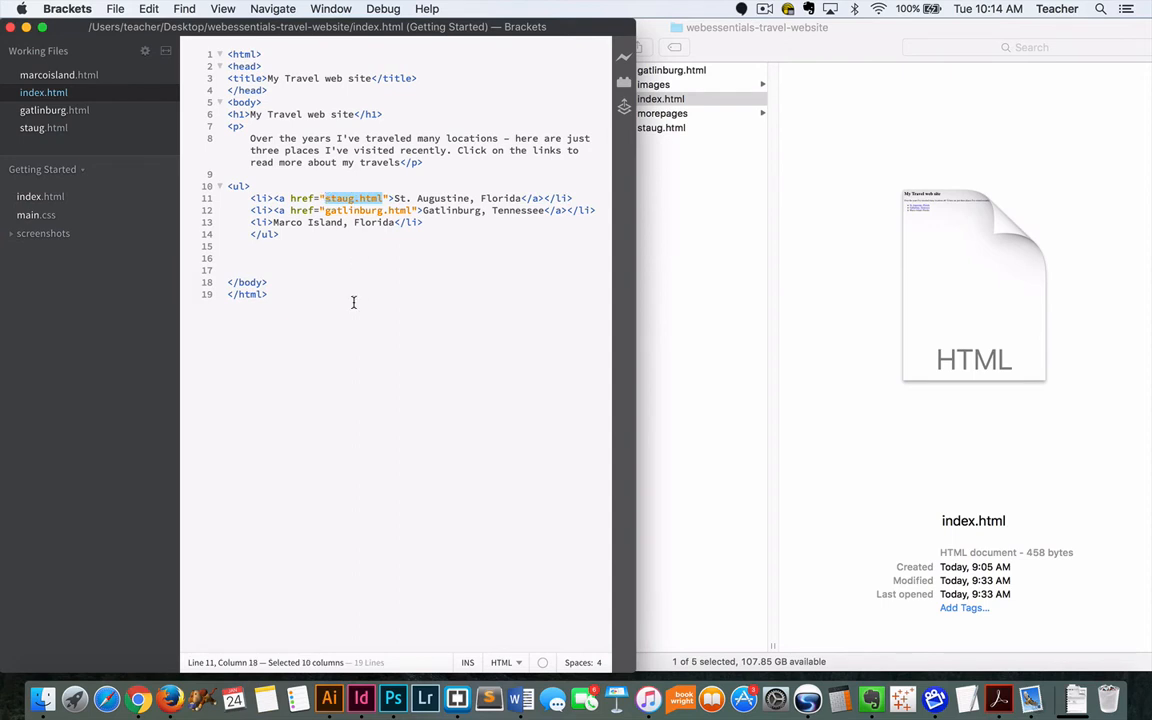
{"action": "mouse_move", "coordinate": [399, 287]}
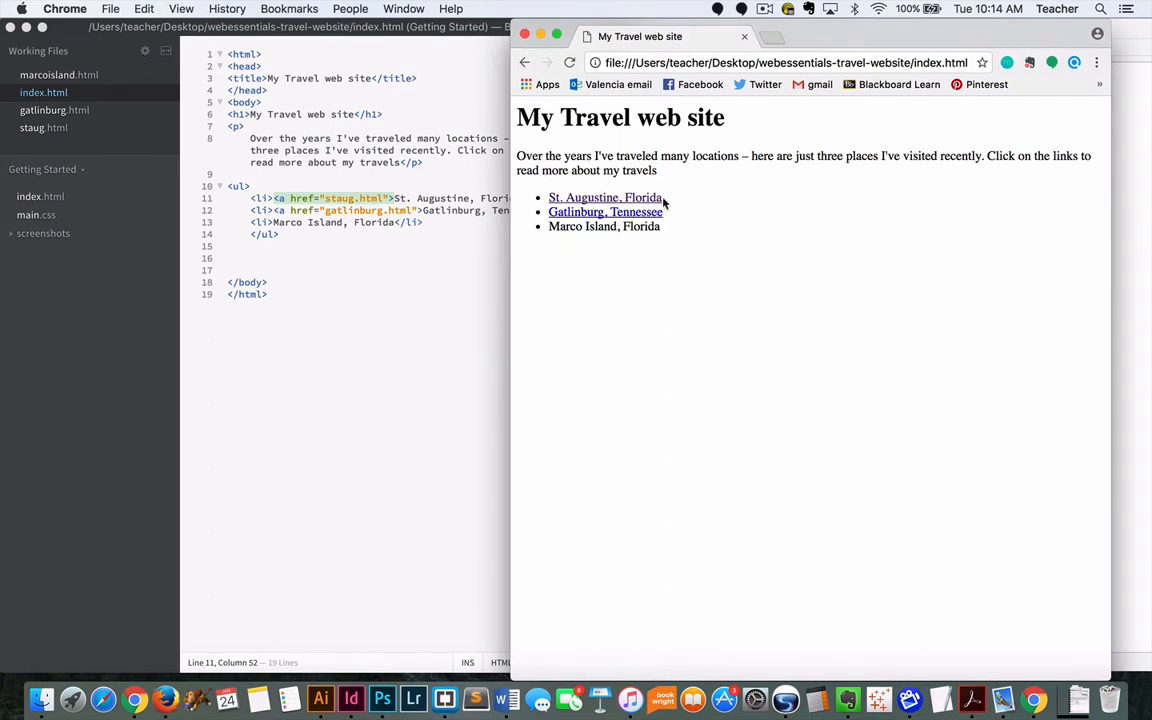
{"action": "mouse_move", "coordinate": [706, 196]}
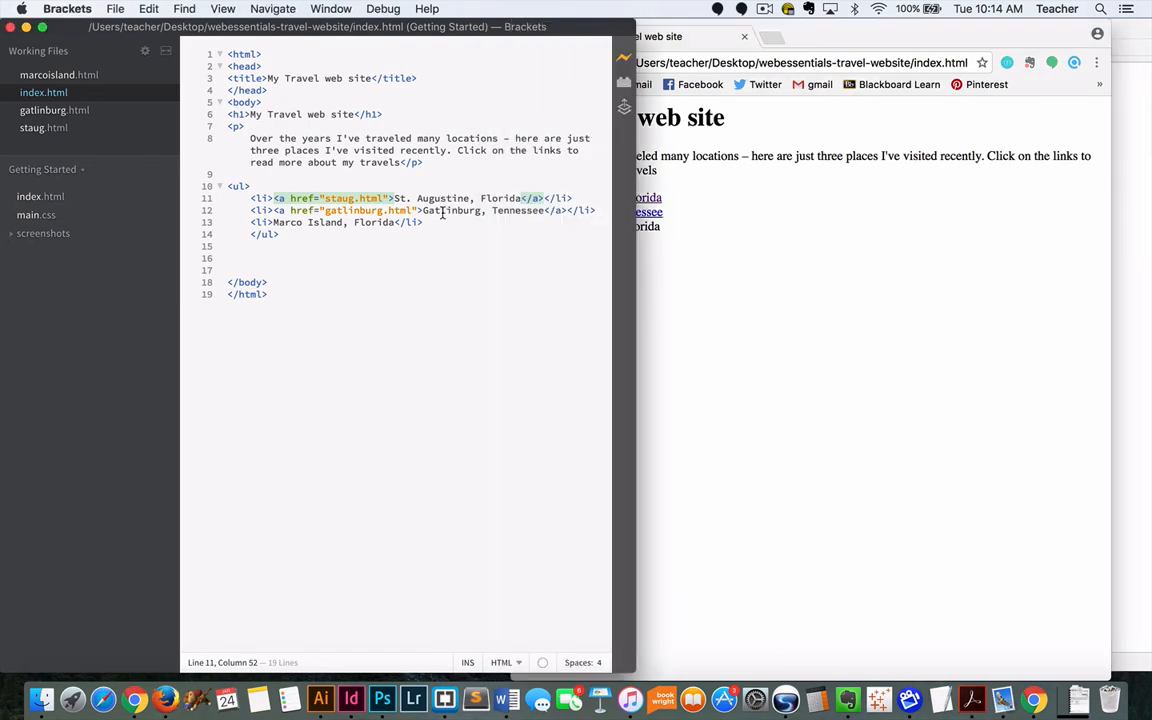
Step: After viewing the rendered home page in Chrome, bring the website folder window forward
{"action": "left_click", "coordinate": [367, 210]}
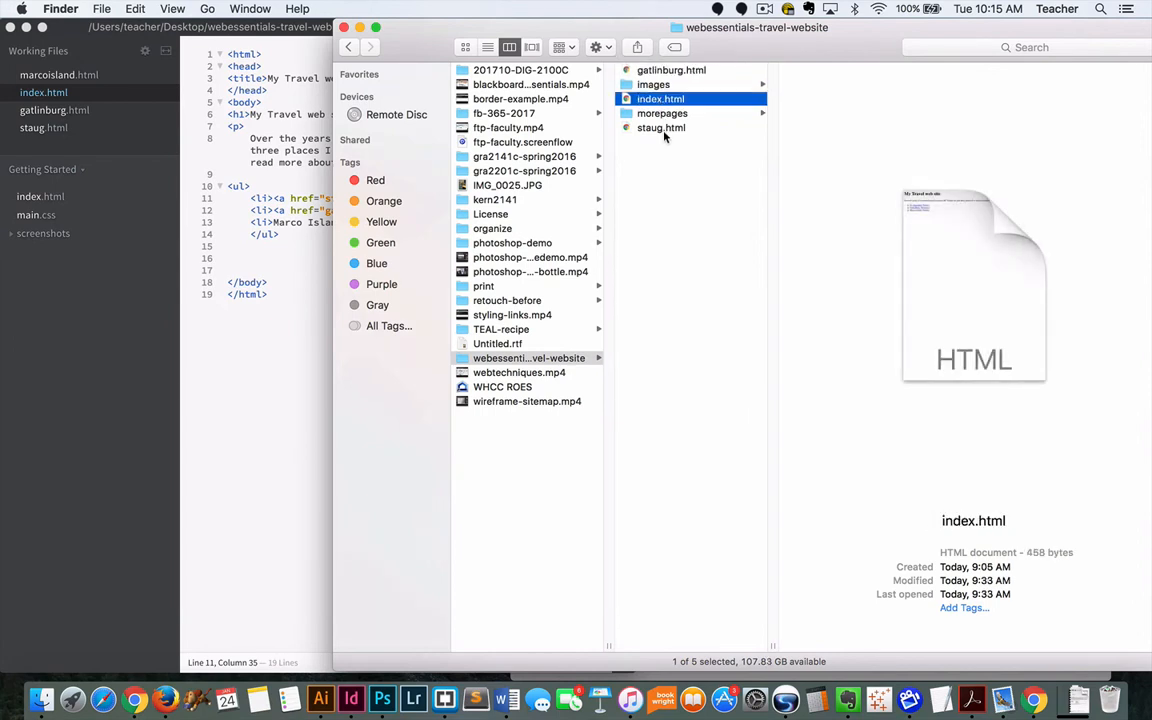
Step: Select staug.html in the website folder to preview the St. Augustine page
{"action": "left_click", "coordinate": [661, 127]}
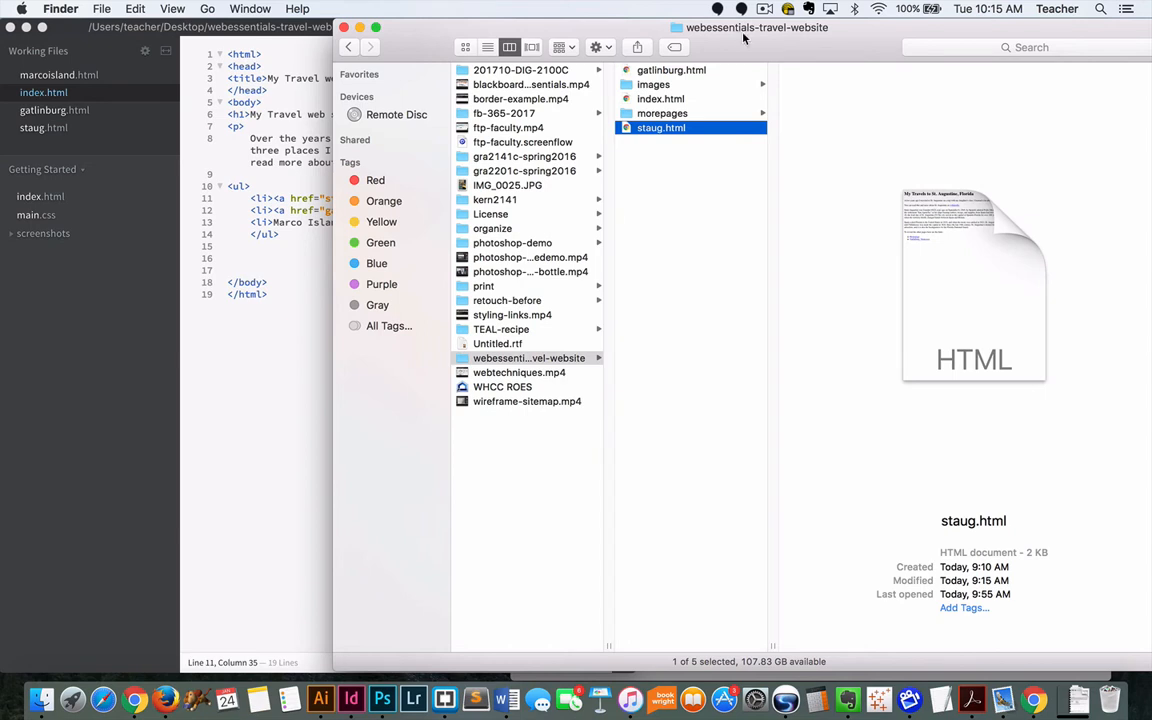
{"action": "mouse_move", "coordinate": [696, 99]}
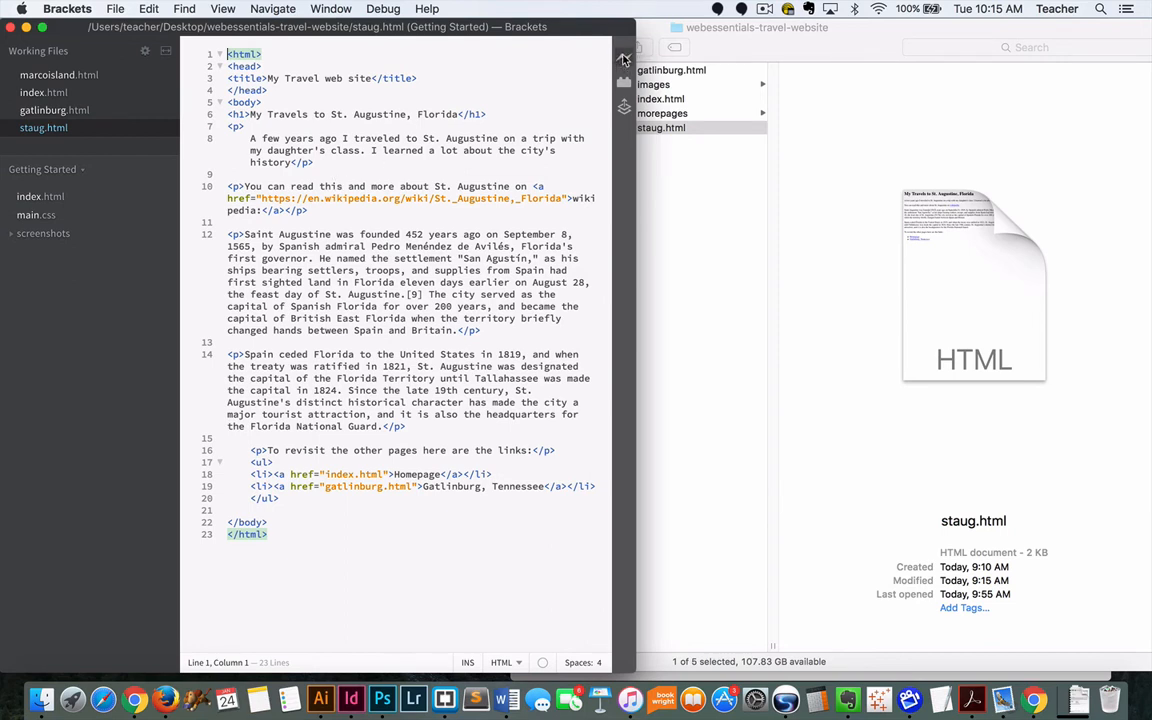
Step: Live-preview staug.html in Chrome to show its Wikipedia link, then return to its code
{"action": "left_click", "coordinate": [621, 60]}
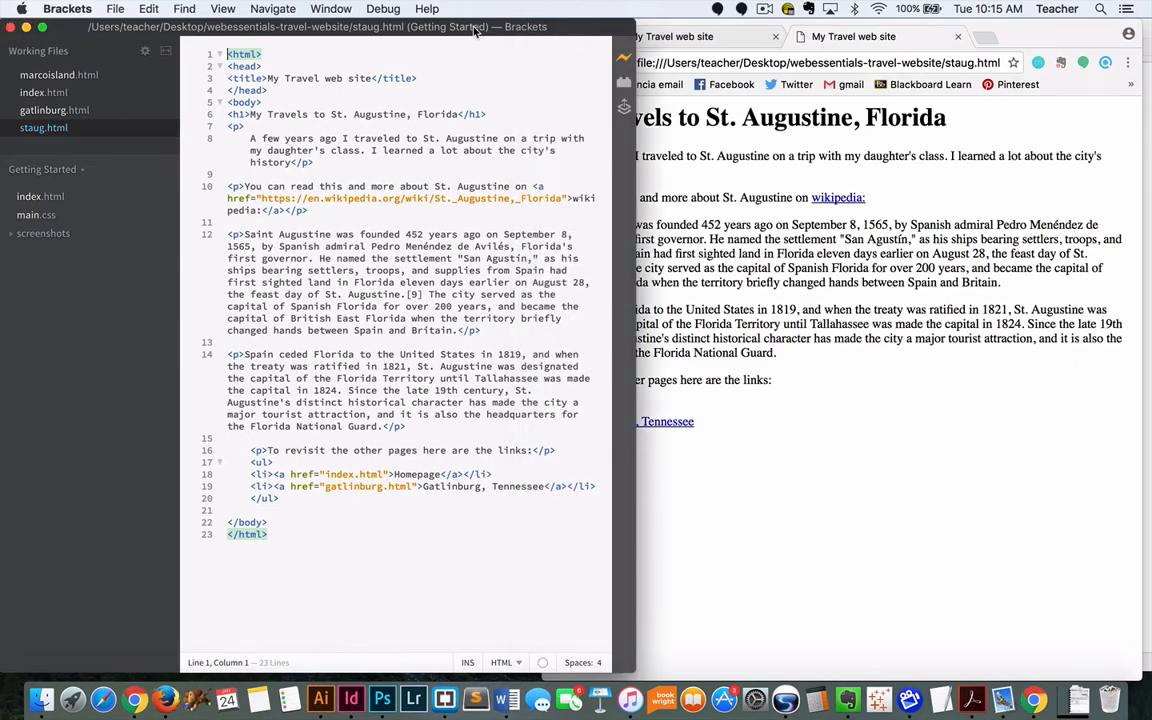
{"action": "mouse_move", "coordinate": [562, 197]}
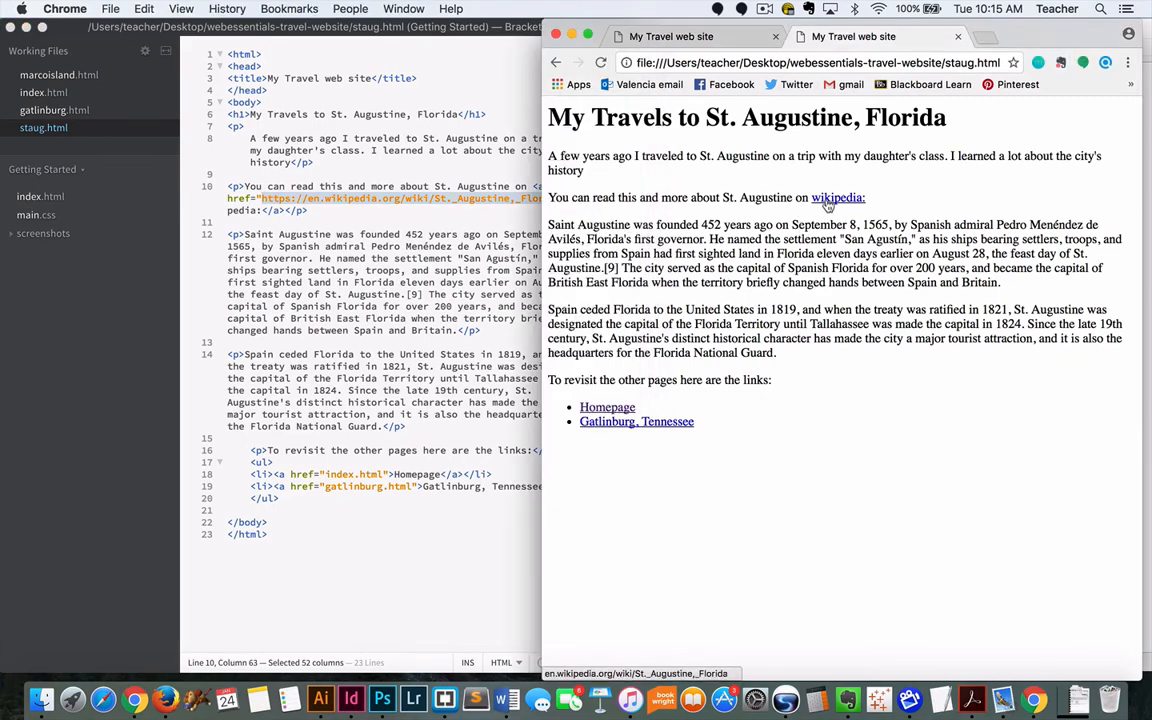
{"action": "left_click", "coordinate": [837, 197]}
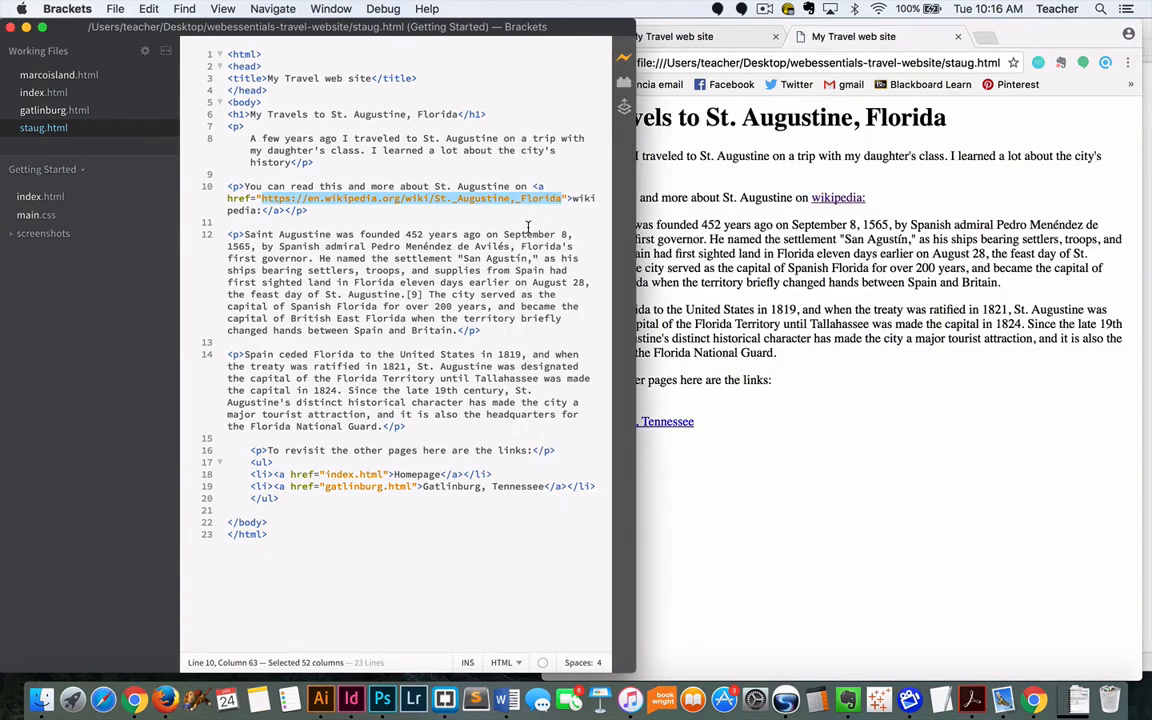
{"action": "mouse_move", "coordinate": [427, 430]}
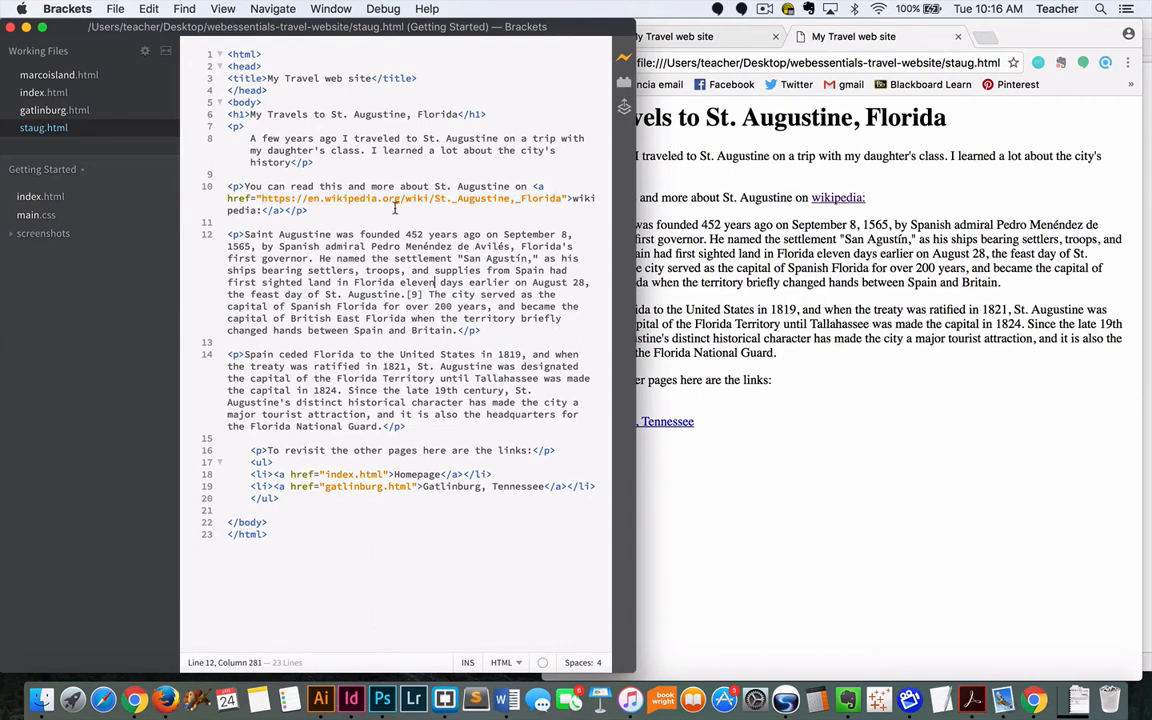
{"action": "left_click", "coordinate": [408, 245]}
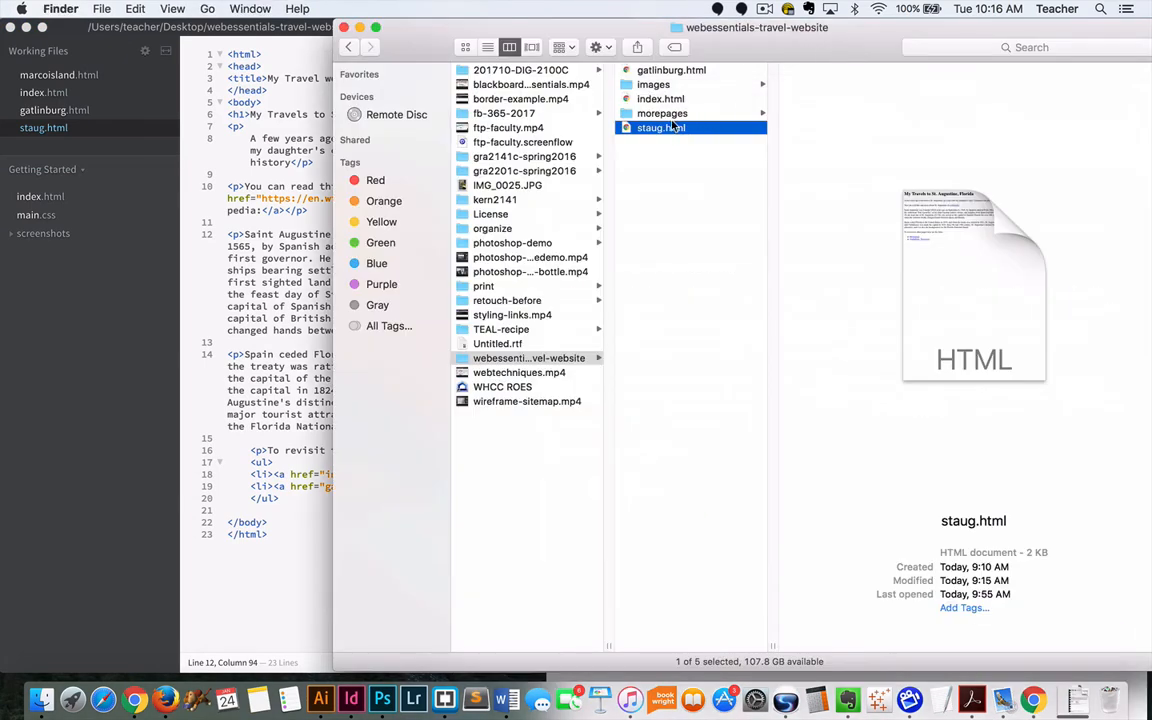
Step: Find marcoisland.html in the morepages folder, then reopen index.html in Brackets
{"action": "left_click", "coordinate": [661, 113]}
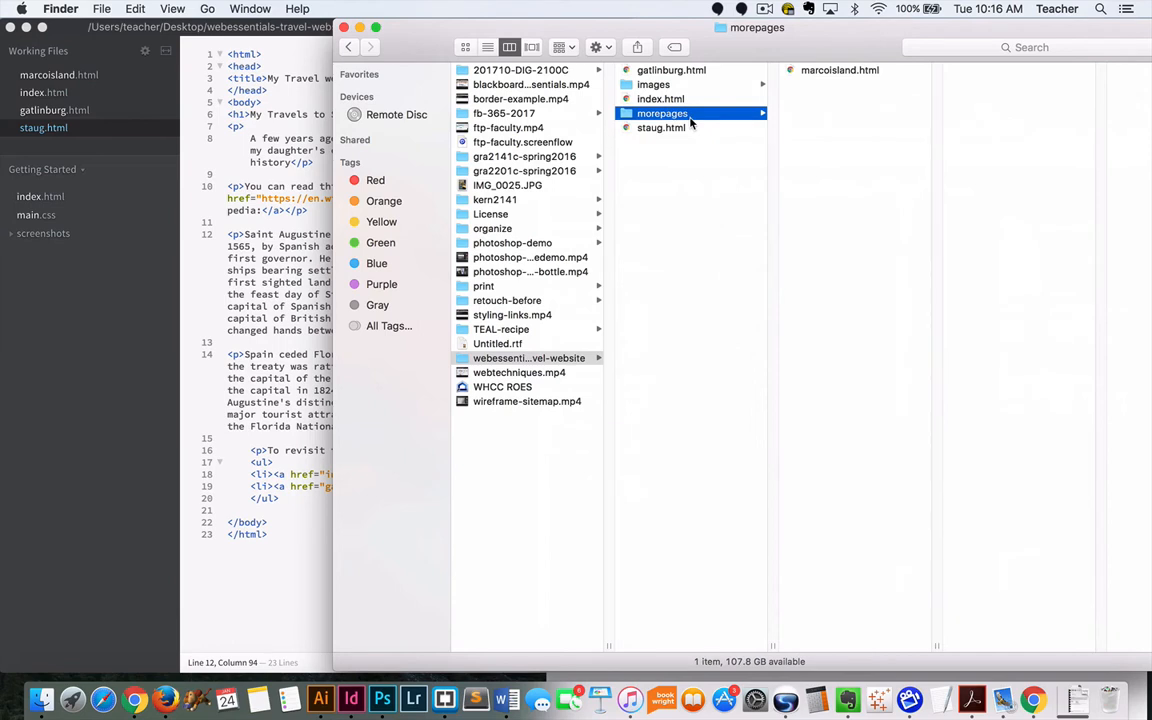
{"action": "mouse_move", "coordinate": [693, 126]}
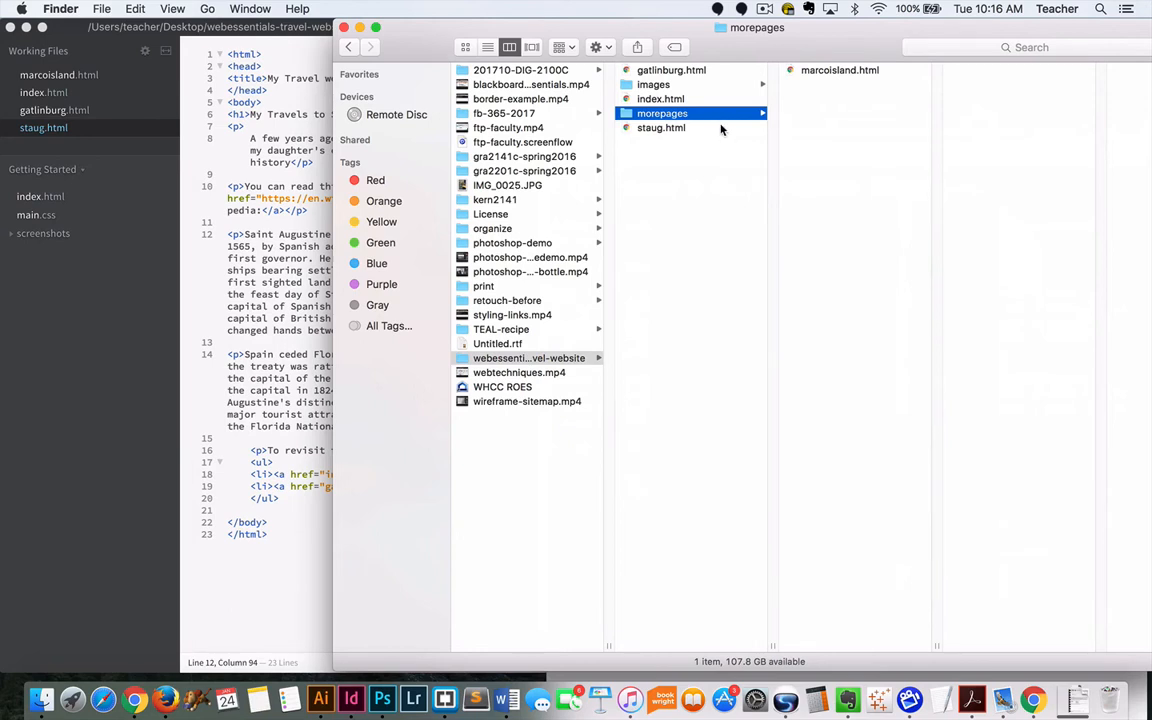
{"action": "left_click", "coordinate": [840, 70]}
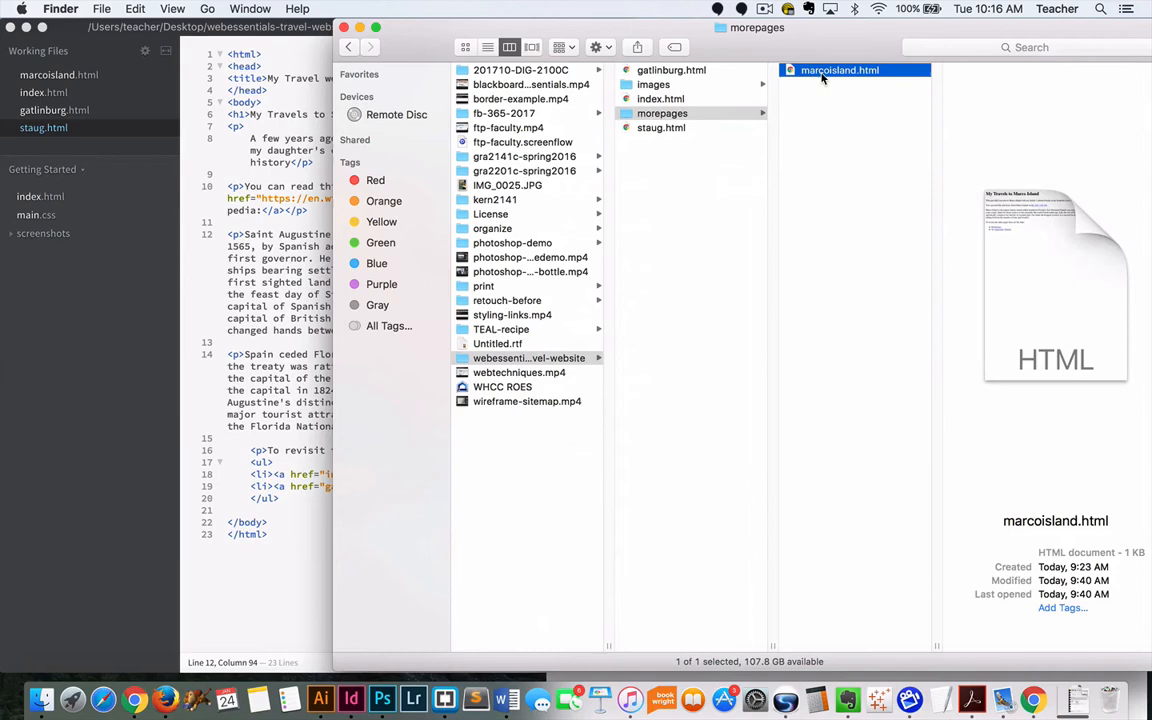
{"action": "left_click", "coordinate": [250, 27]}
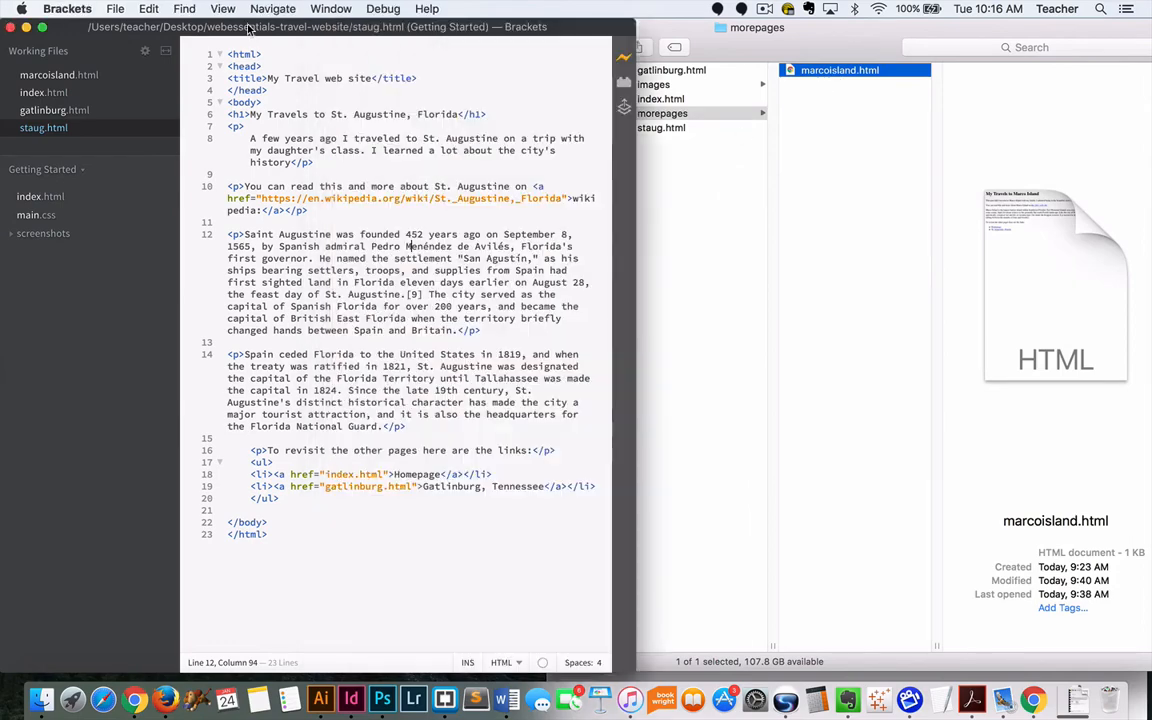
{"action": "left_click", "coordinate": [44, 92]}
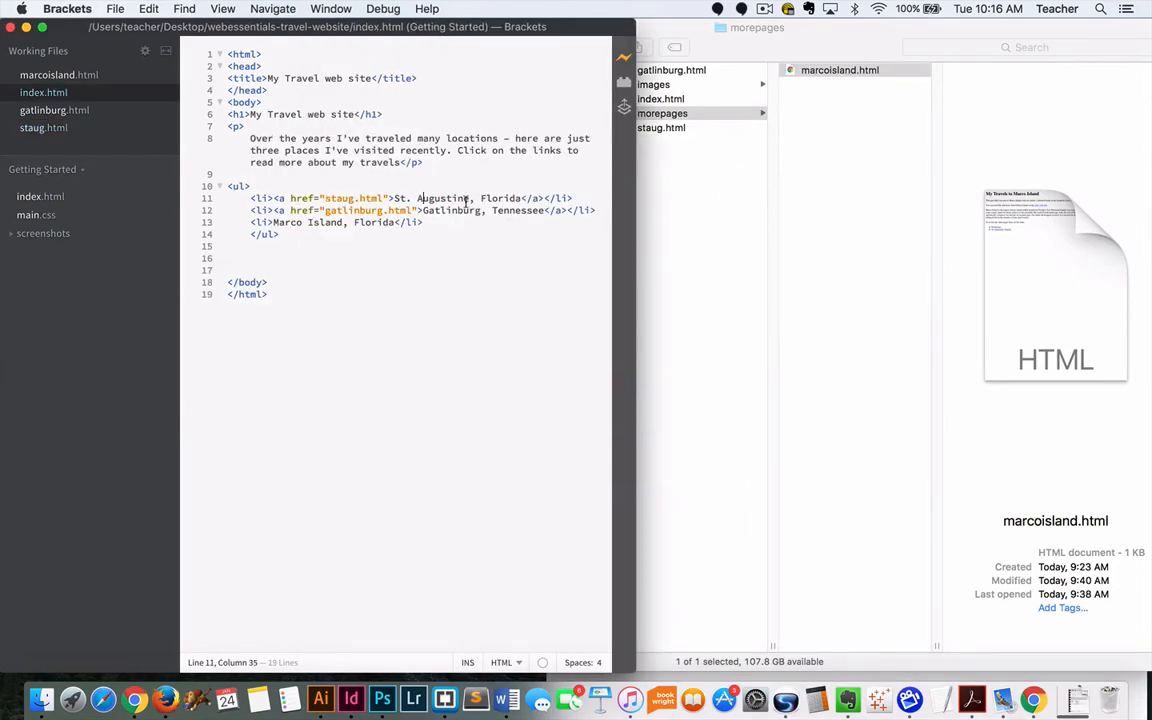
Step: Move the closing tag after 'Marco Island, Florida' and set its href to morepages/marcoisland.html
{"action": "left_click", "coordinate": [272, 222]}
{"action": "type", "text": "><a href=\"images/marcoisland.html\"></a"}
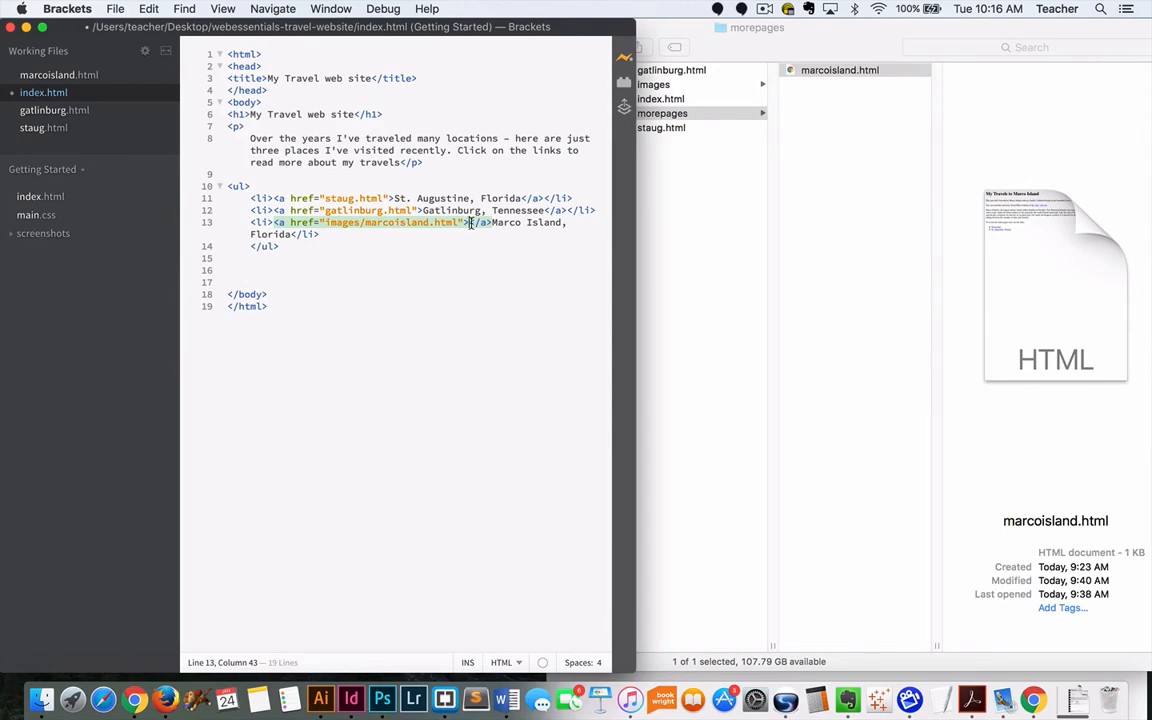
{"action": "left_click_drag", "start_coordinate": [471, 222], "coordinate": [493, 222]}
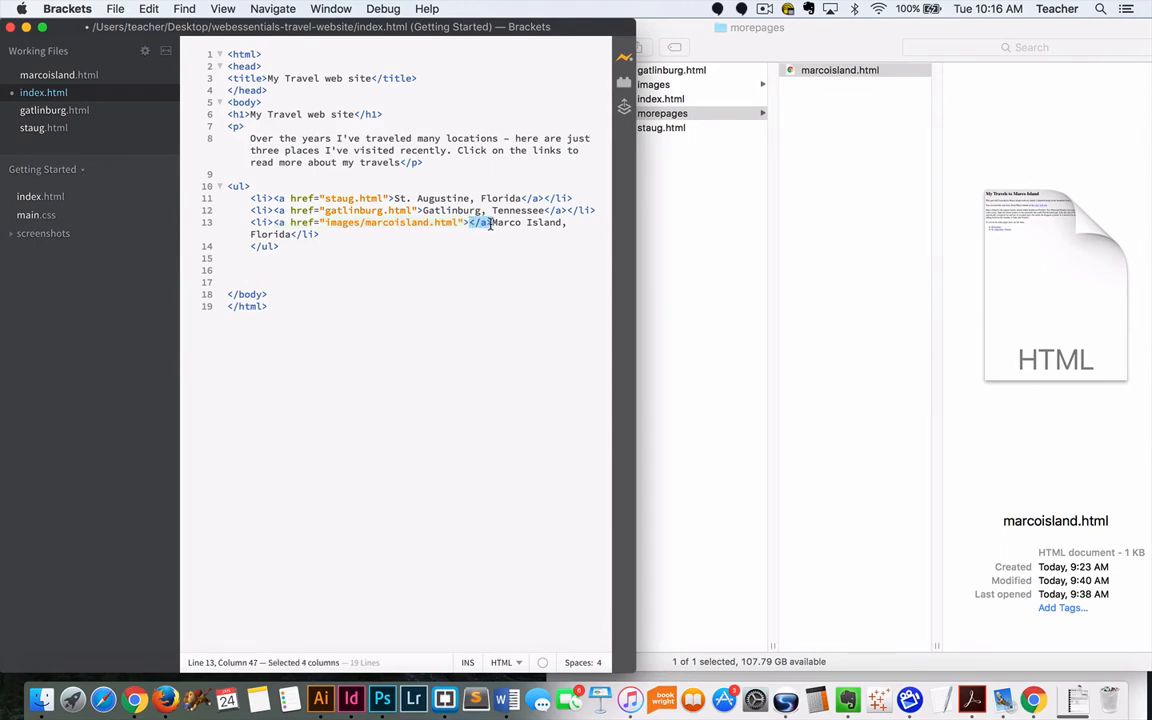
{"action": "left_click", "coordinate": [292, 234]}
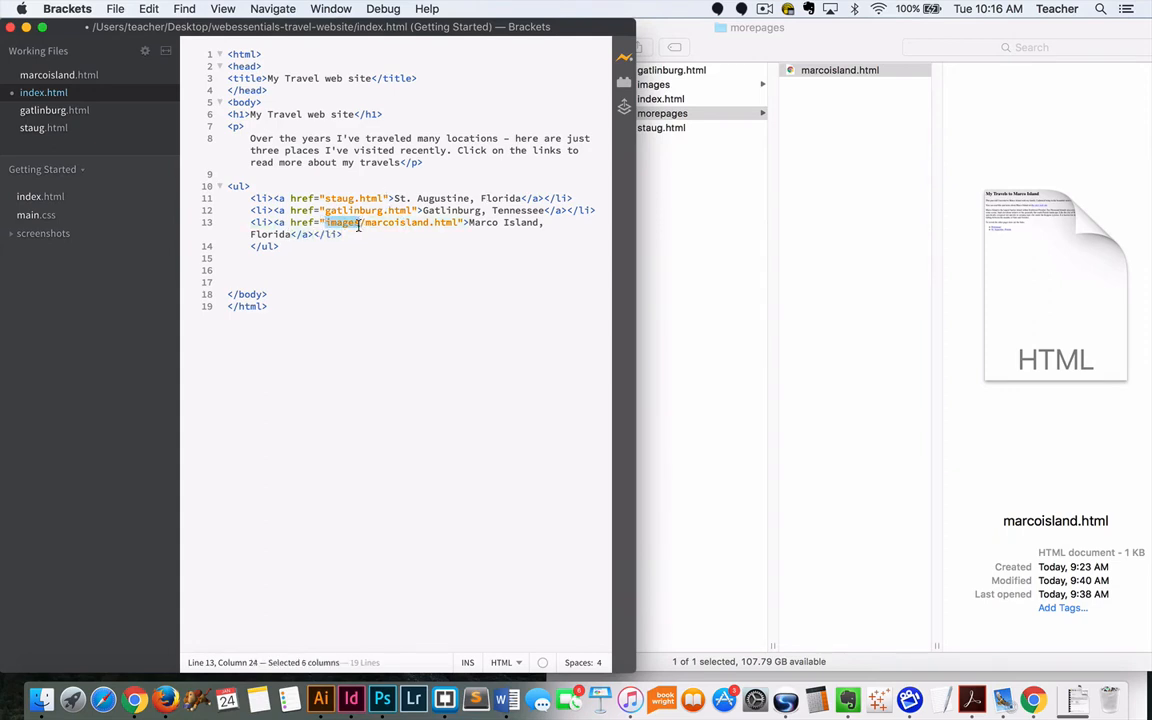
{"action": "left_click", "coordinate": [428, 222]}
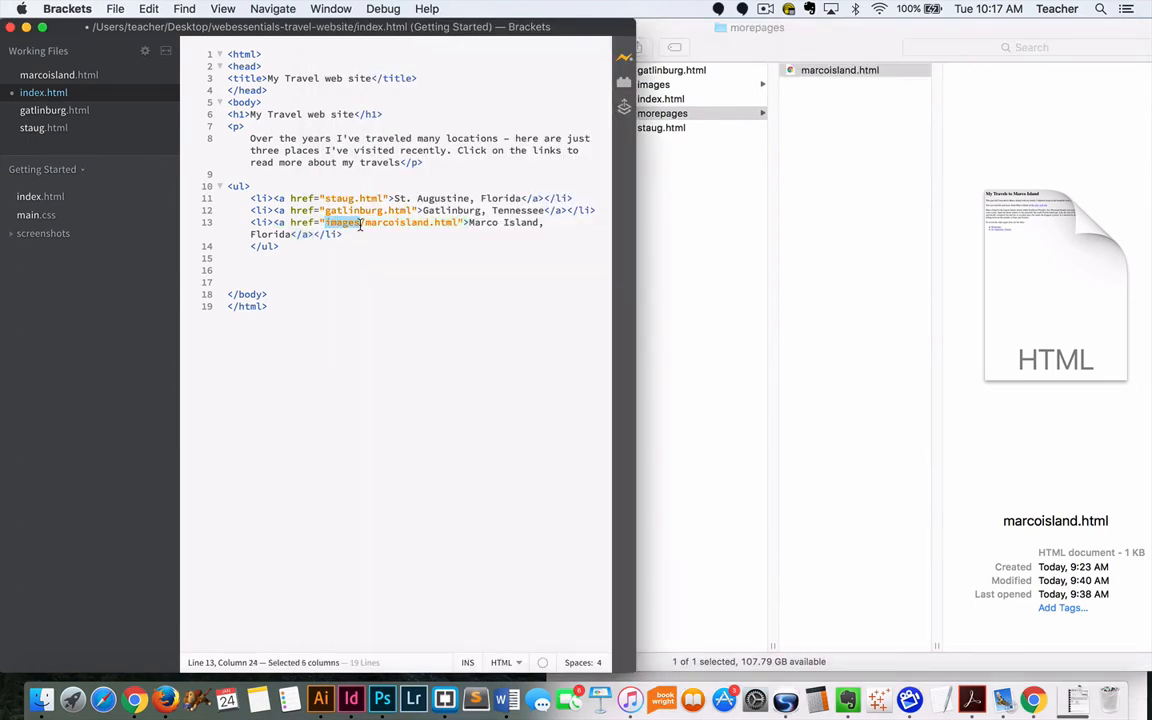
{"action": "type", "text": "morepages/"}
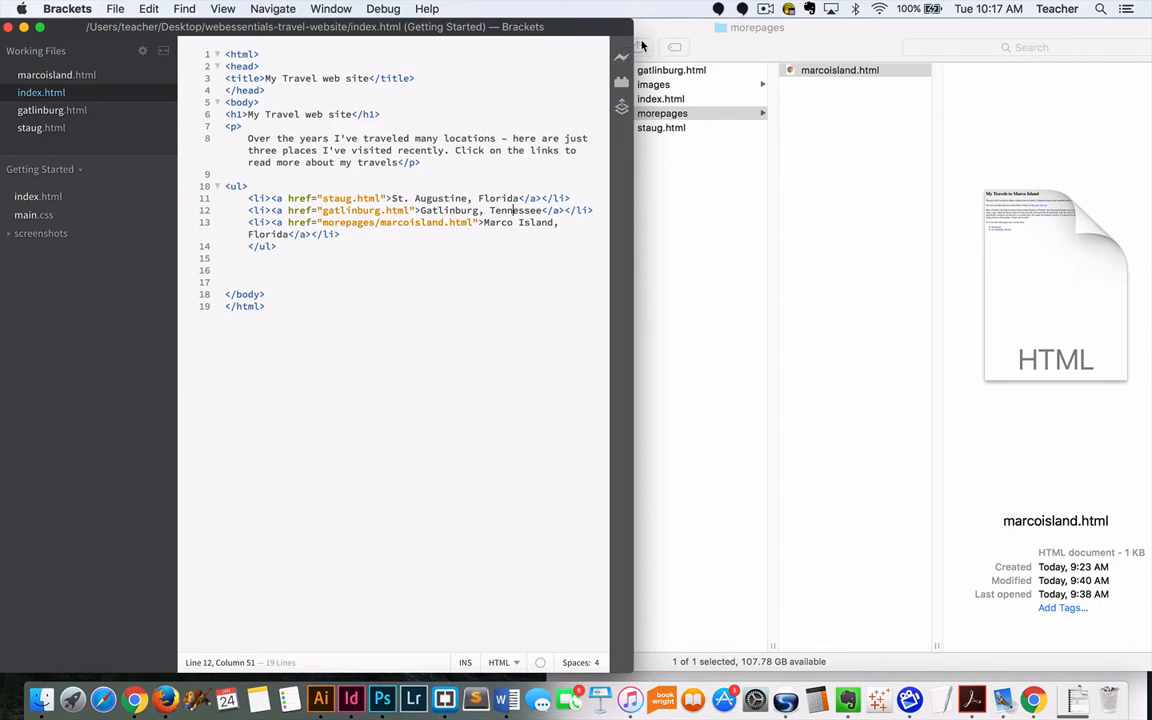
{"action": "mouse_move", "coordinate": [621, 57]}
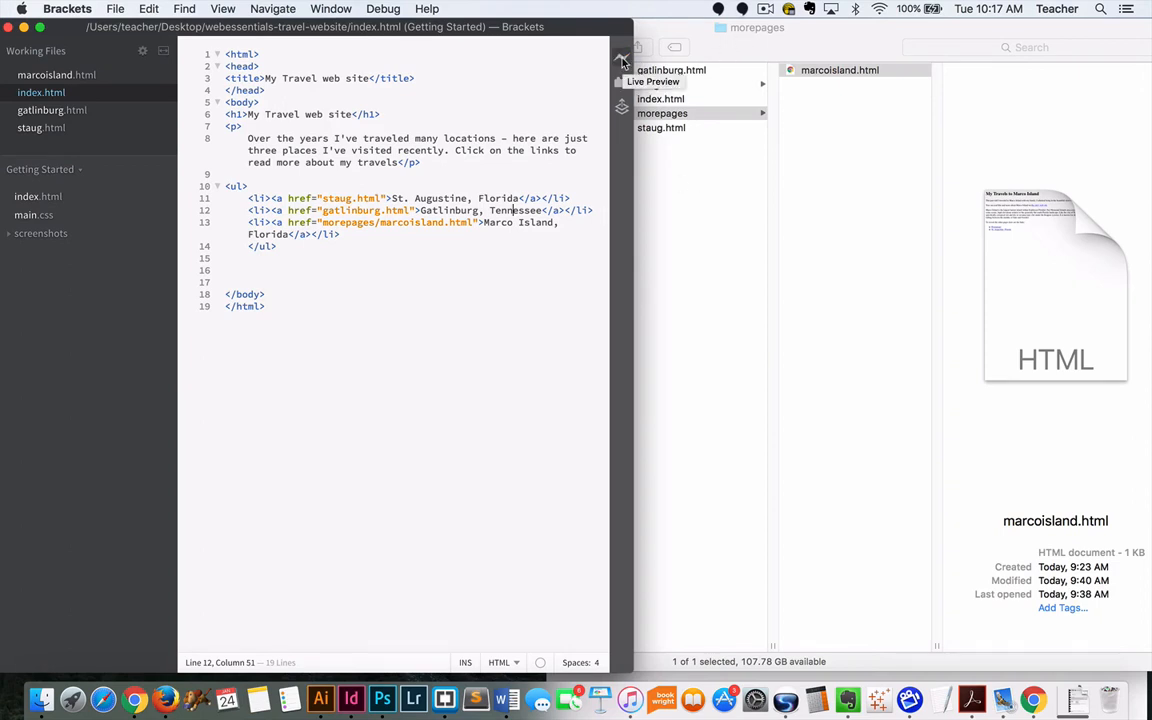
Step: Drop morepages/ from the Marco Island href, get Chrome's file-not-found error, then retype morepages
{"action": "left_click", "coordinate": [621, 61]}
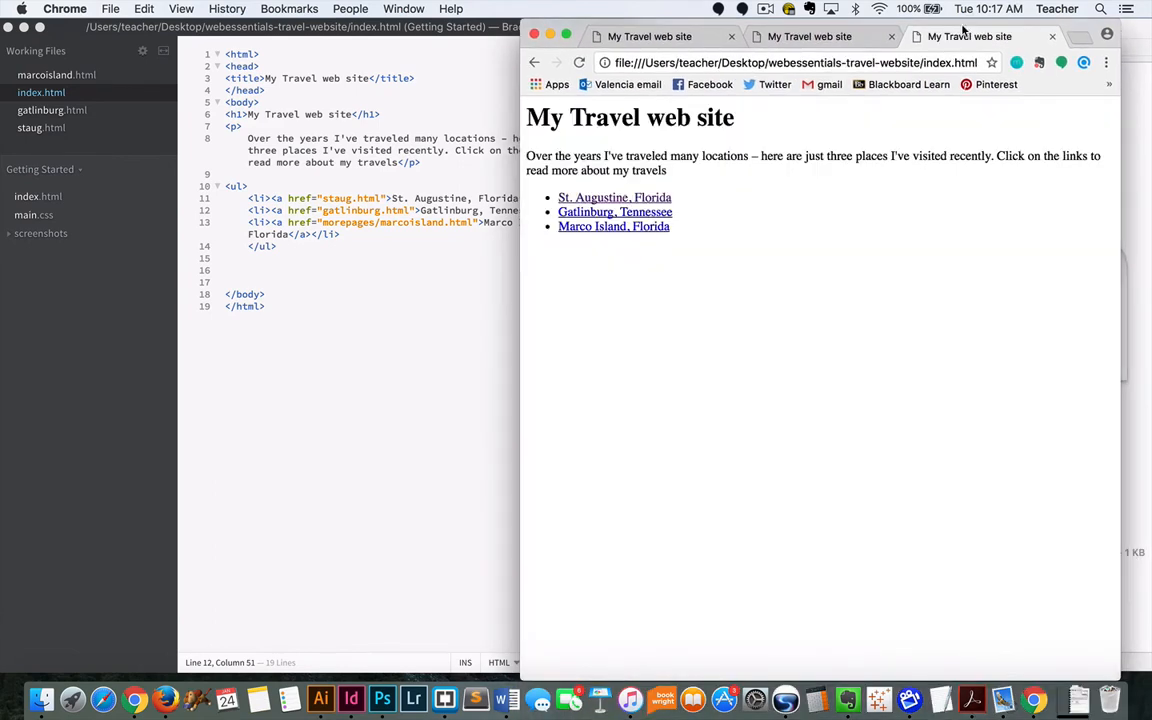
{"action": "mouse_move", "coordinate": [614, 226]}
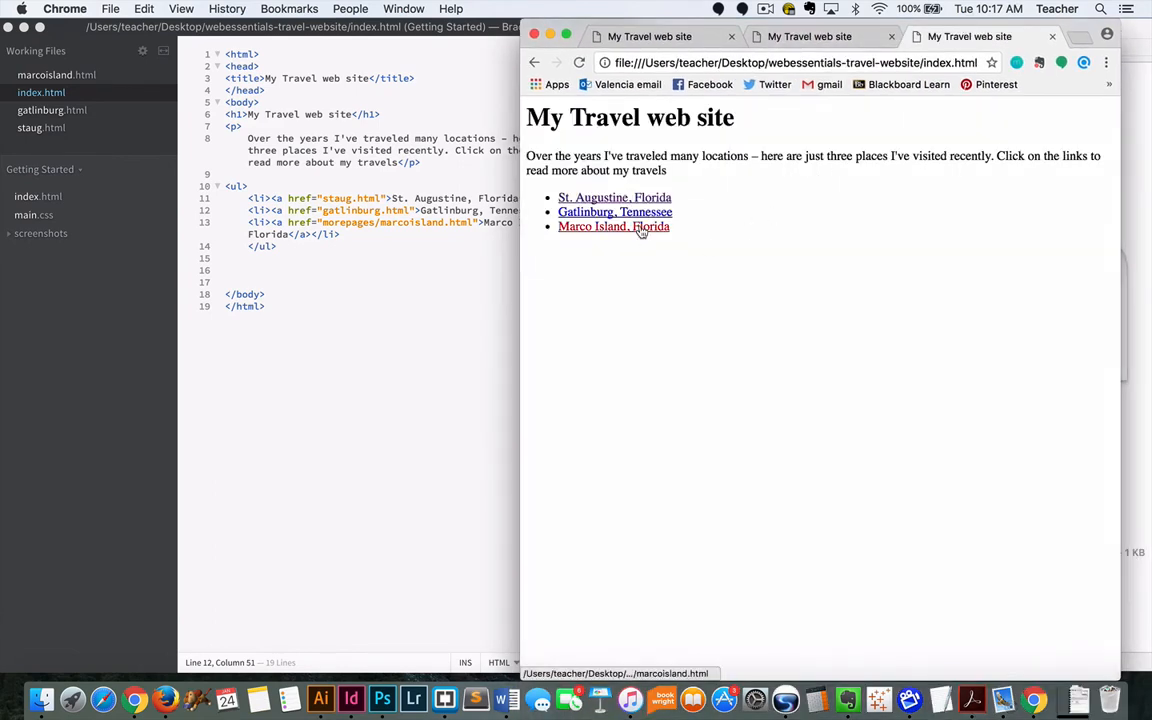
{"action": "left_click", "coordinate": [613, 226]}
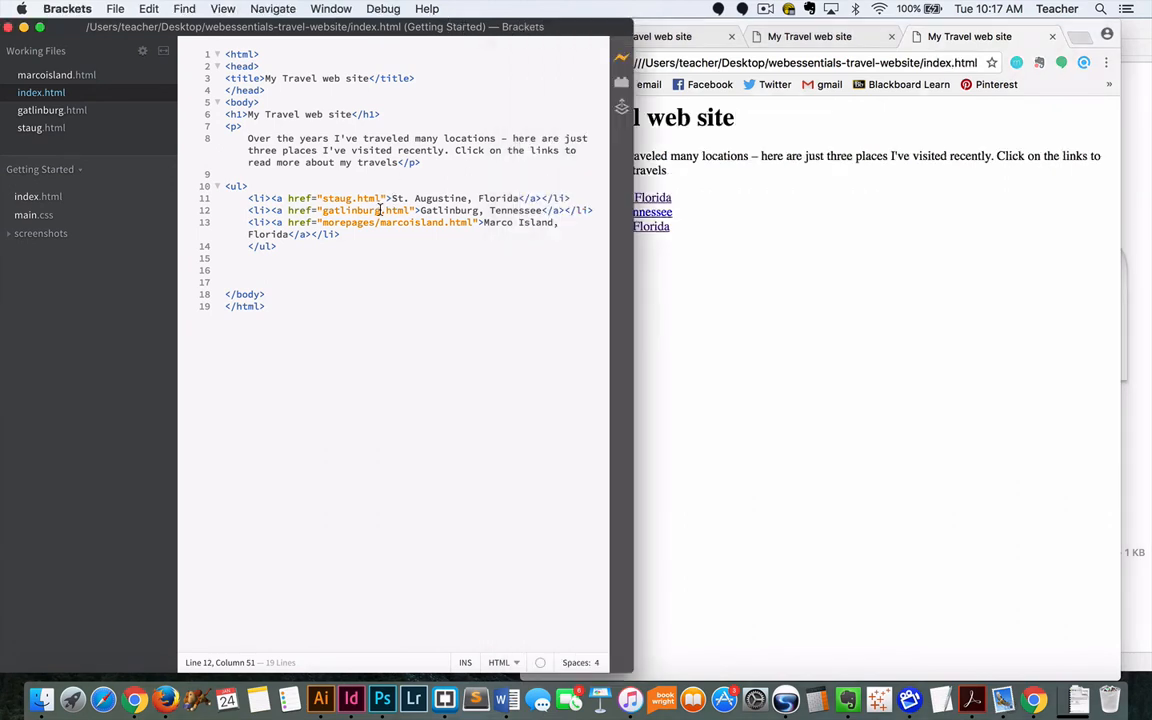
{"action": "double_click", "coordinate": [347, 222]}
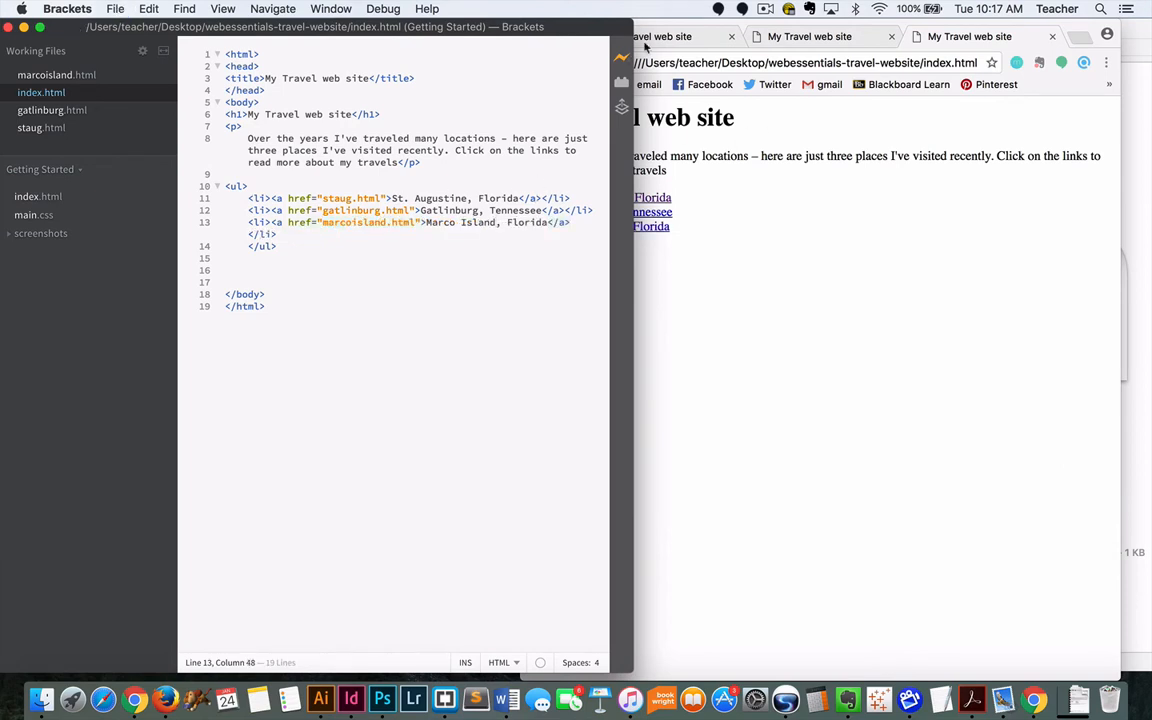
{"action": "left_click", "coordinate": [820, 36]}
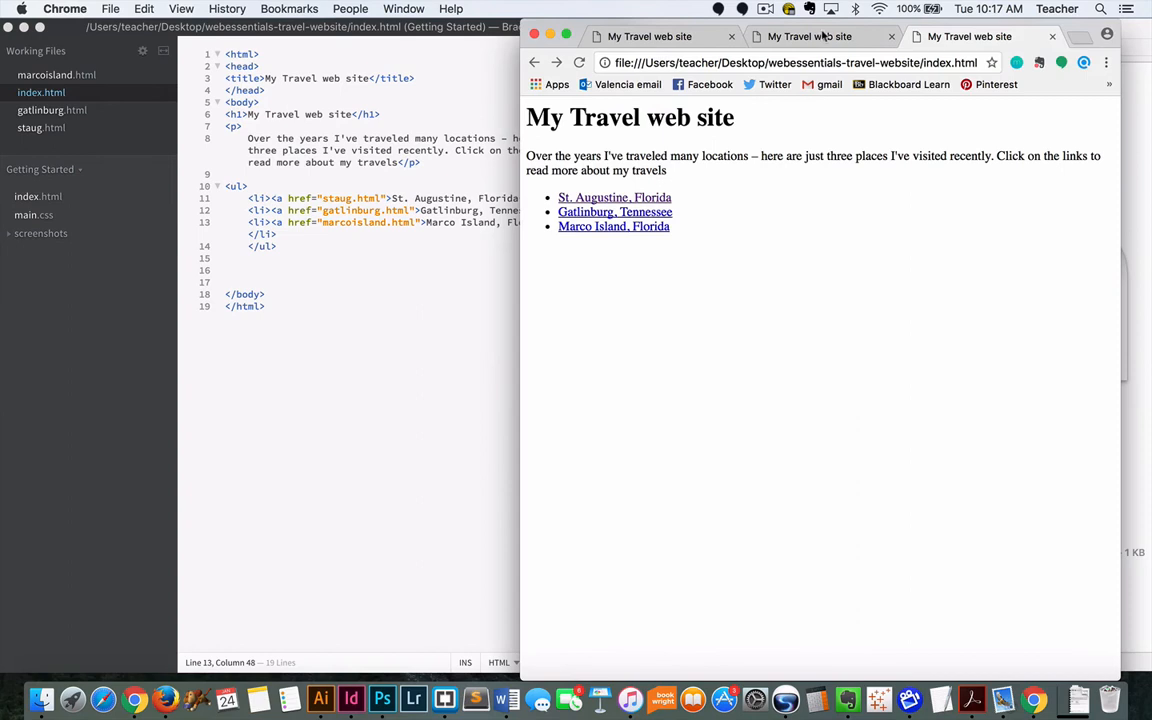
{"action": "mouse_move", "coordinate": [614, 226]}
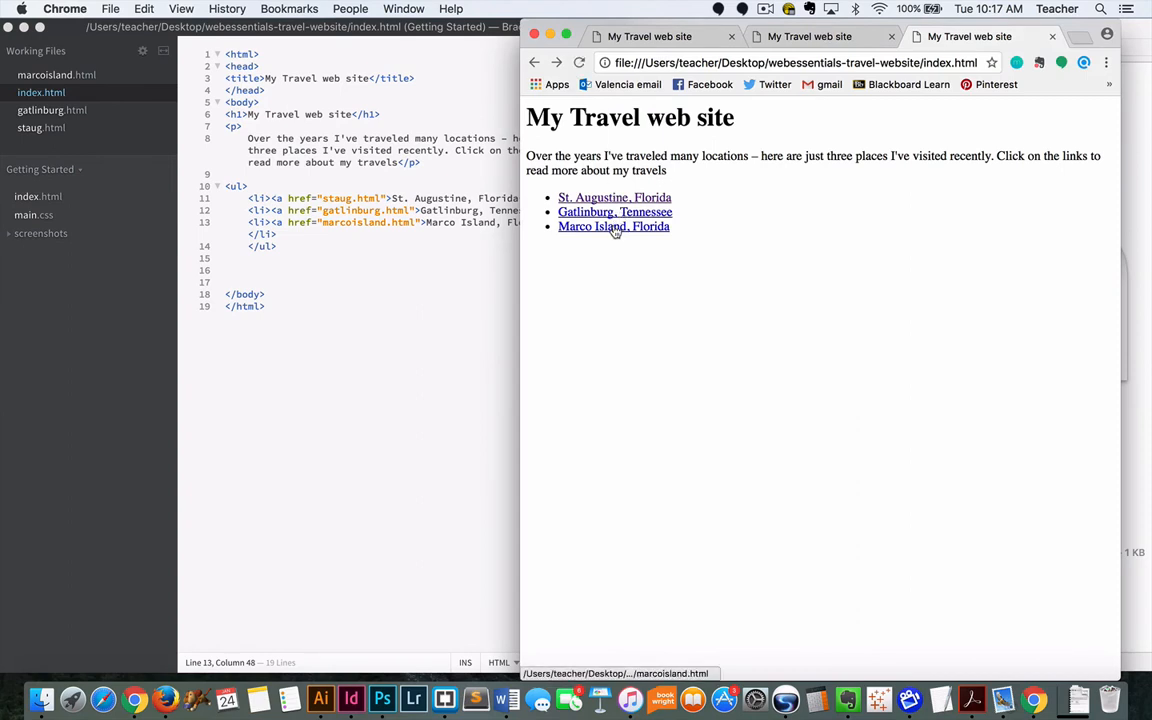
{"action": "left_click", "coordinate": [613, 226]}
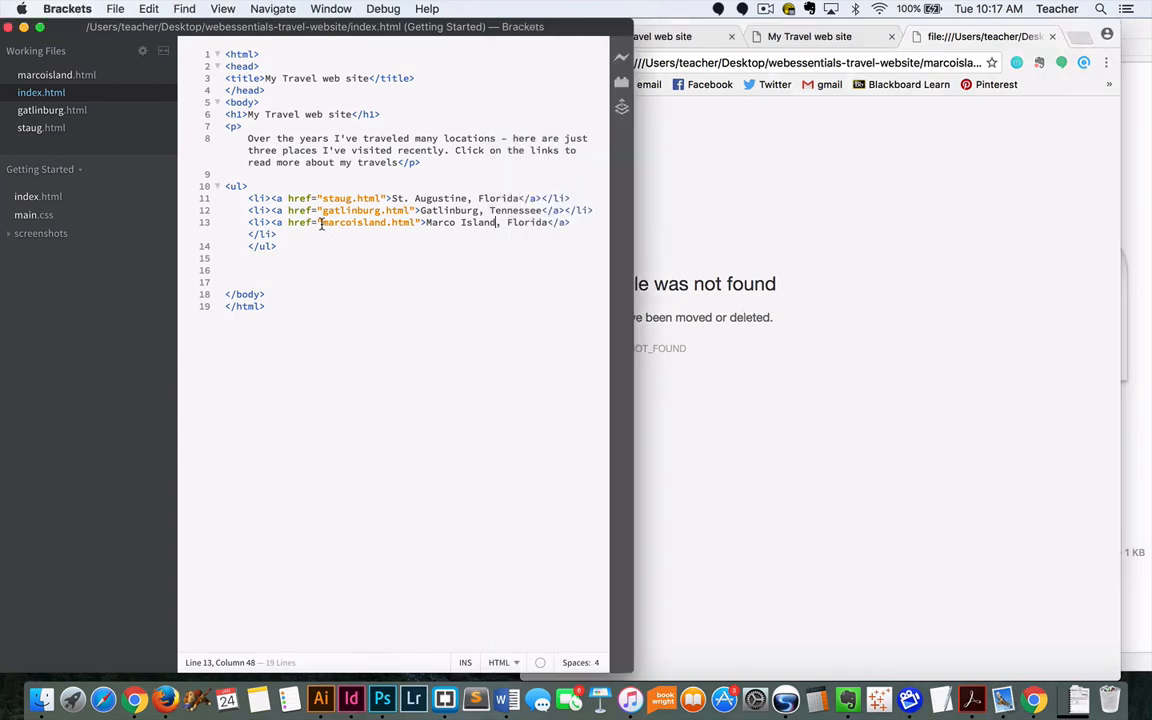
{"action": "type", "text": "morepages/"}
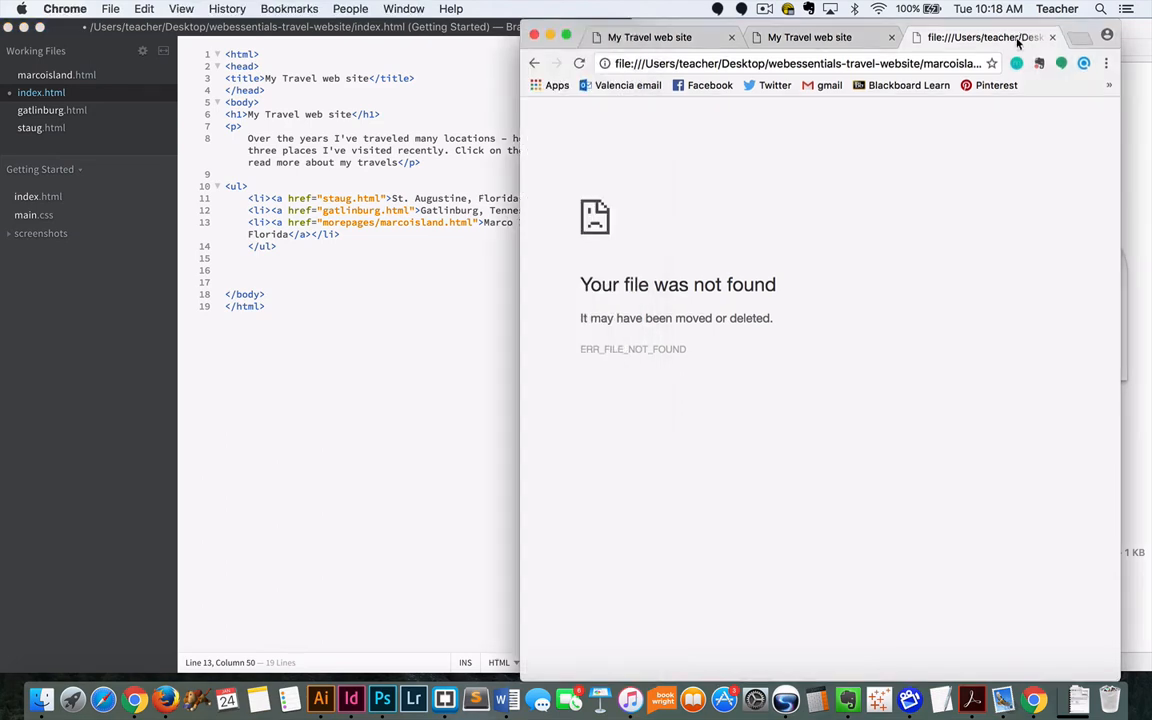
{"action": "left_click", "coordinate": [42, 699]}
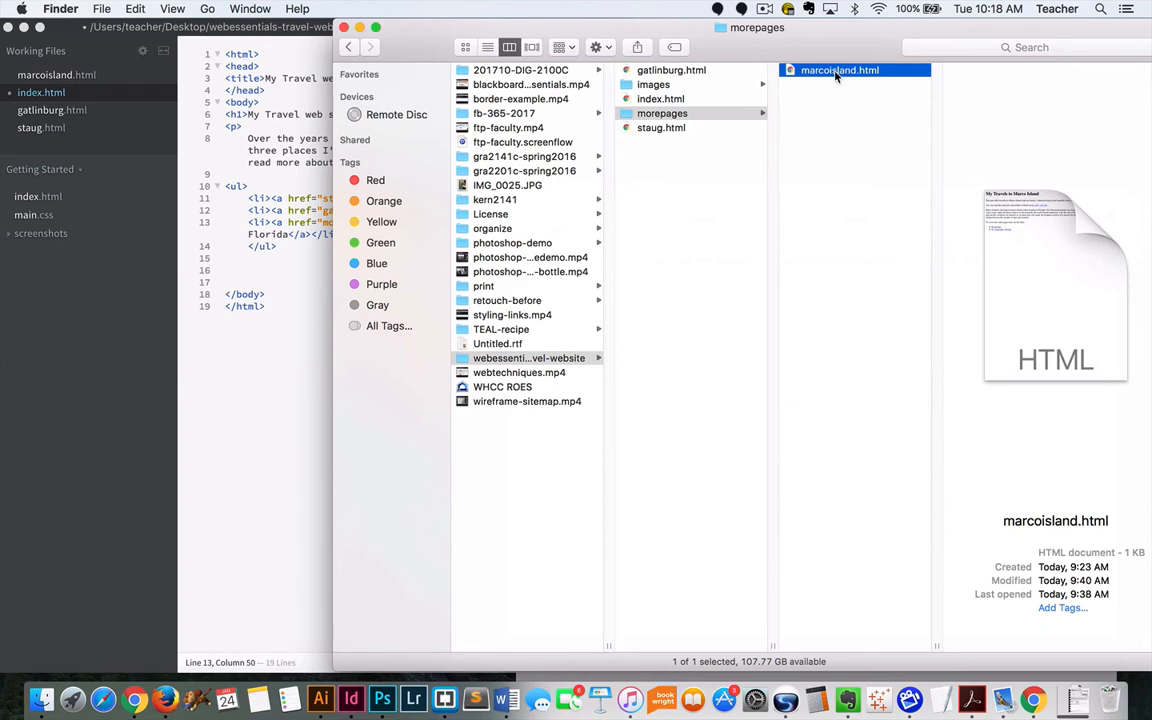
{"action": "mouse_move", "coordinate": [430, 51]}
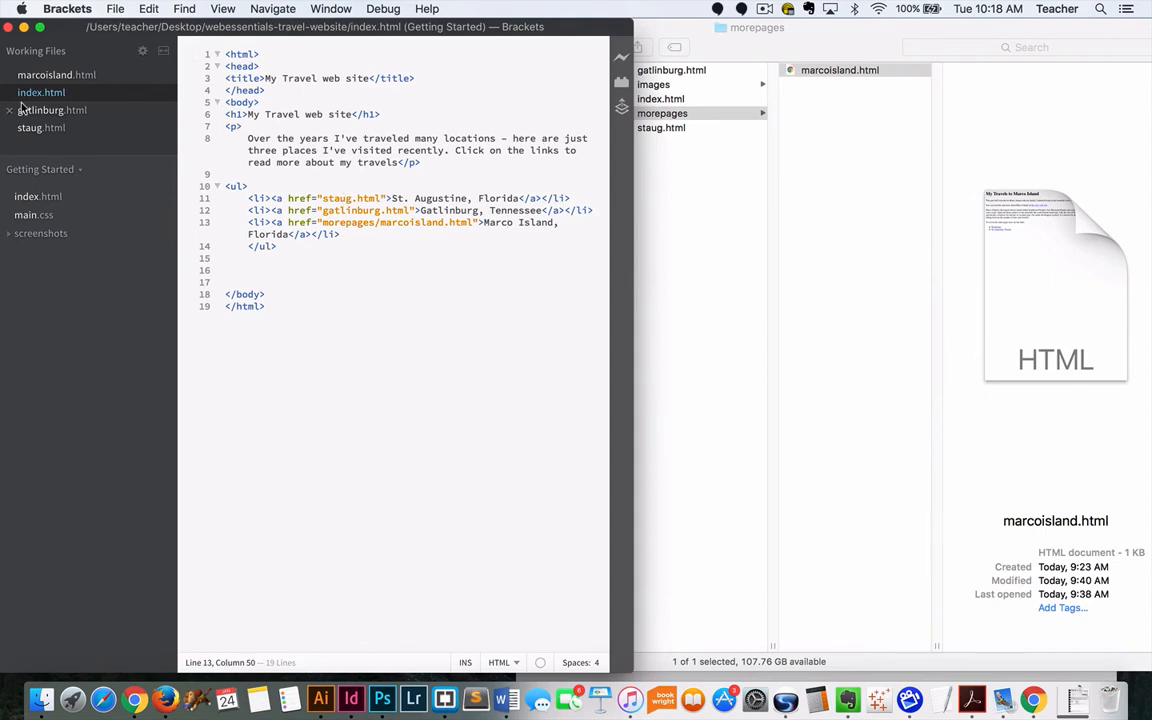
Step: In marcoisland.html, change the link hrefs to ../staug.html and ../index.html
{"action": "left_click", "coordinate": [56, 74]}
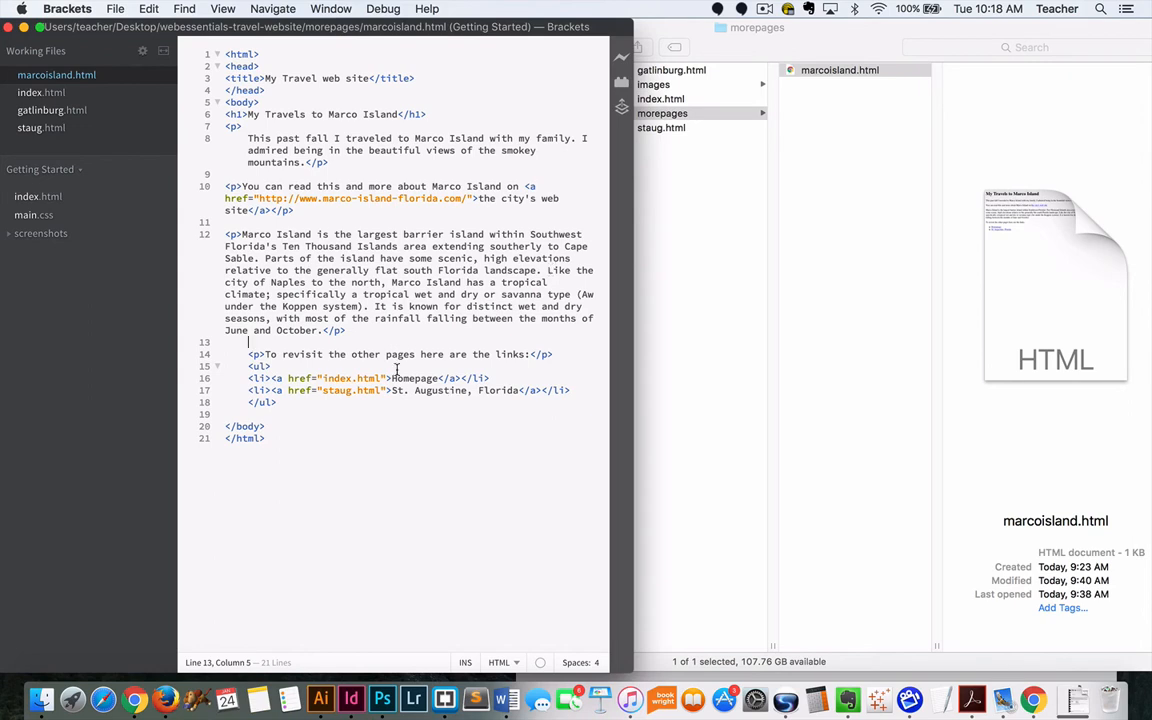
{"action": "mouse_move", "coordinate": [547, 297]}
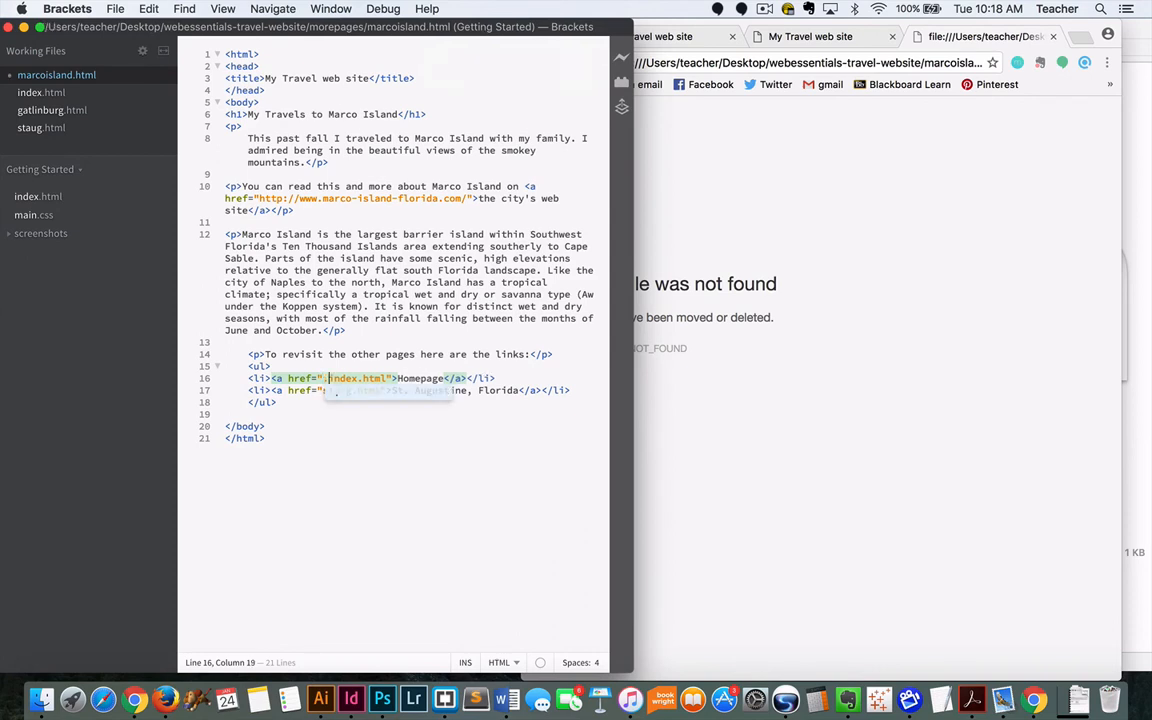
{"action": "type", "text": "./"}
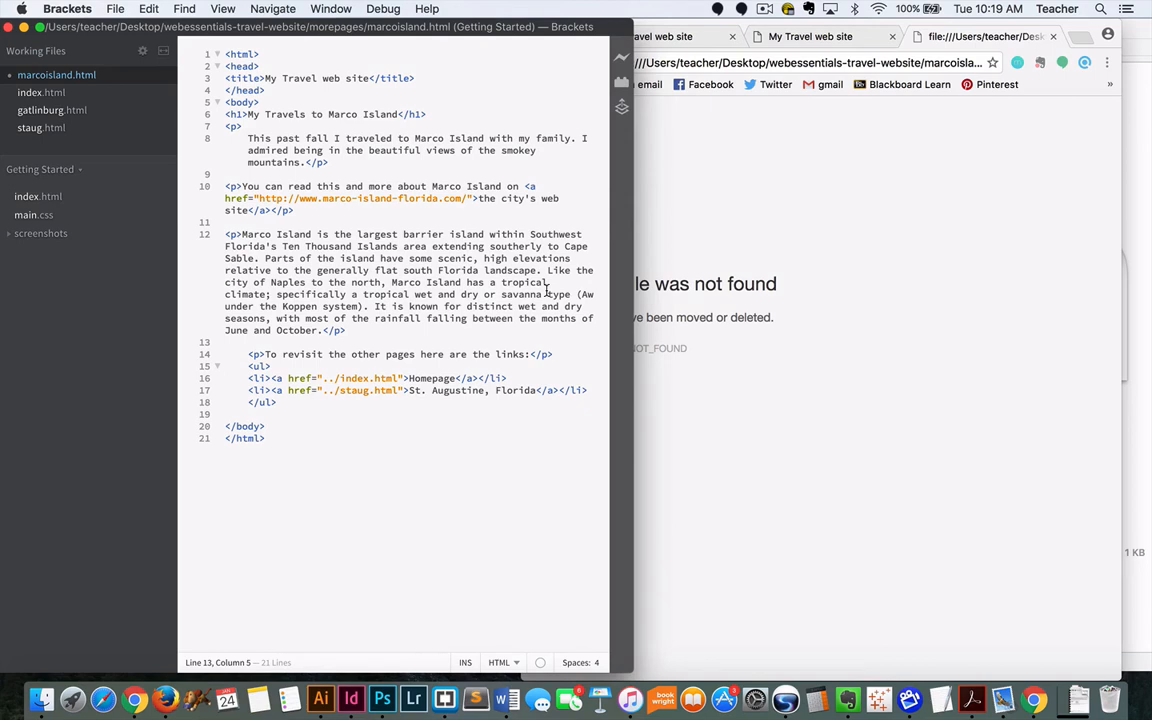
{"action": "left_click", "coordinate": [327, 378]}
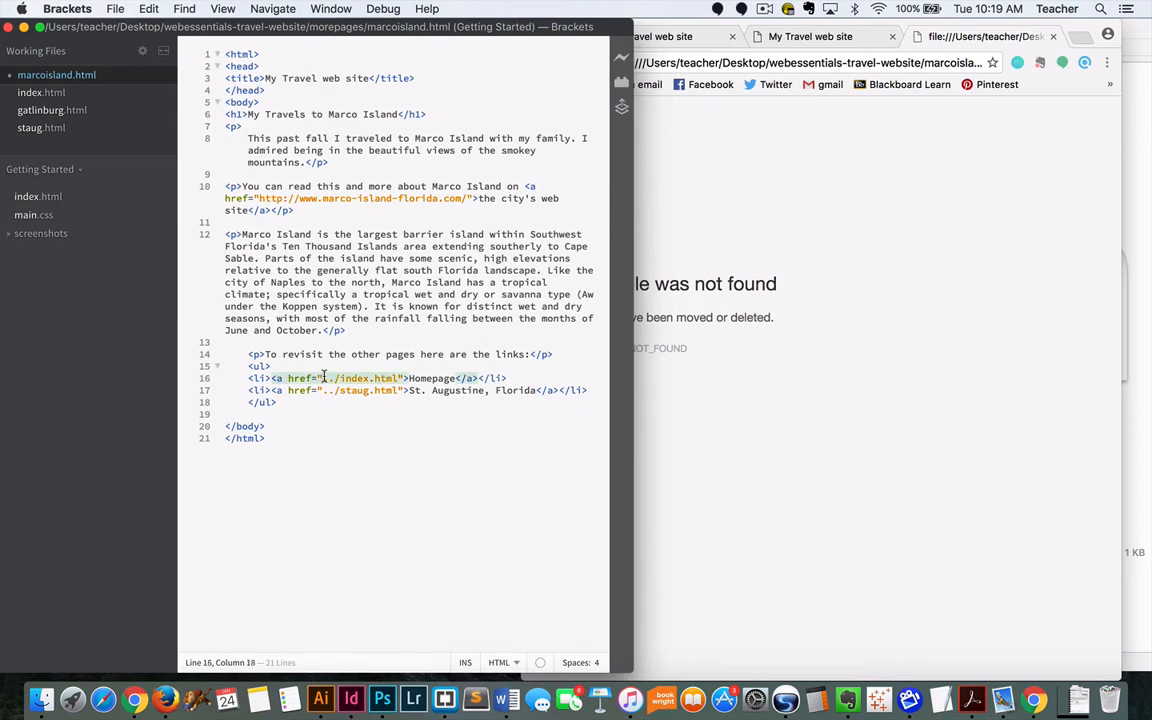
{"action": "type", "text": "../"}
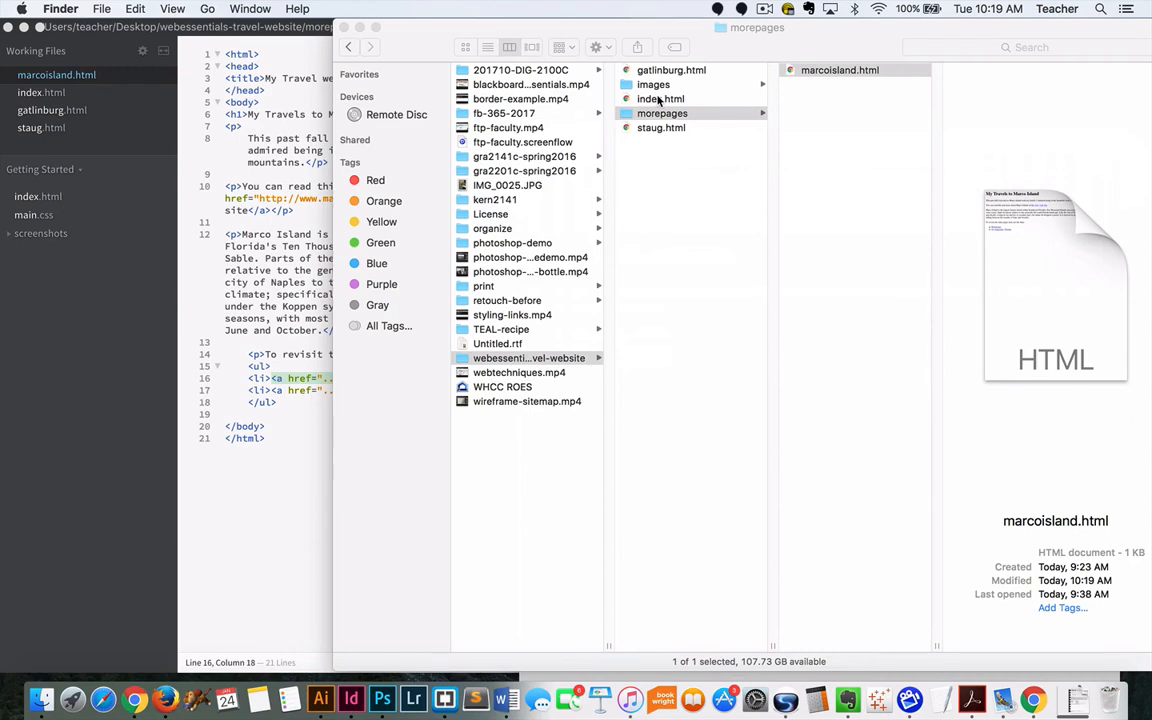
{"action": "mouse_move", "coordinate": [380, 27]}
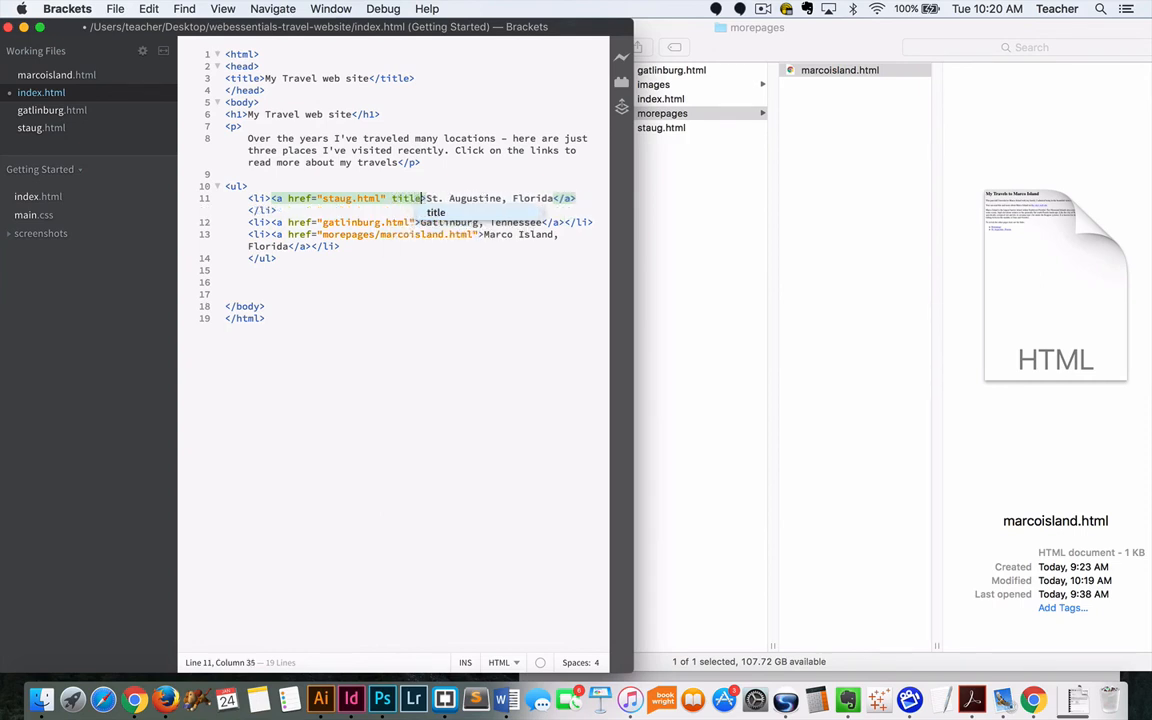
Step: Type the title attribute 'Visit St. Augustine' into the staug.html anchor
{"action": "type", "text": "=\""}
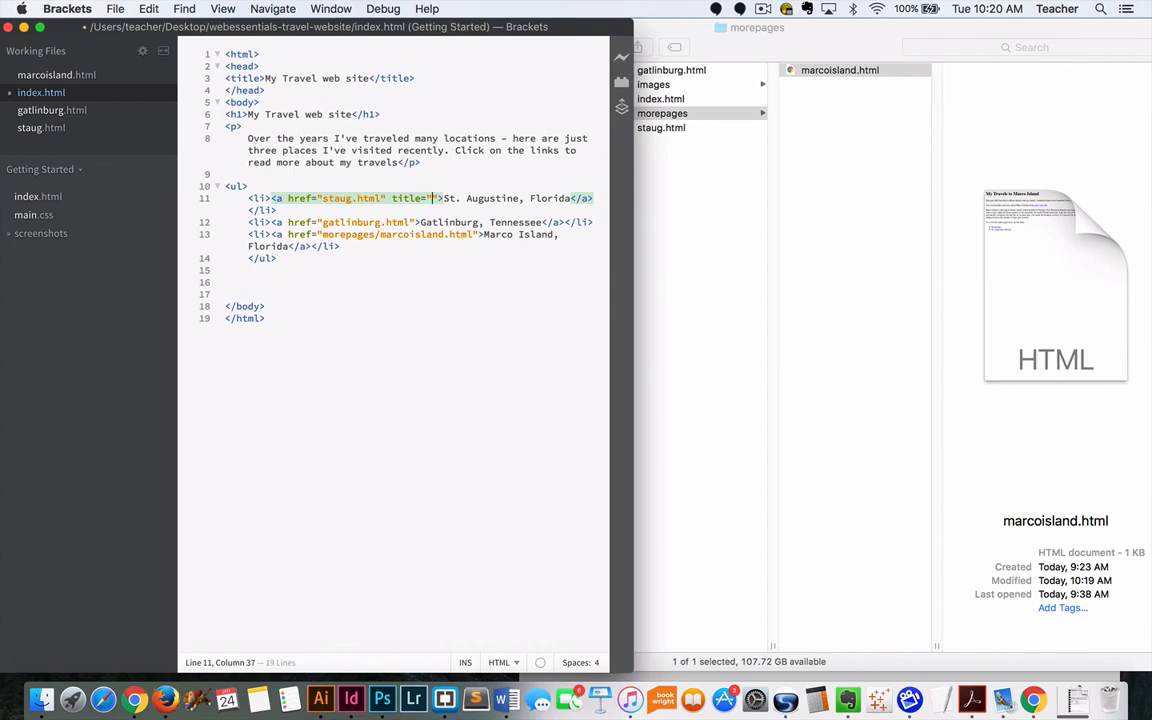
{"action": "type", "text": "Visit"}
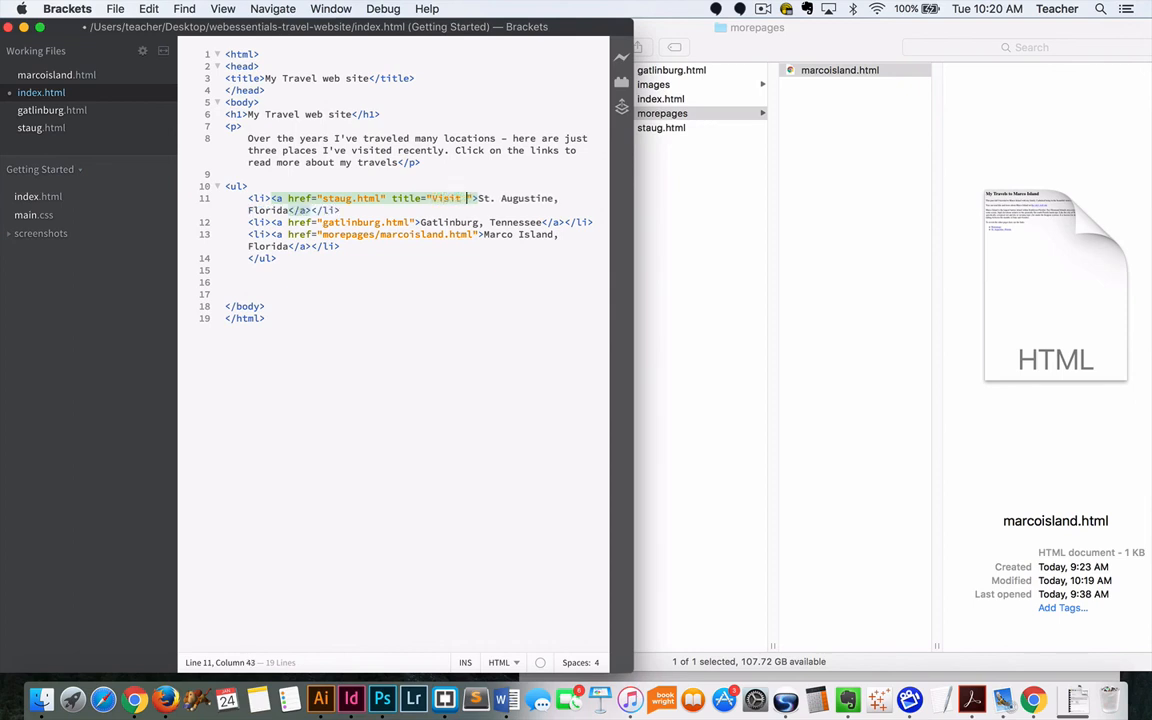
{"action": "type", "text": "St. S"}
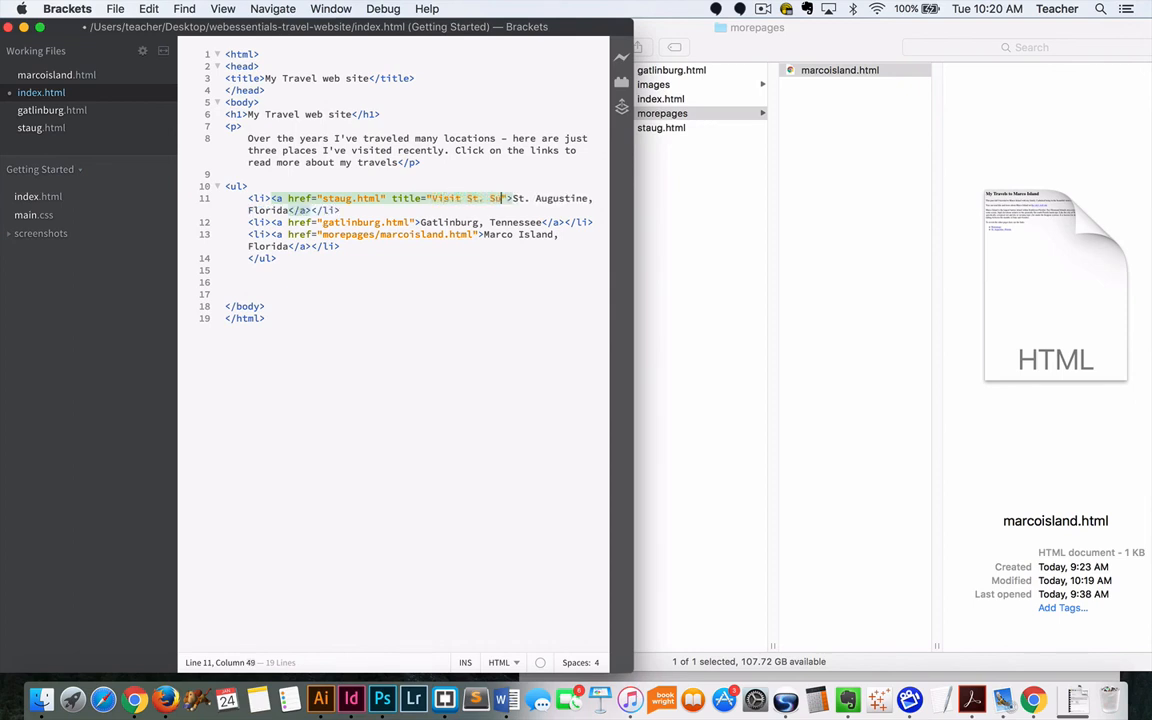
{"action": "type", "text": "ugustine"}
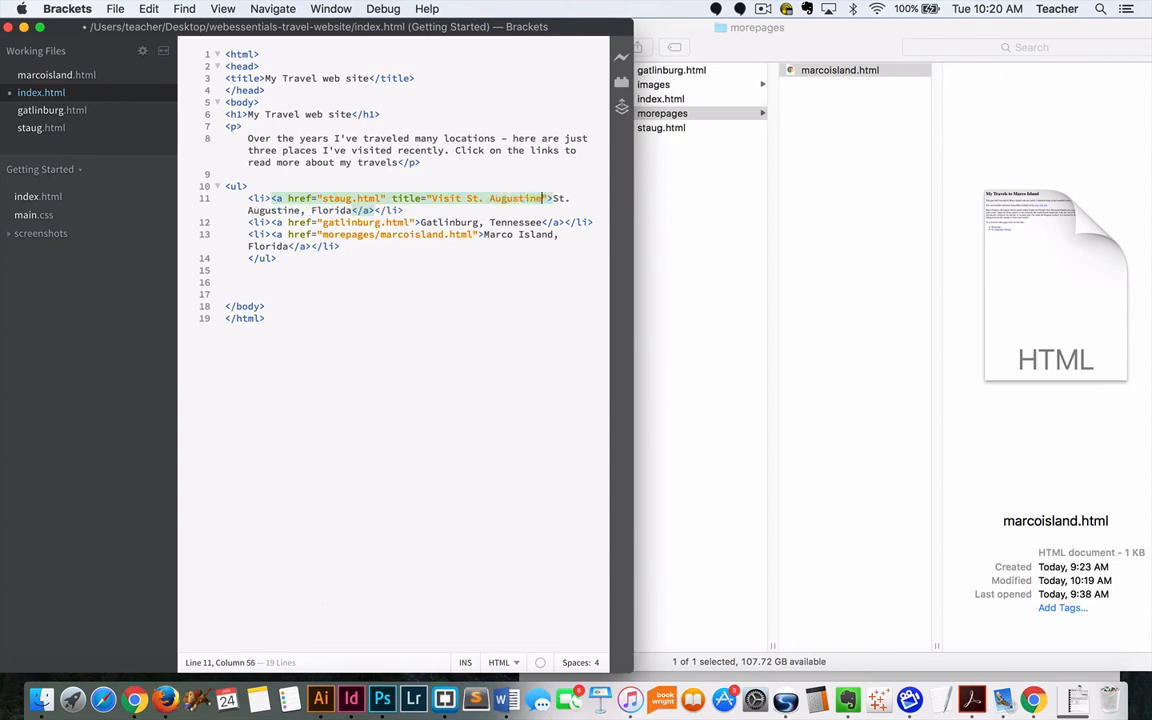
{"action": "type", "text": "\" \""}
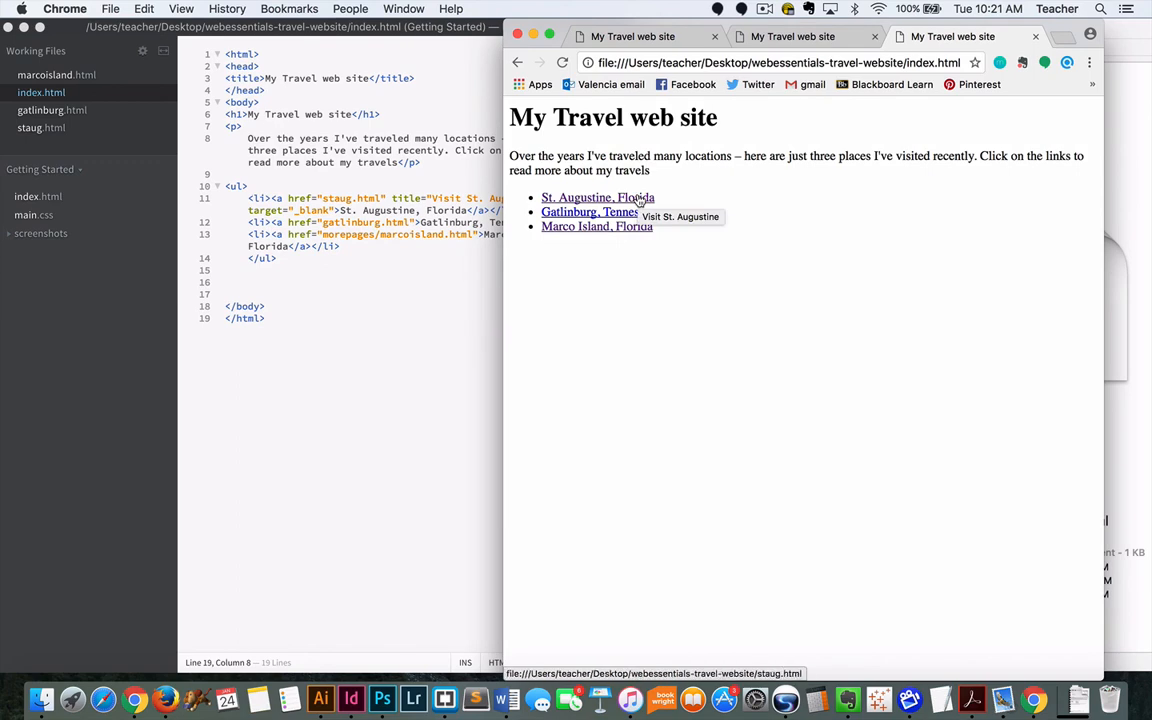
Step: Follow the St. Augustine link into a new tab, then return to the home page tab
{"action": "left_click", "coordinate": [597, 197]}
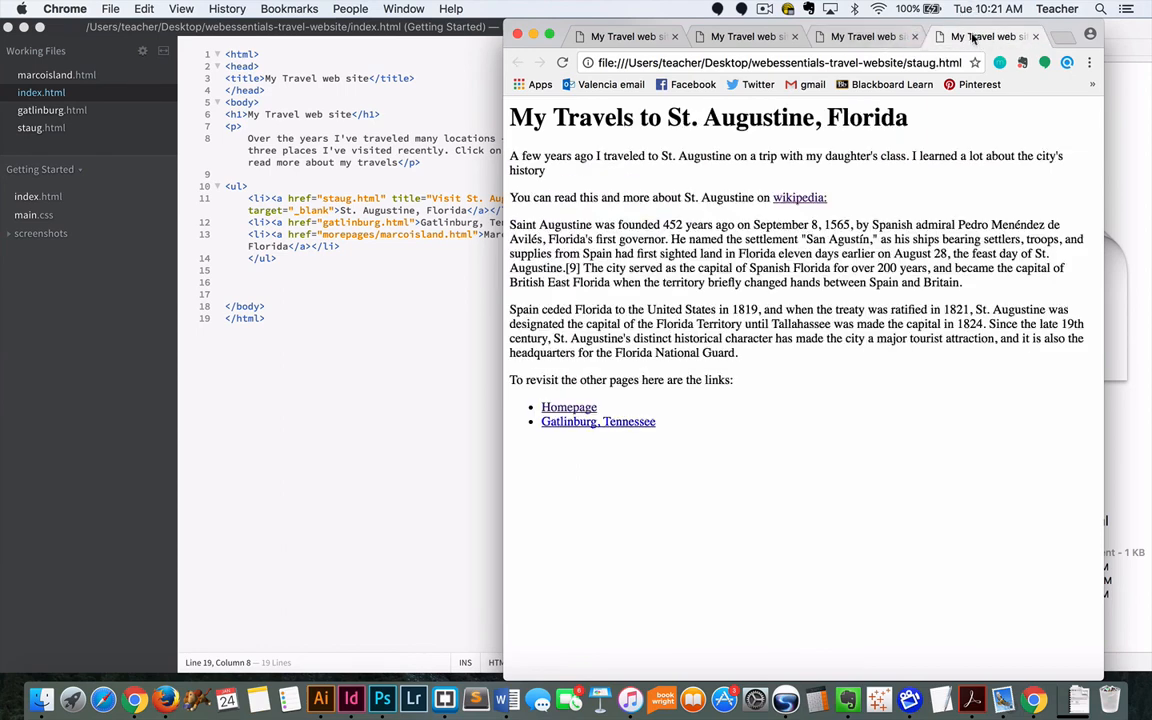
{"action": "left_click", "coordinate": [865, 37]}
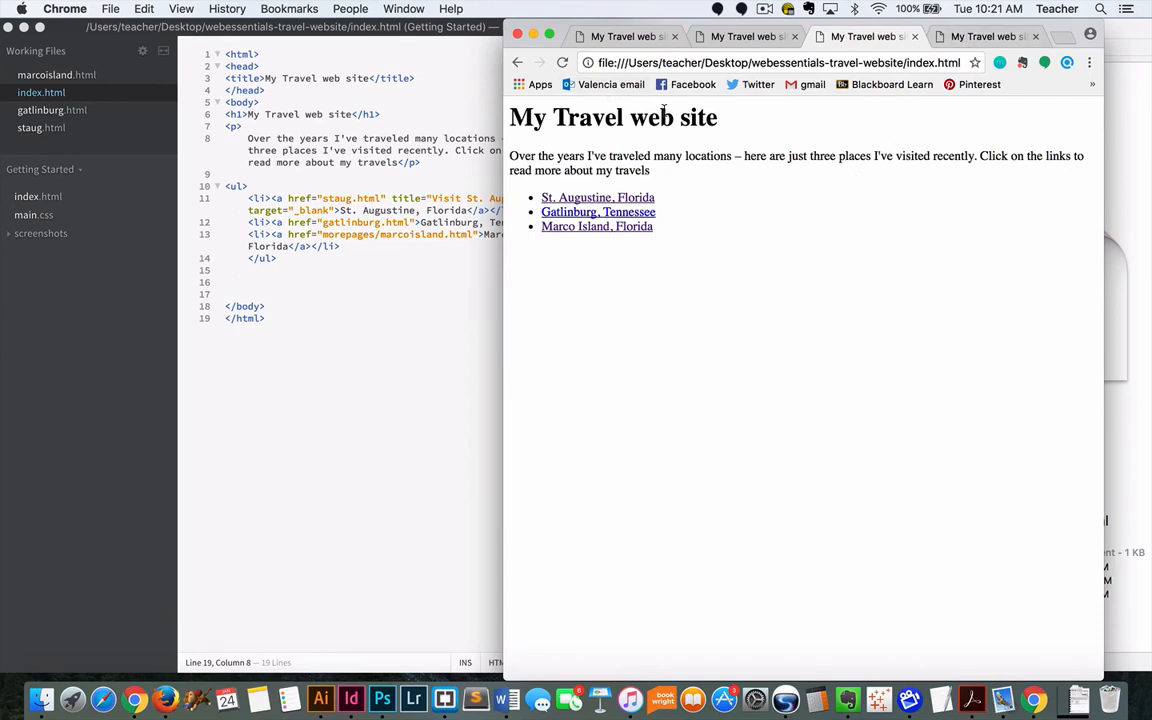
{"action": "mouse_move", "coordinate": [738, 137]}
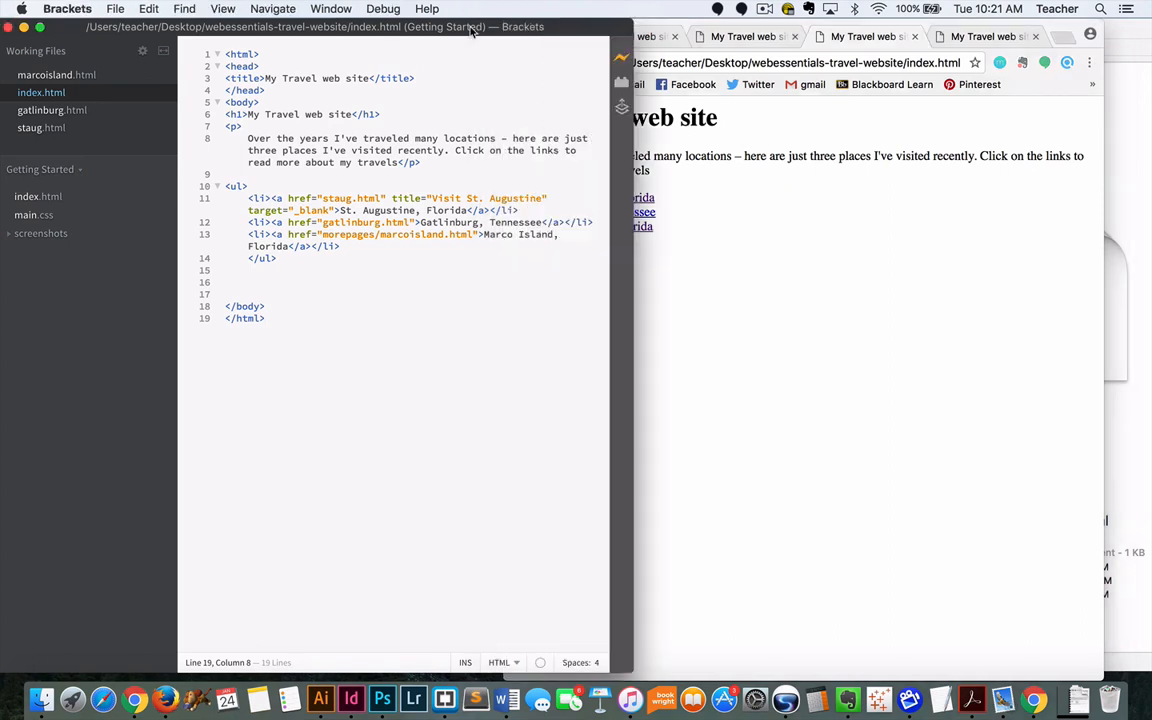
{"action": "left_click", "coordinate": [265, 318]}
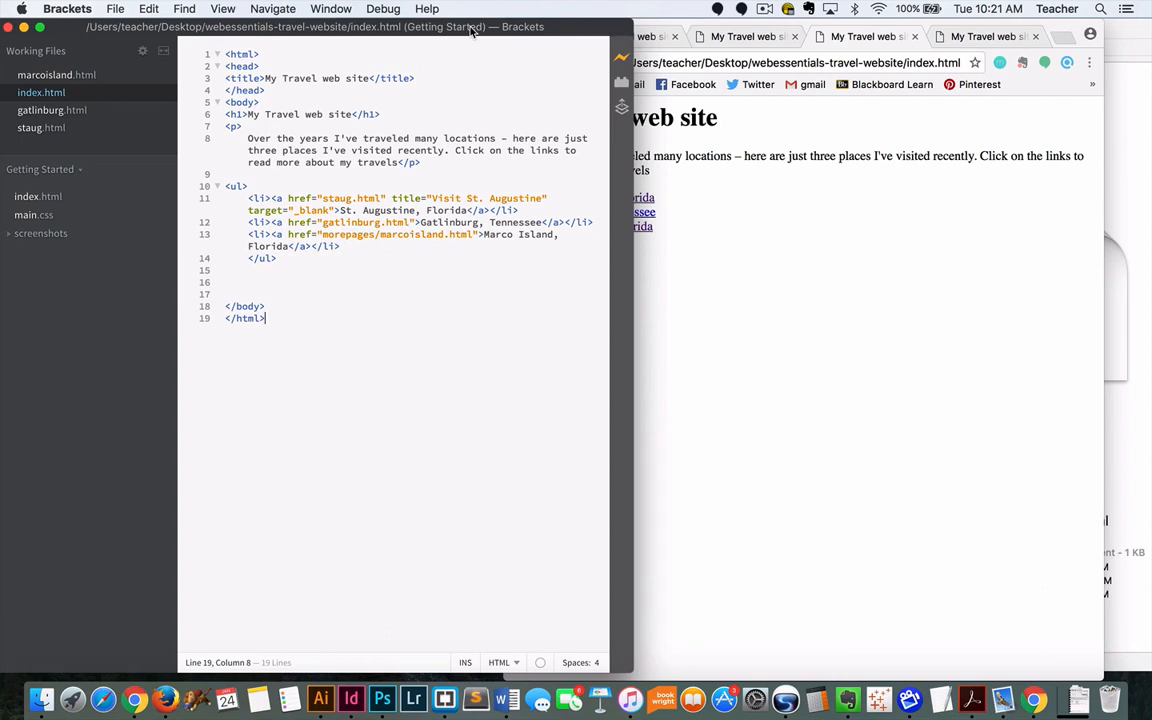
{"action": "mouse_move", "coordinate": [487, 28]}
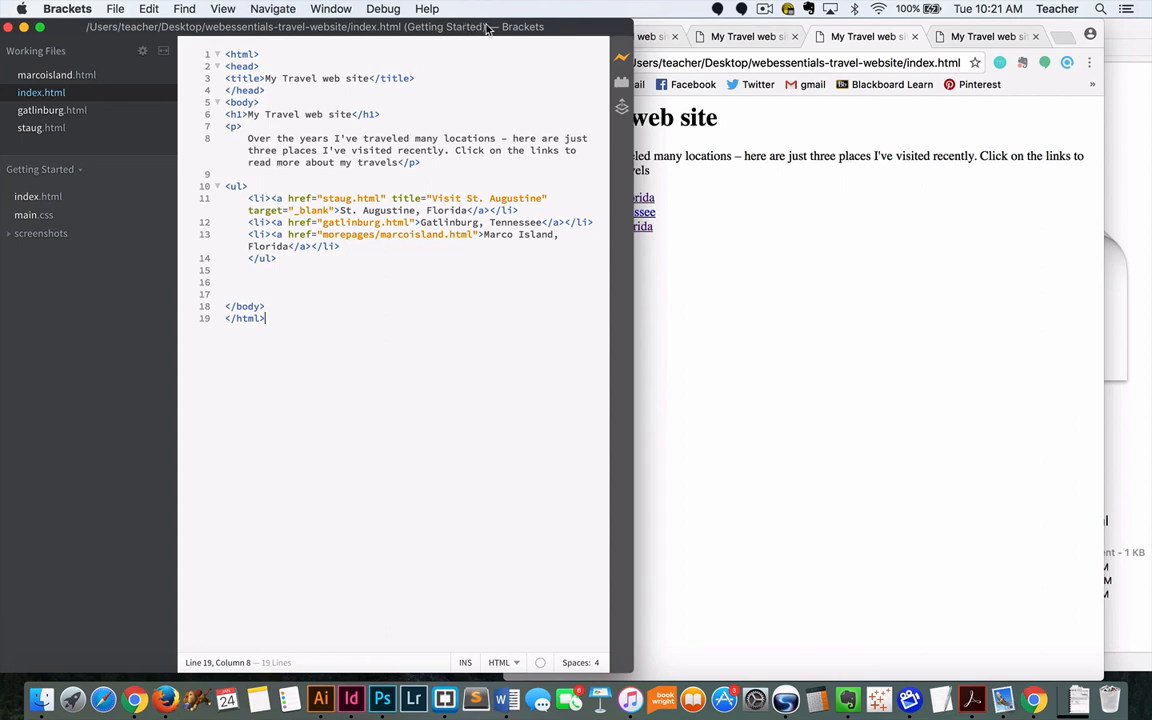